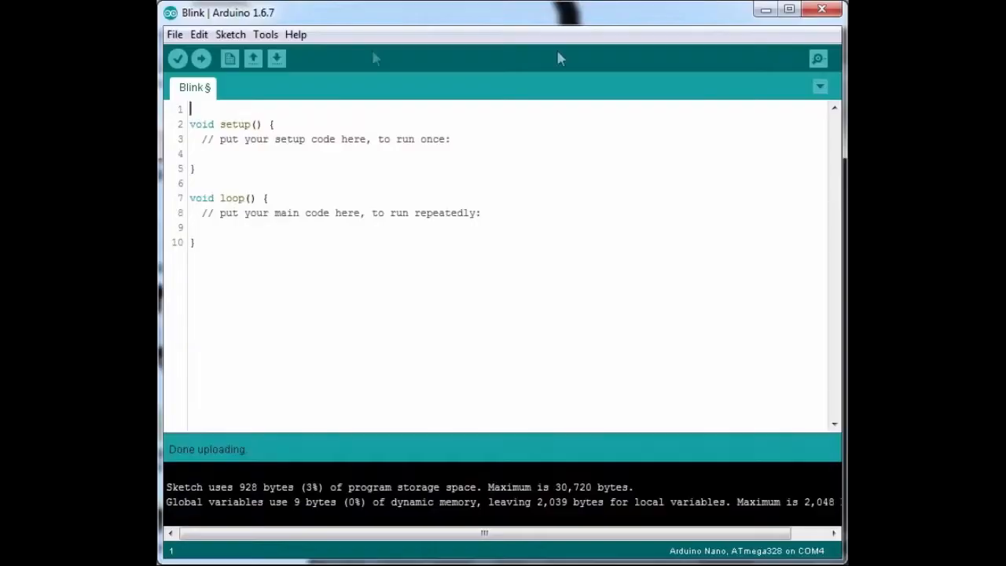
# - Add the comment line '// exciting first arduino "blink" program :)' above setup()
pyautogui.write('// exciting first arduino "b')
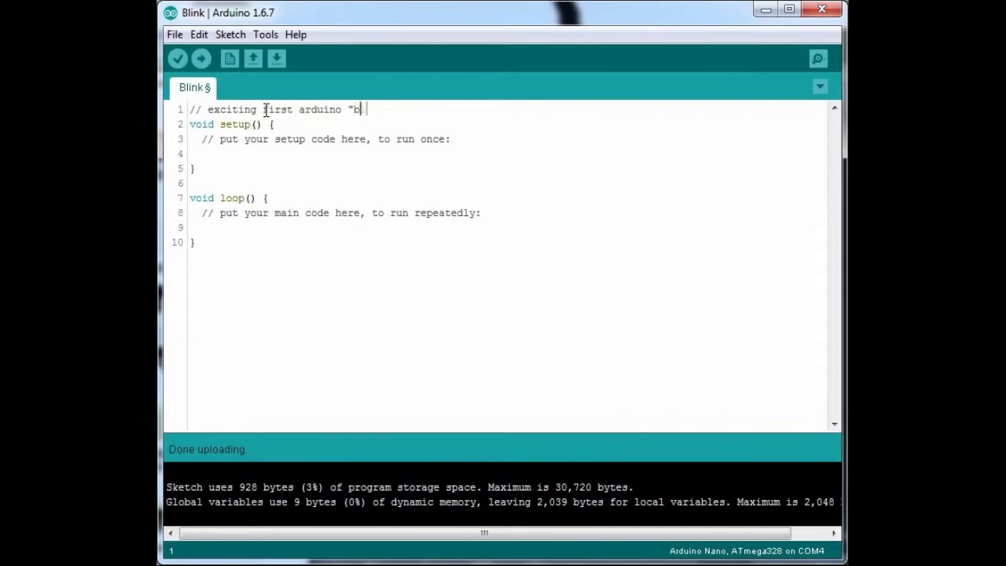
pyautogui.write('link" program :) :0 :)')
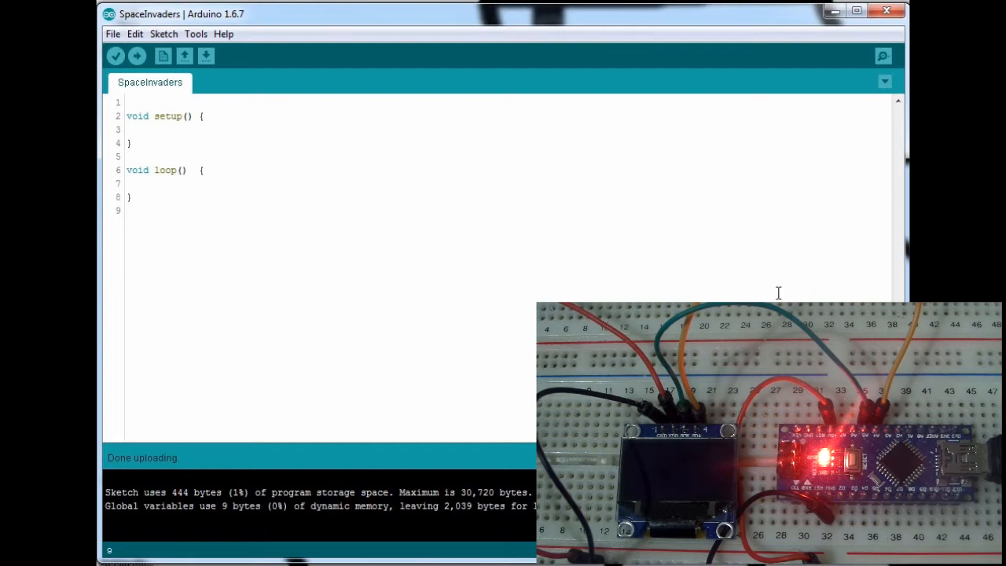
pyautogui.moveTo(619, 116)
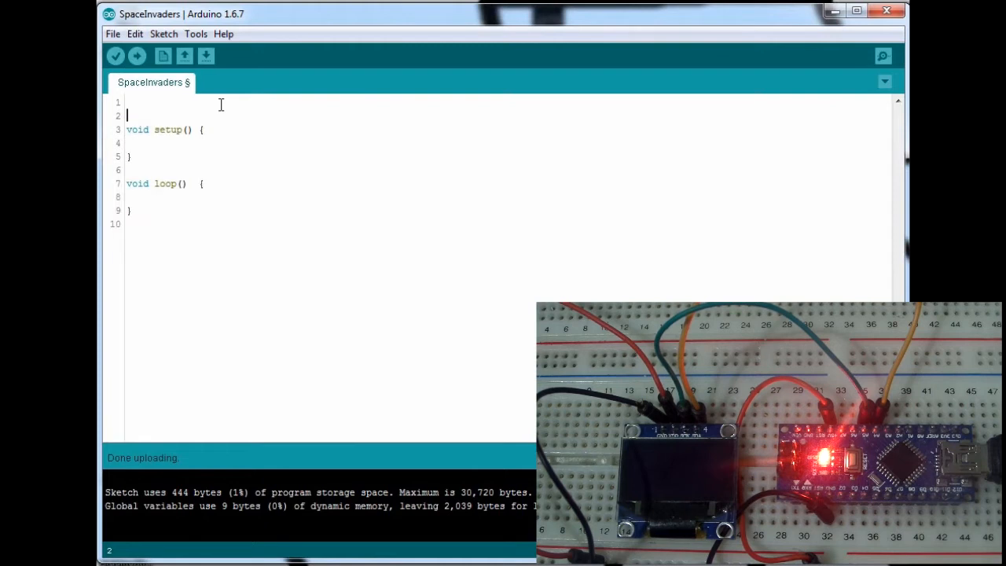
# - Add #include <Adafruit_SSD1306.h> as the first line of the sketch
pyautogui.write('#')
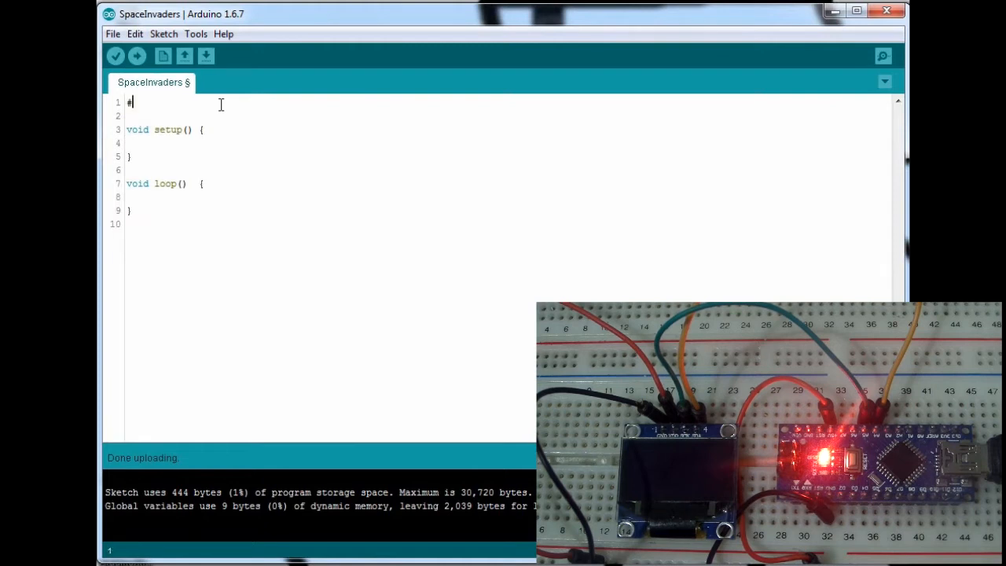
pyautogui.write('nclu')
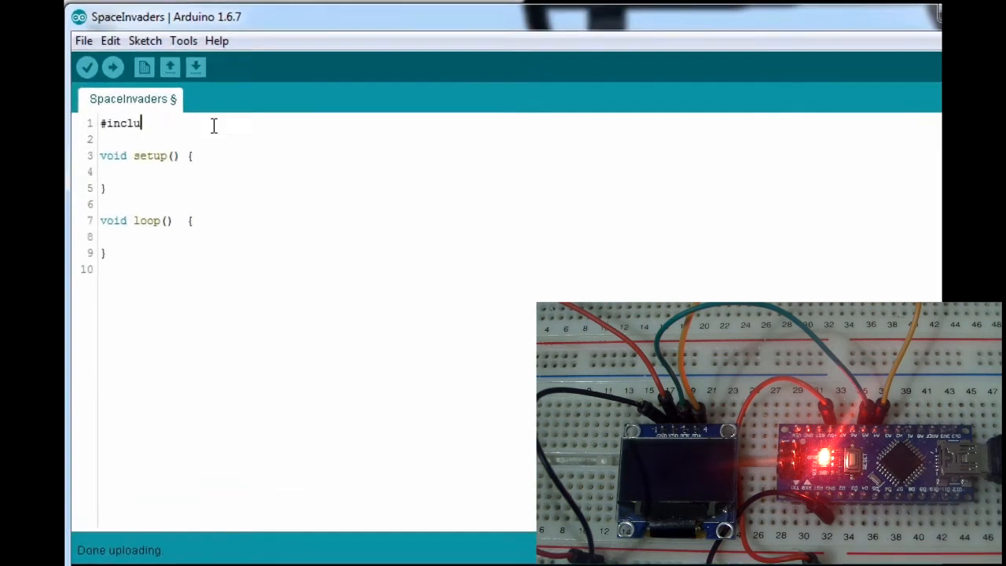
pyautogui.write('de <')
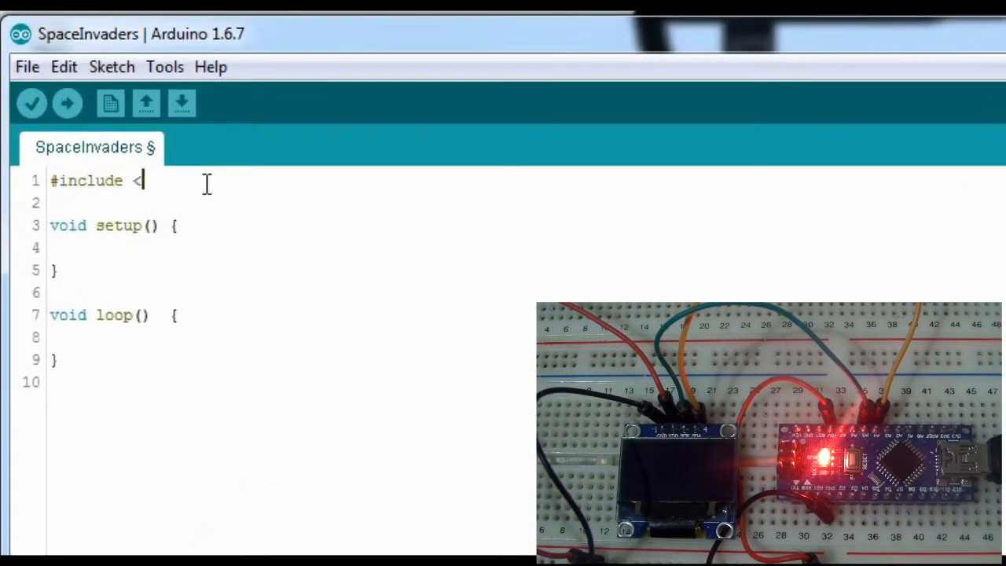
pyautogui.write('Adafru')
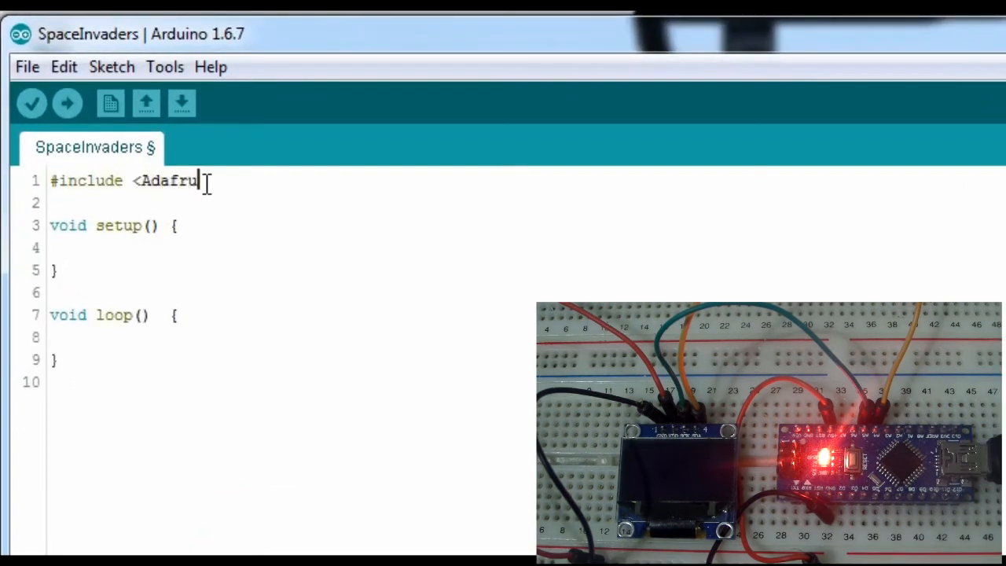
pyautogui.write('it')
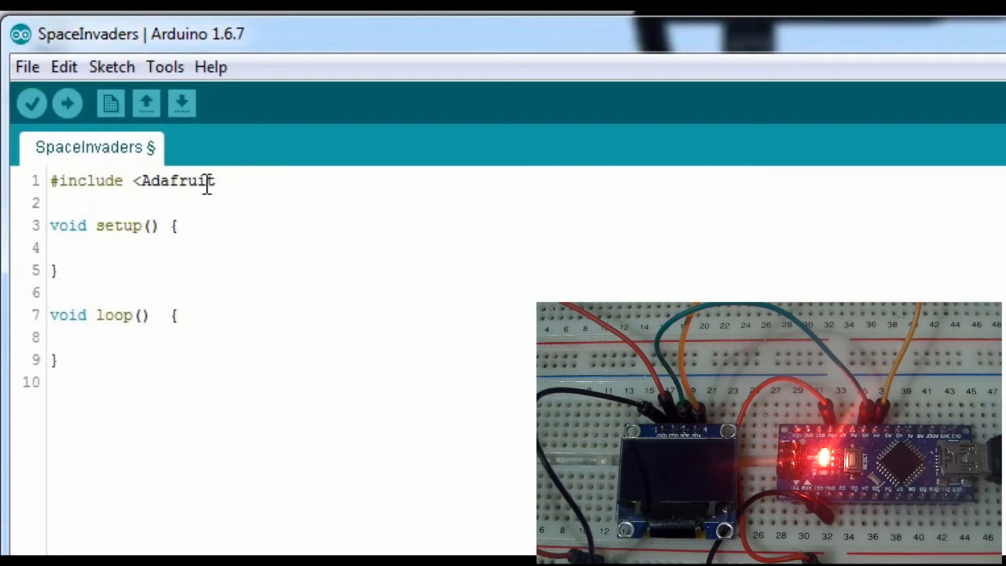
pyautogui.write('_SSD')
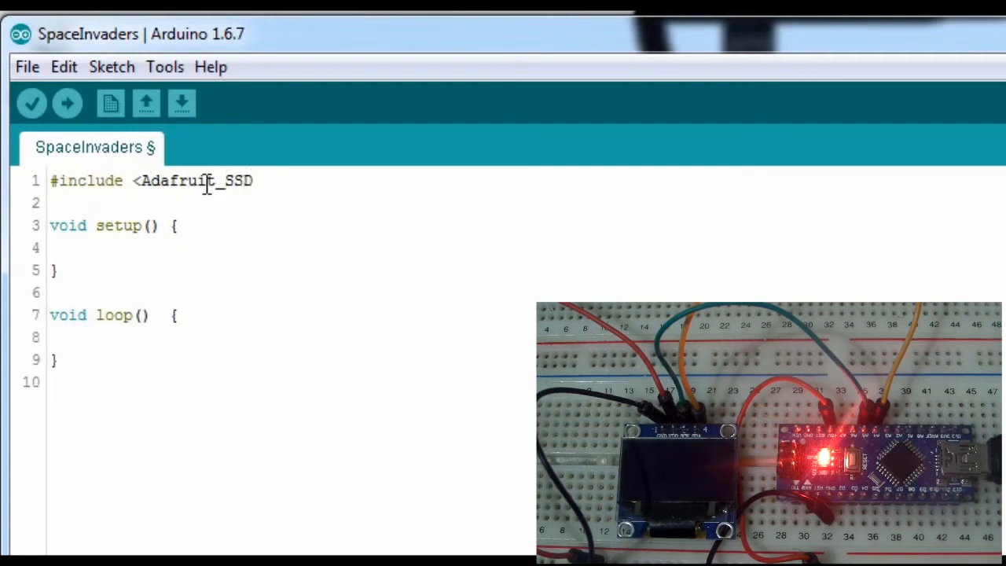
pyautogui.write('1306')
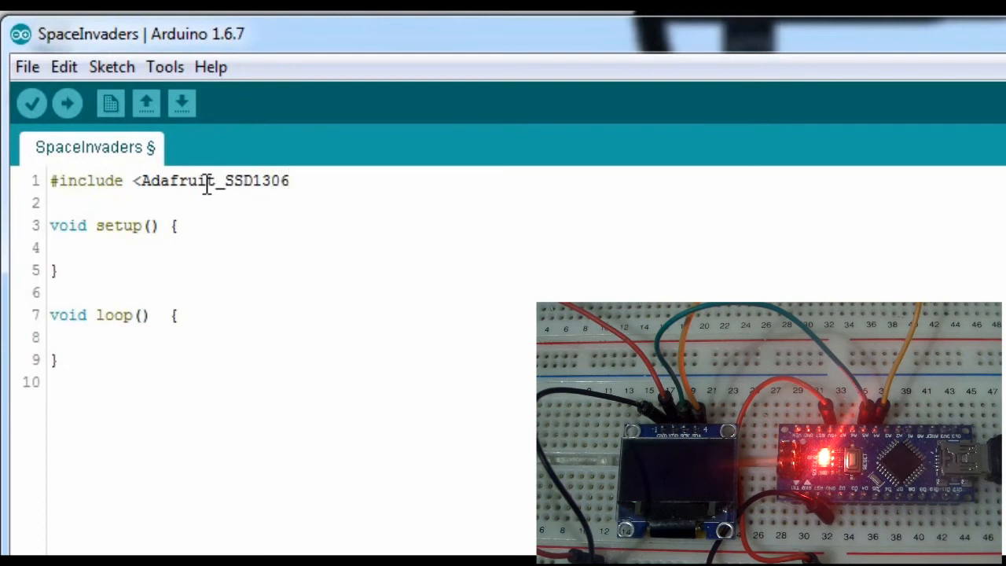
pyautogui.write('.h>')
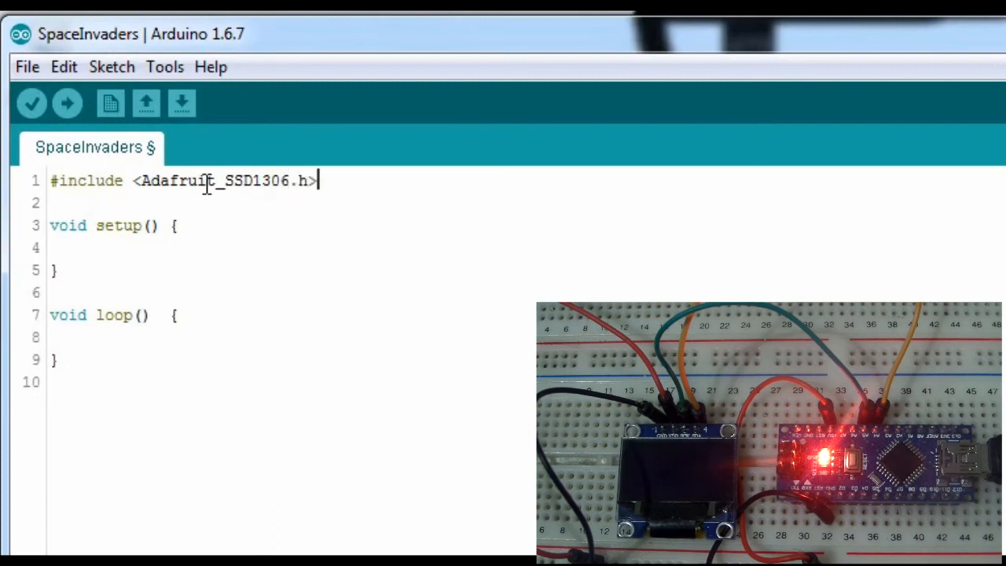
# - Add #include <Adafruit_GFX.h> on the line below the SSD1306 include
pyautogui.write('#')
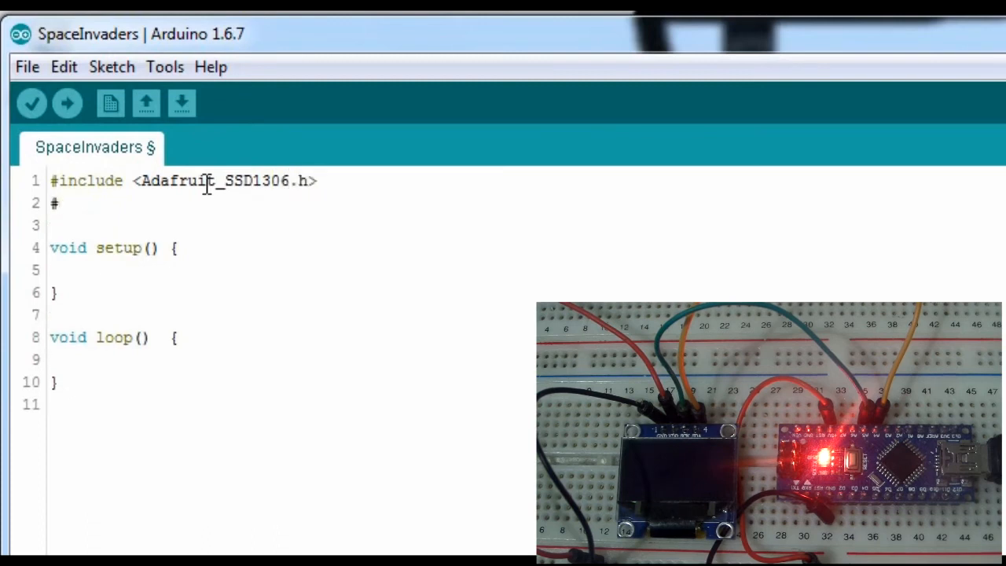
pyautogui.moveTo(374, 233)
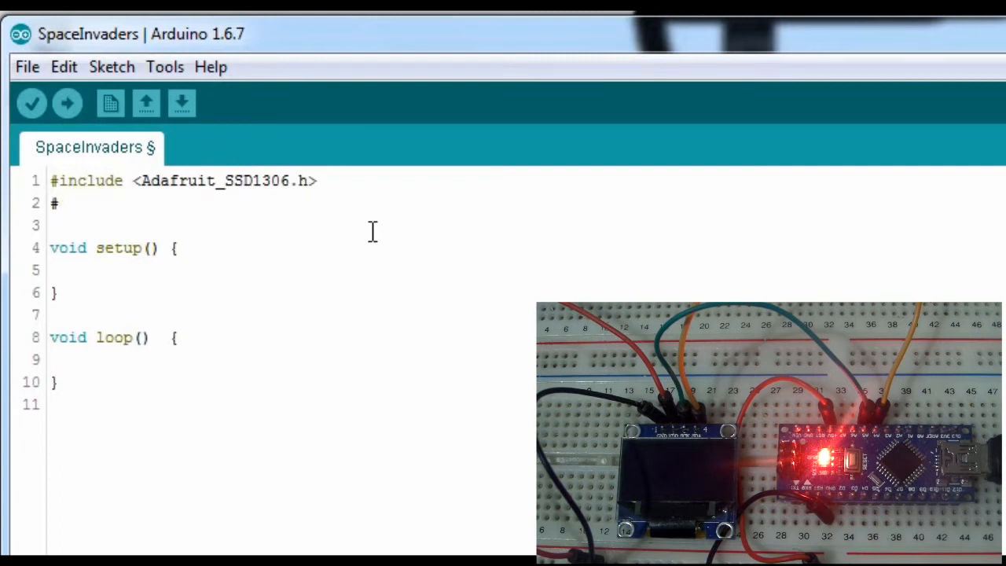
pyautogui.write('include')
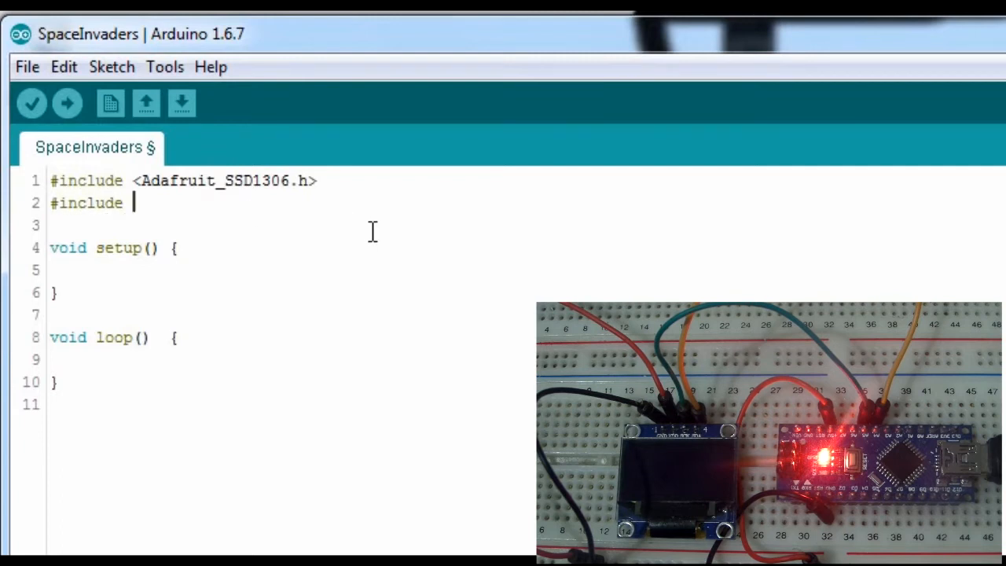
pyautogui.write('<Adafruit_GFX.h>')
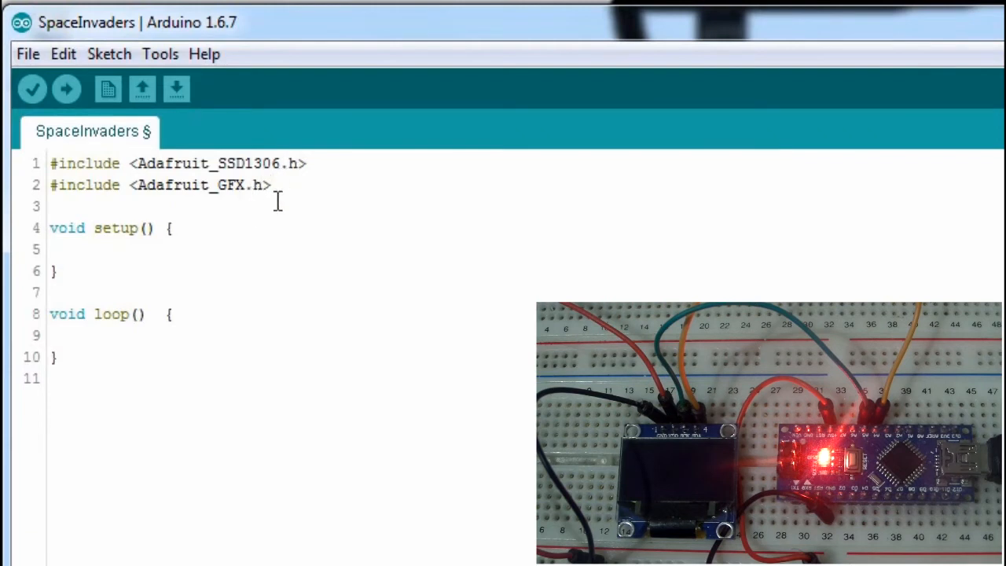
pyautogui.moveTo(269, 250)
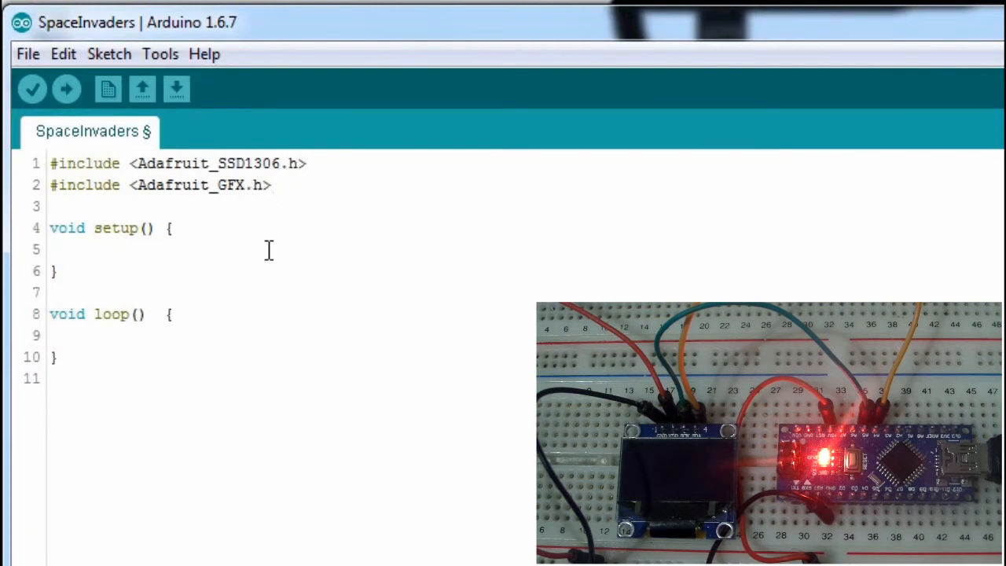
pyautogui.moveTo(245, 273)
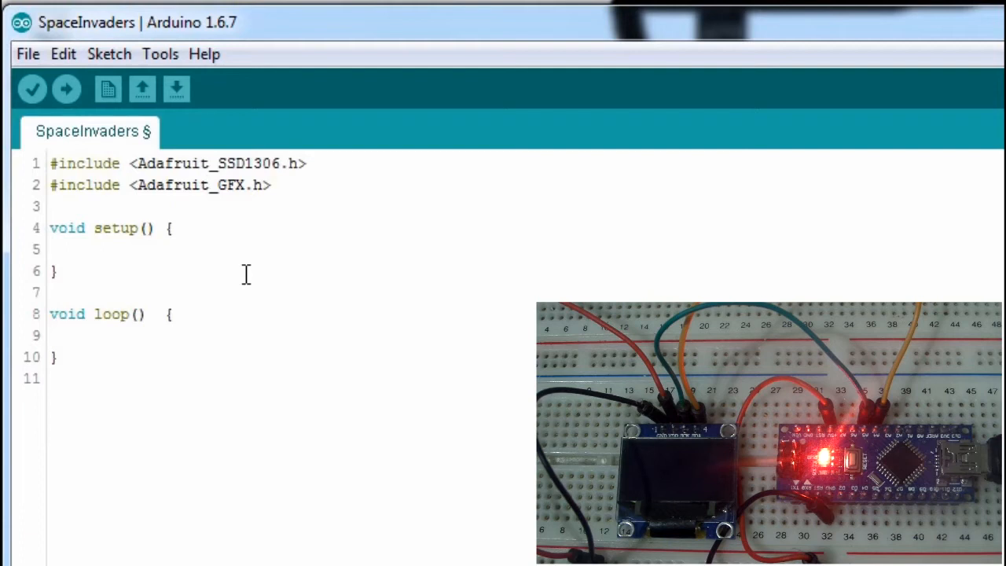
# - Declare Adafruit_SSD1306 display(1); between the includes and setup()
pyautogui.click(69, 248)
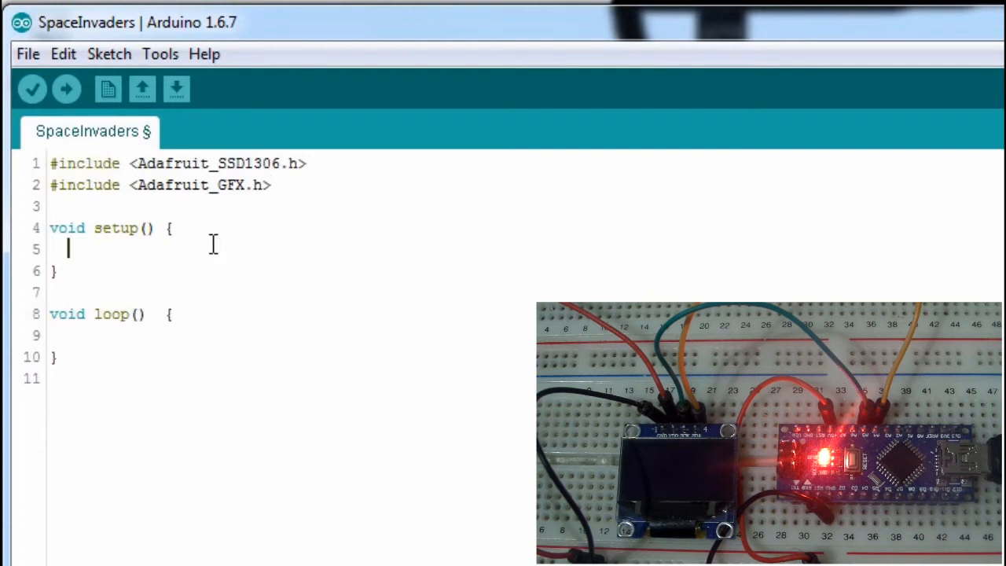
pyautogui.moveTo(230, 220)
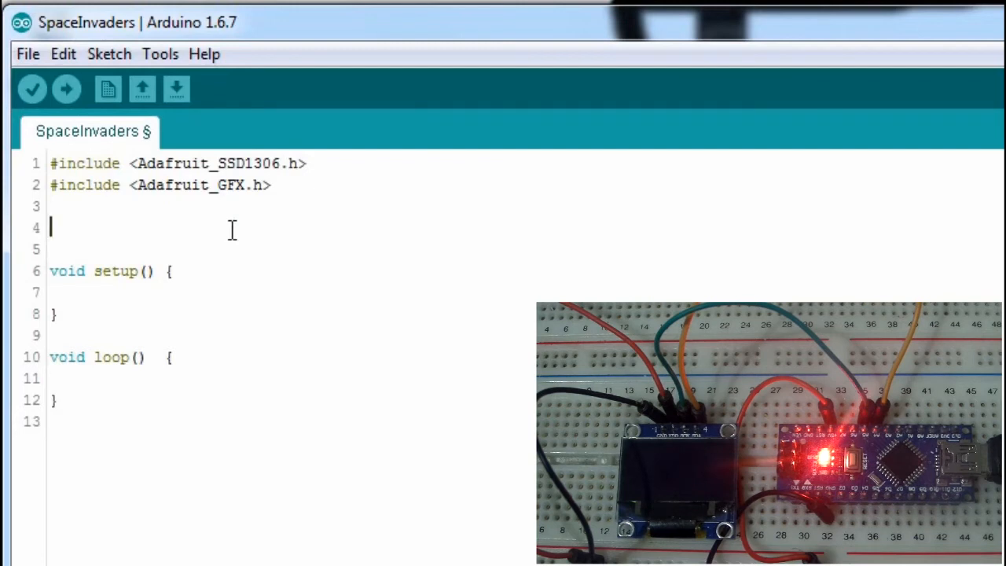
pyautogui.write('Ada')
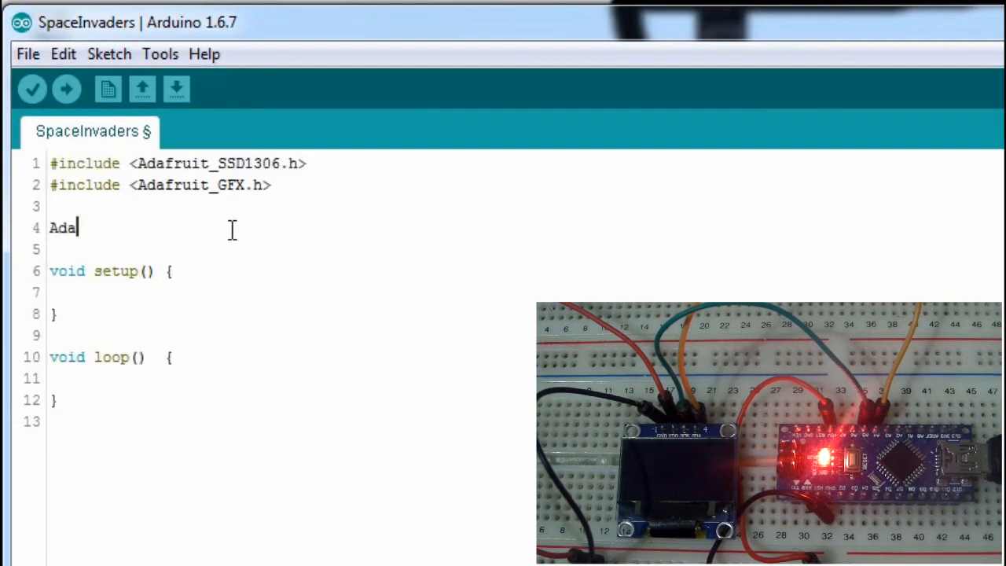
pyautogui.write('fruit')
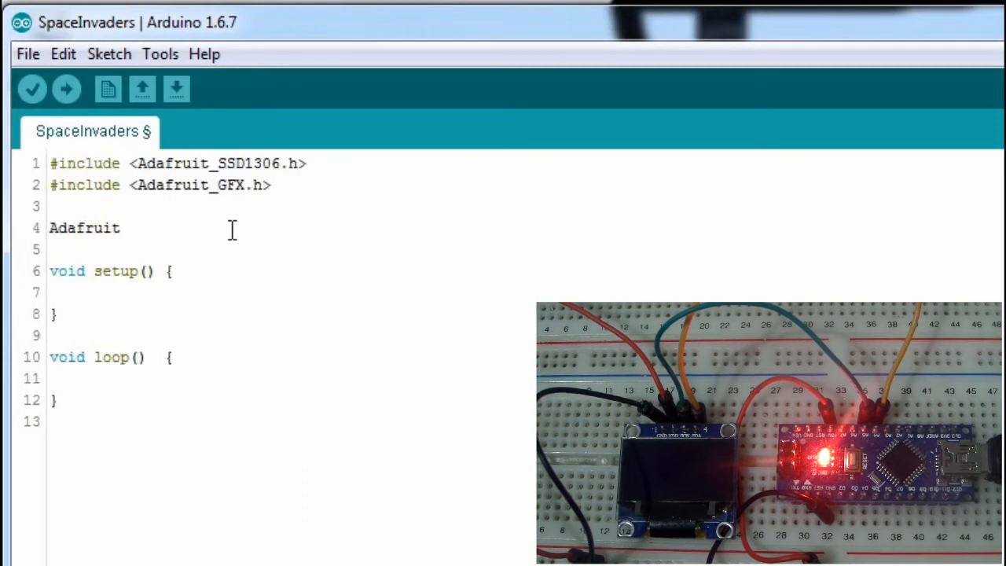
pyautogui.write('_')
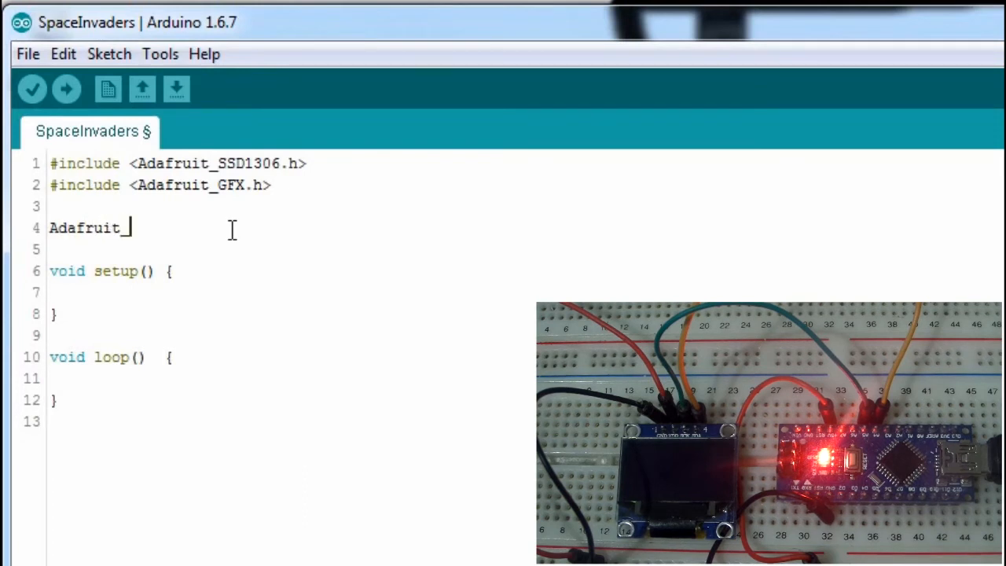
pyautogui.write('SSD1306')
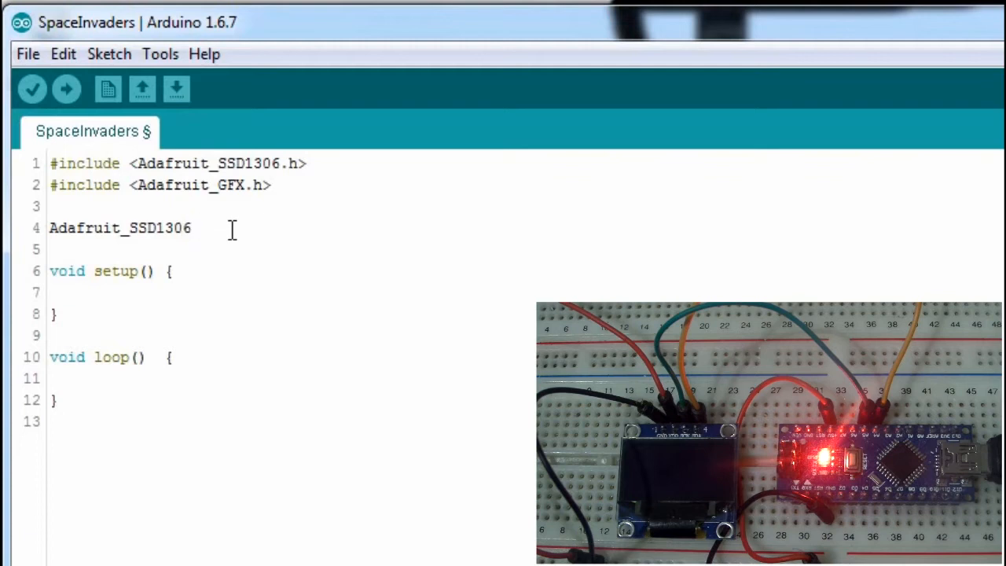
pyautogui.write('d')
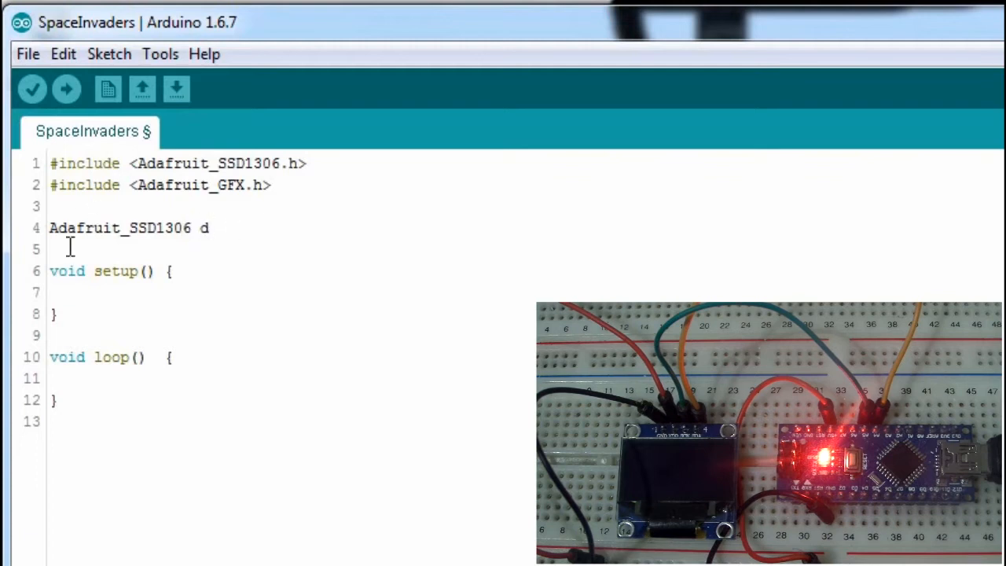
pyautogui.click(127, 226)
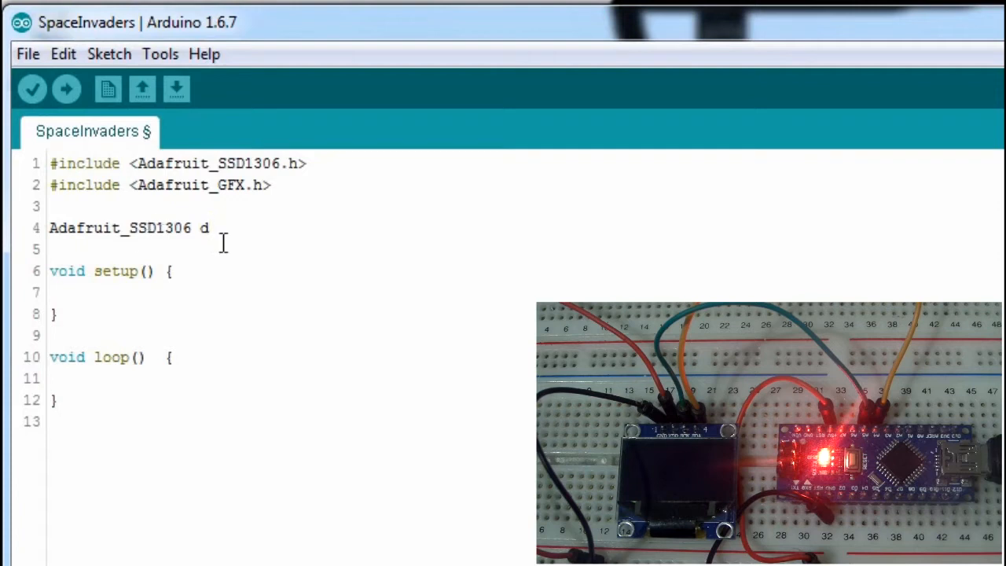
pyautogui.write('isplay')
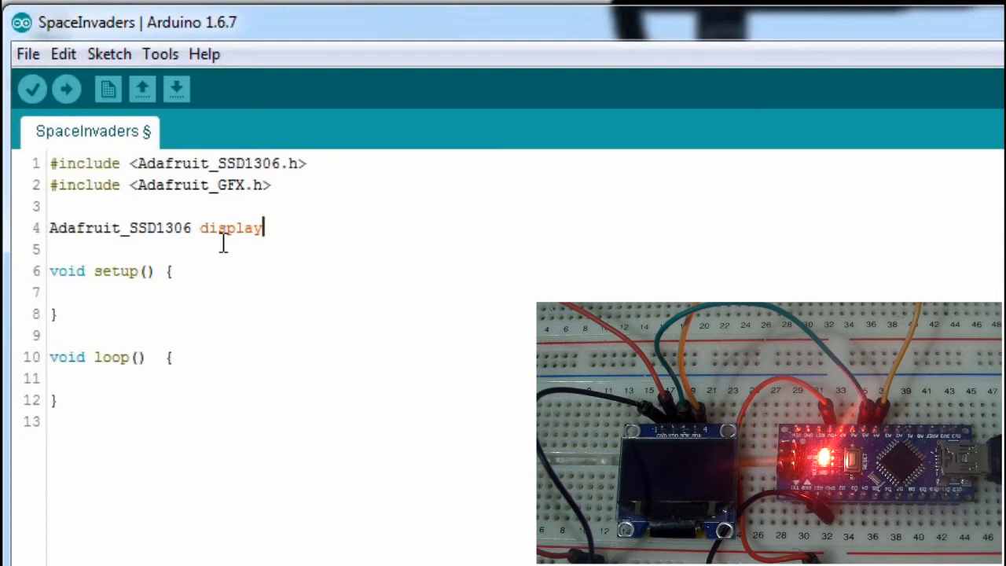
pyautogui.write('(')
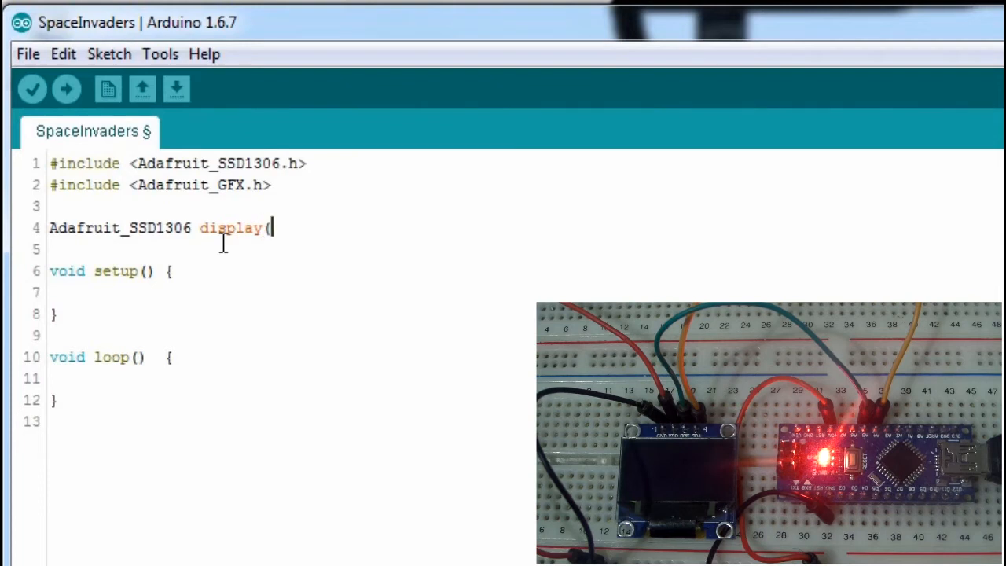
pyautogui.write('1)')
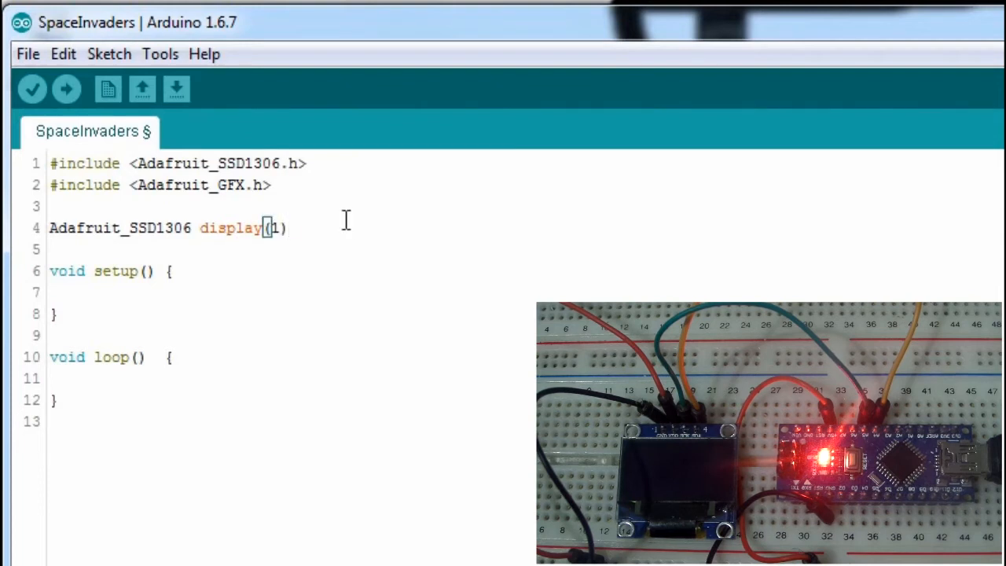
pyautogui.write(';')
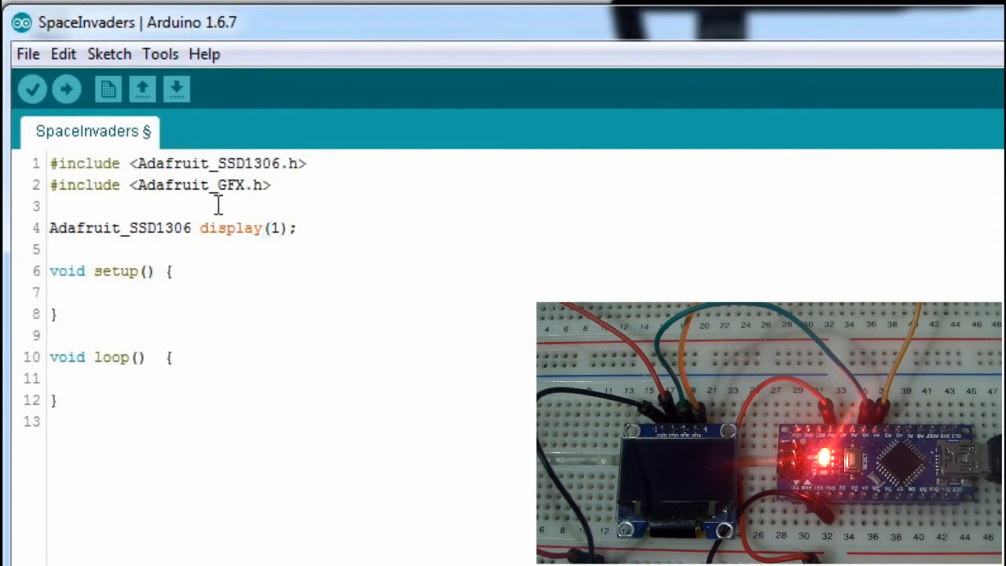
pyautogui.moveTo(292, 245)
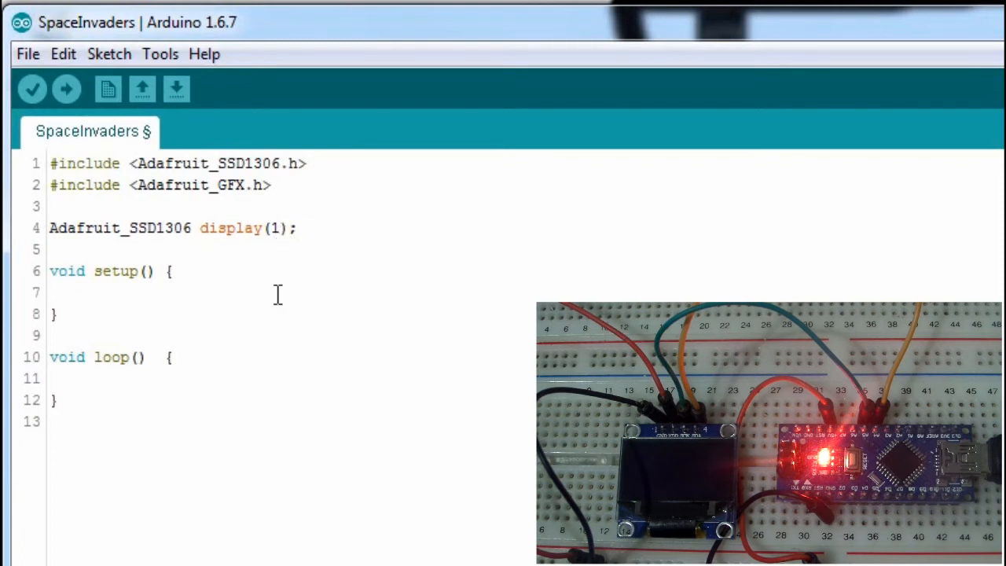
# - Begin display.begin(SSD1306_SWITCHCAPVCC, in setup() as the first argument
pyautogui.write('display')
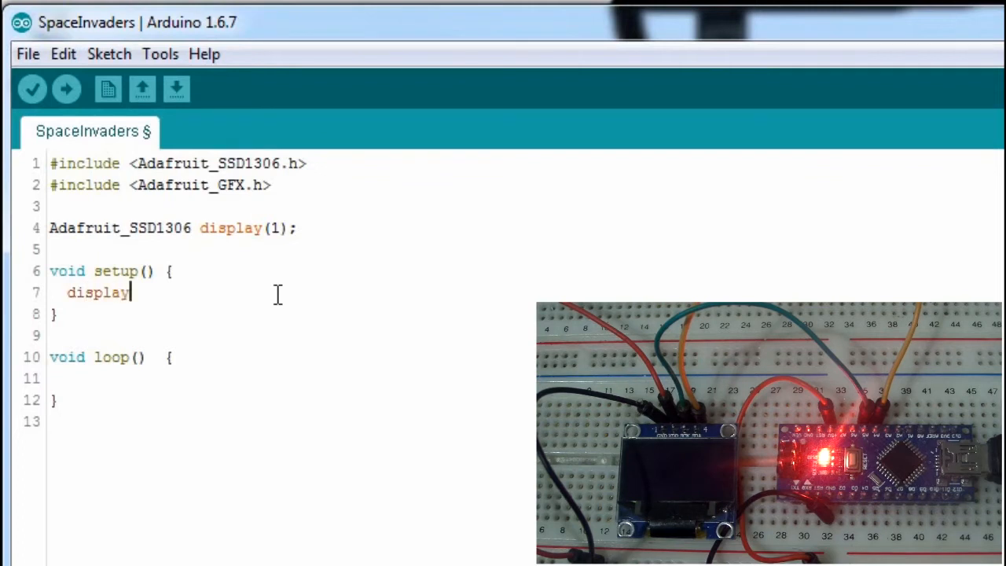
pyautogui.write('.begin')
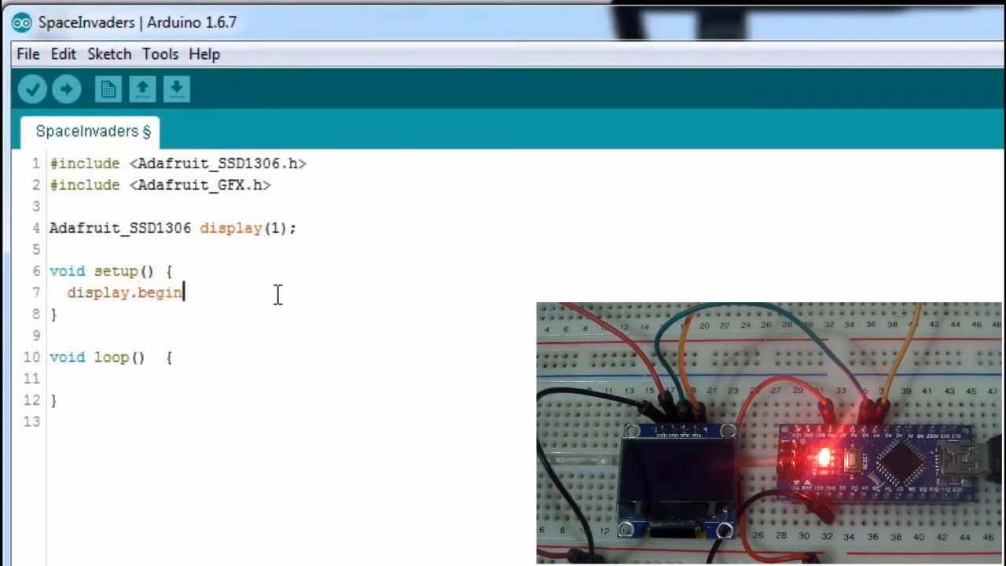
pyautogui.write('(SS')
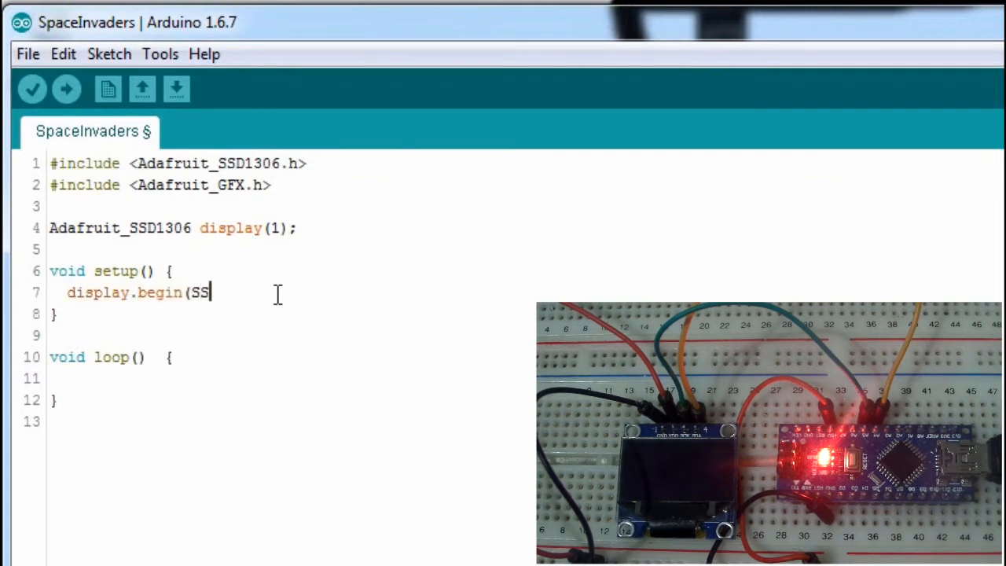
pyautogui.write('D')
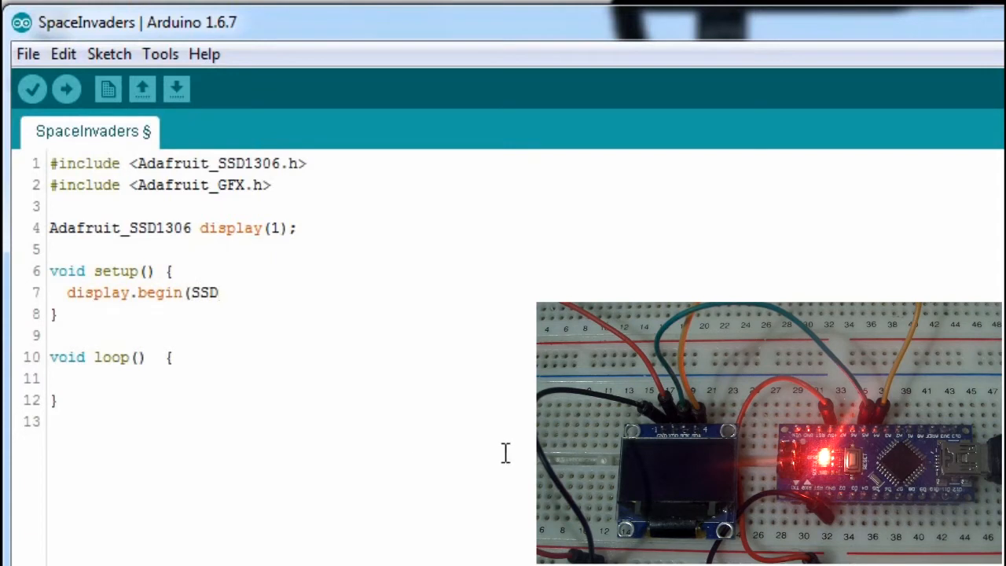
pyautogui.moveTo(186, 302)
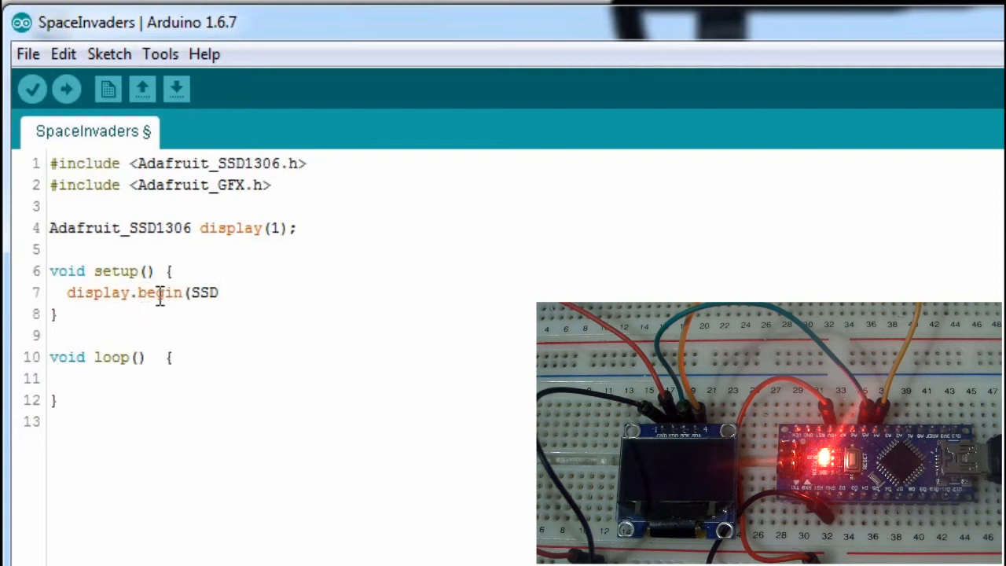
pyautogui.moveTo(158, 227)
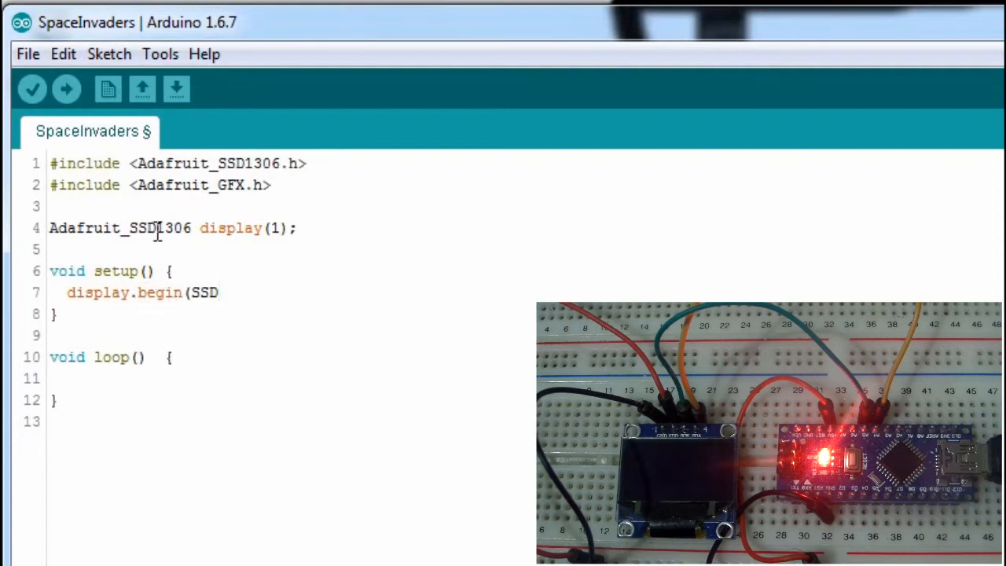
pyautogui.moveTo(176, 301)
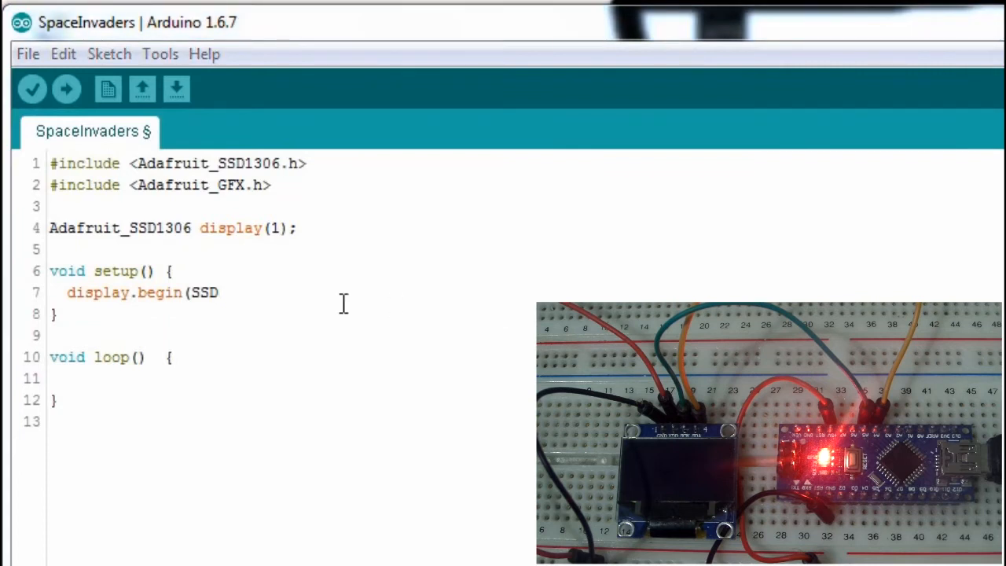
pyautogui.doubleClick(205, 290)
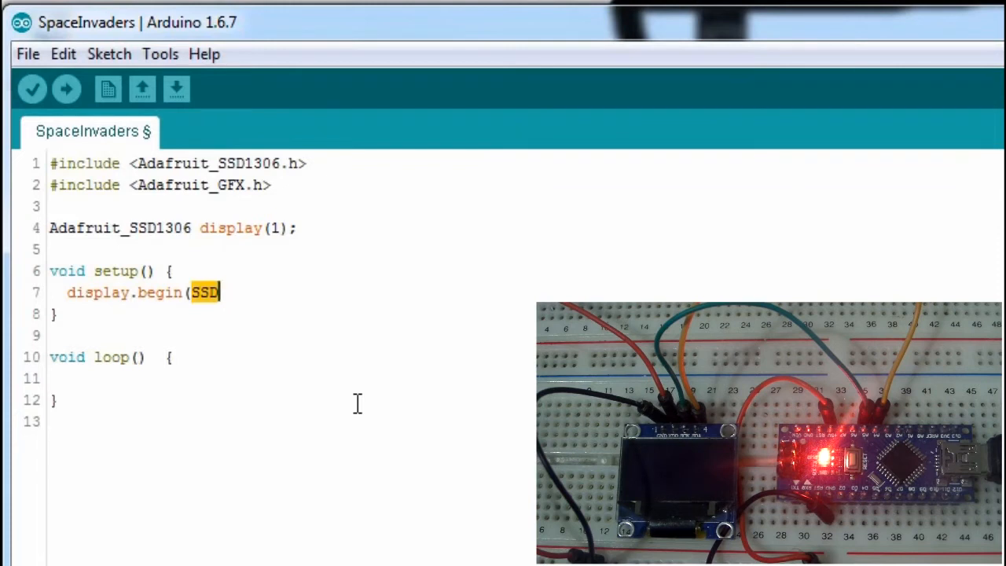
pyautogui.write('1306_SWITCHCAPVCC')
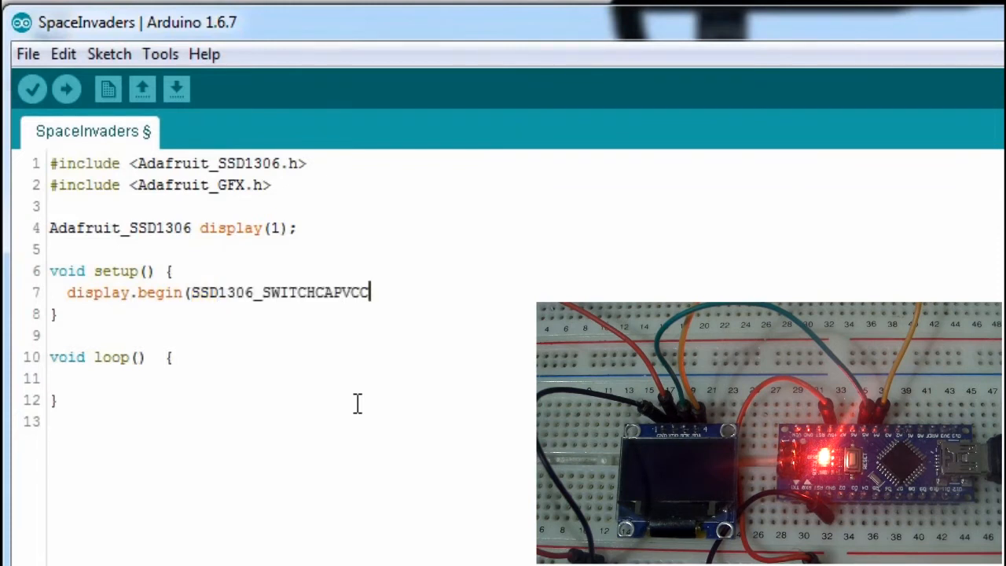
pyautogui.moveTo(281, 290)
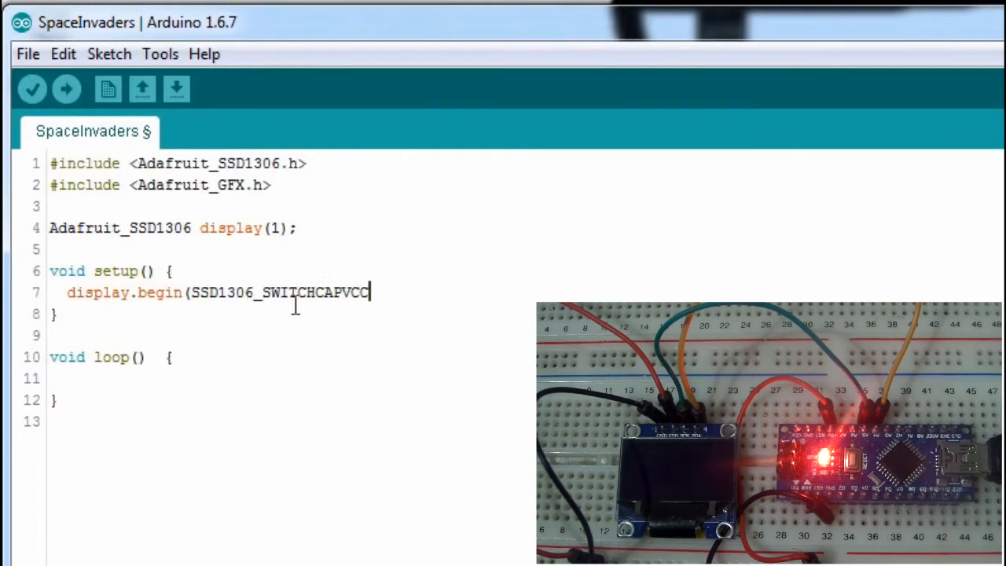
pyautogui.write(',')
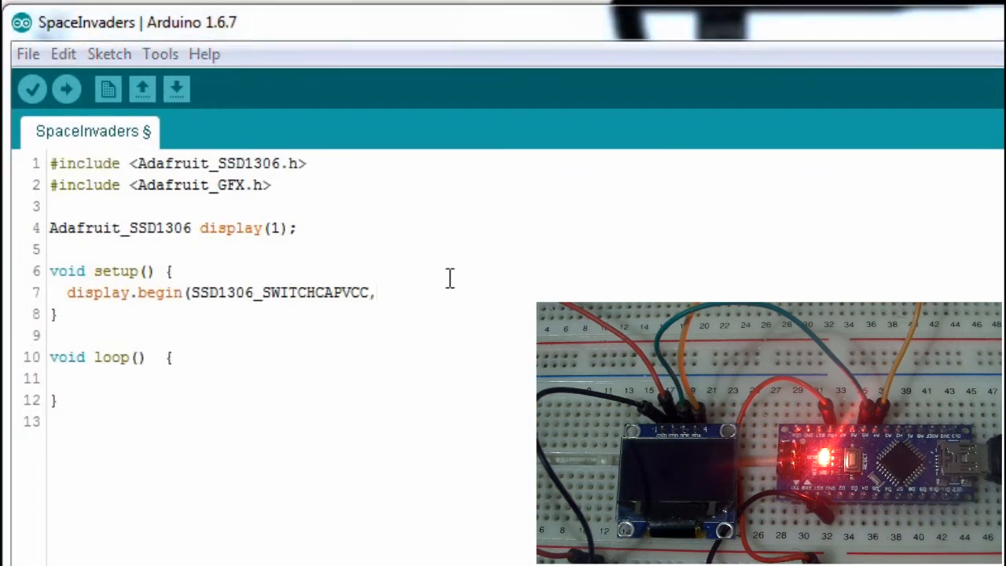
# - Complete the call with OLED_ADDRESS); so setup() initialises the OLED display
pyautogui.click(380, 292)
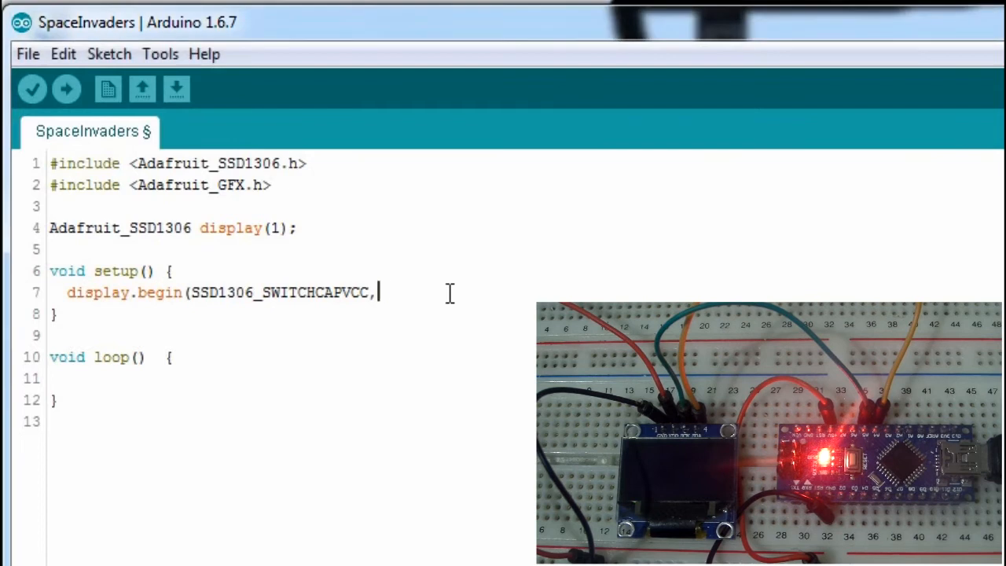
pyautogui.write('OLED')
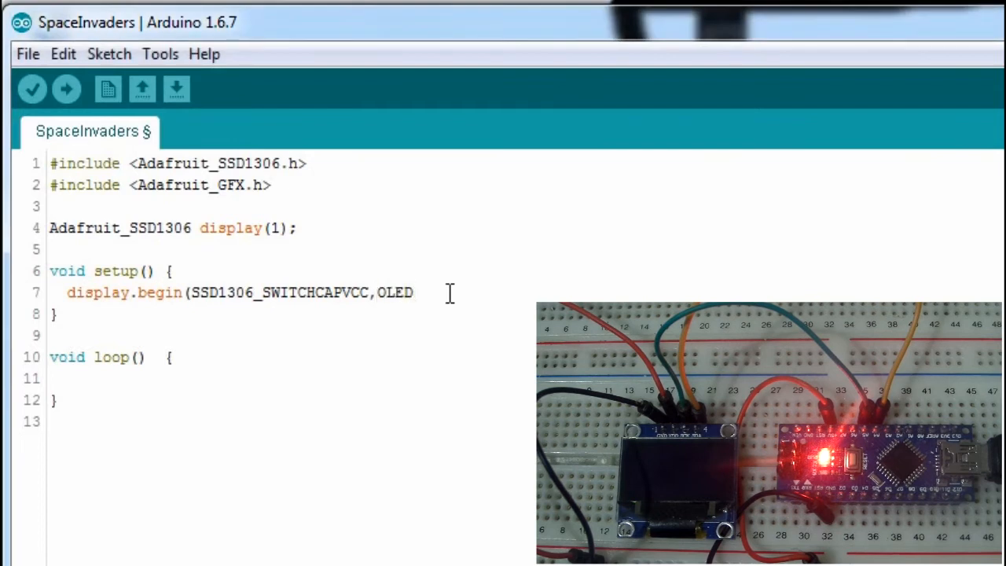
pyautogui.write('_A')
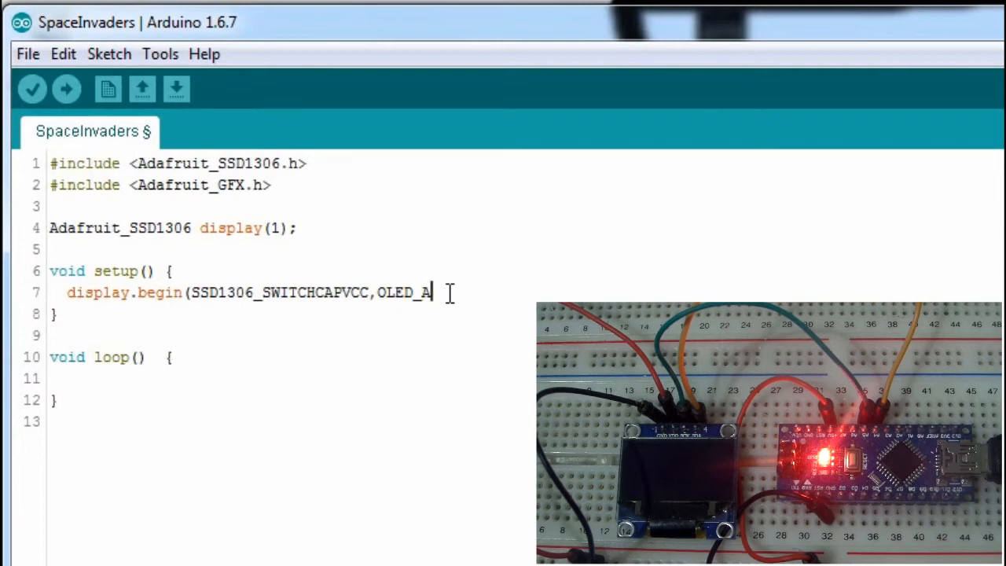
pyautogui.write('DDRESS')
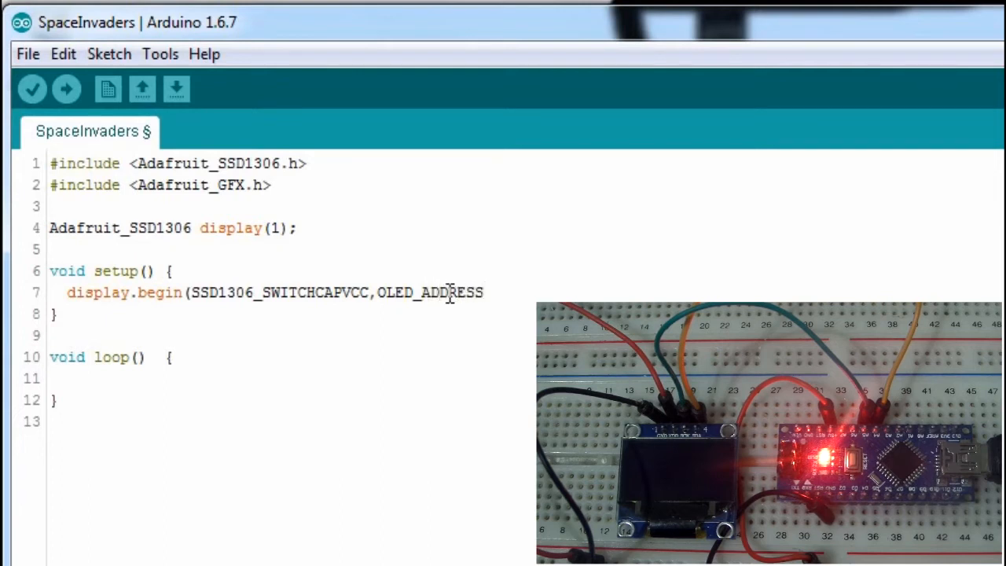
pyautogui.write(');')
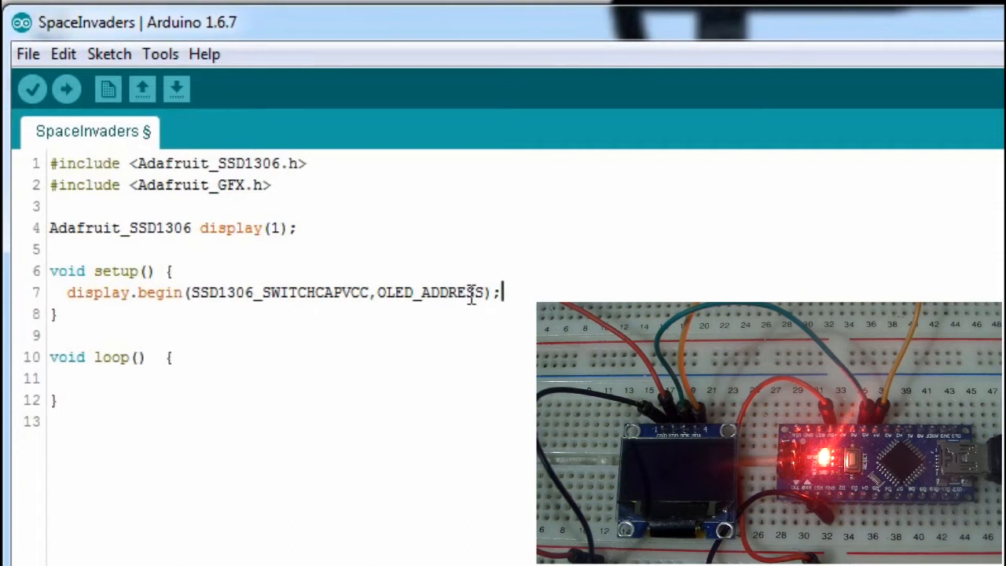
pyautogui.doubleClick(430, 292)
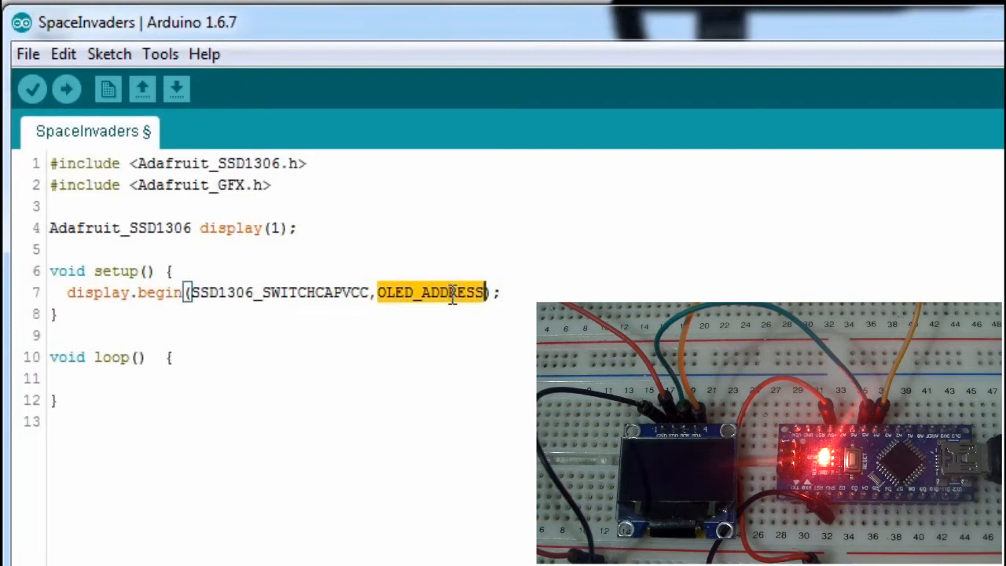
pyautogui.click(297, 206)
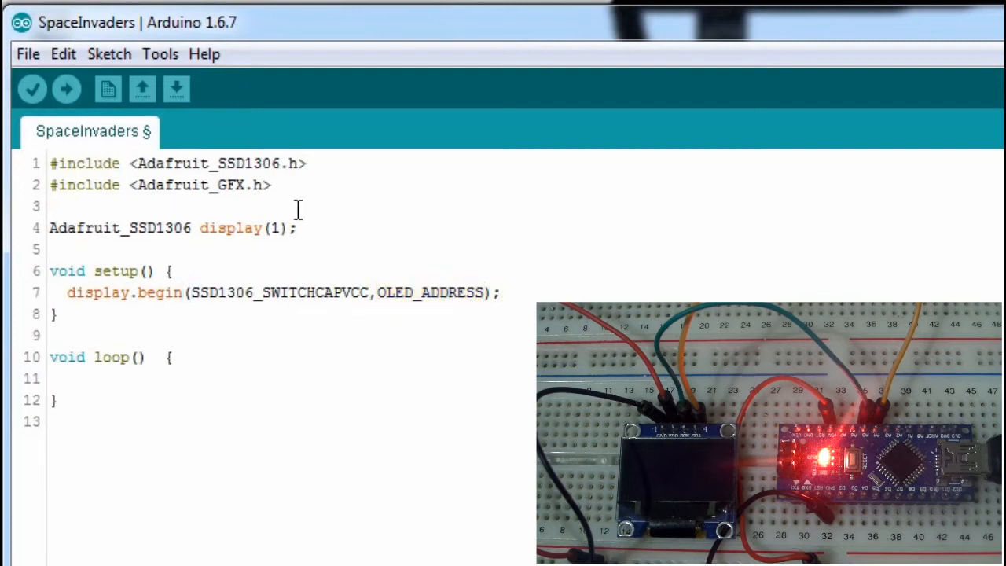
# - Add #define OLED_ADDRESS 0x3C below the include lines
pyautogui.press('Return')
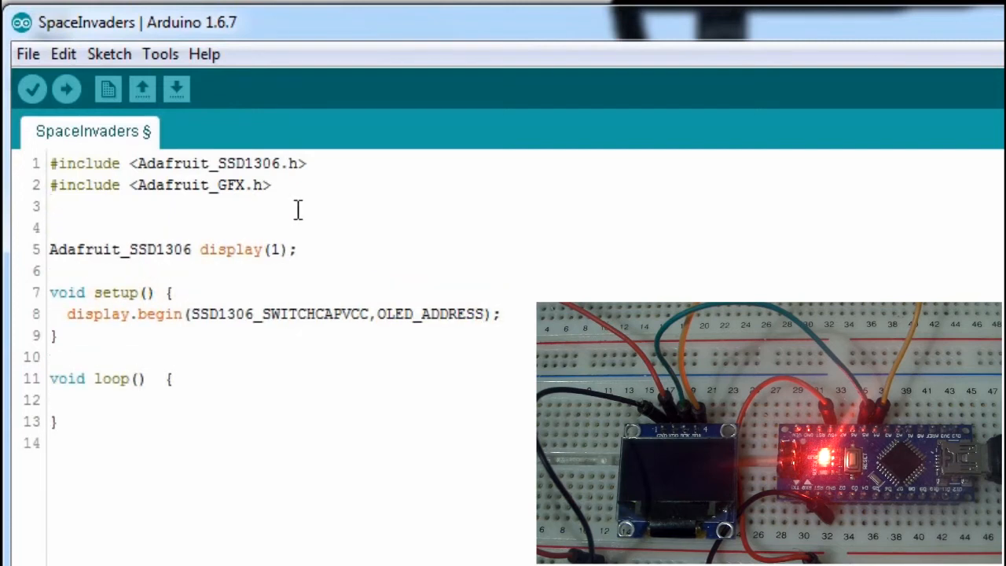
pyautogui.write('#D')
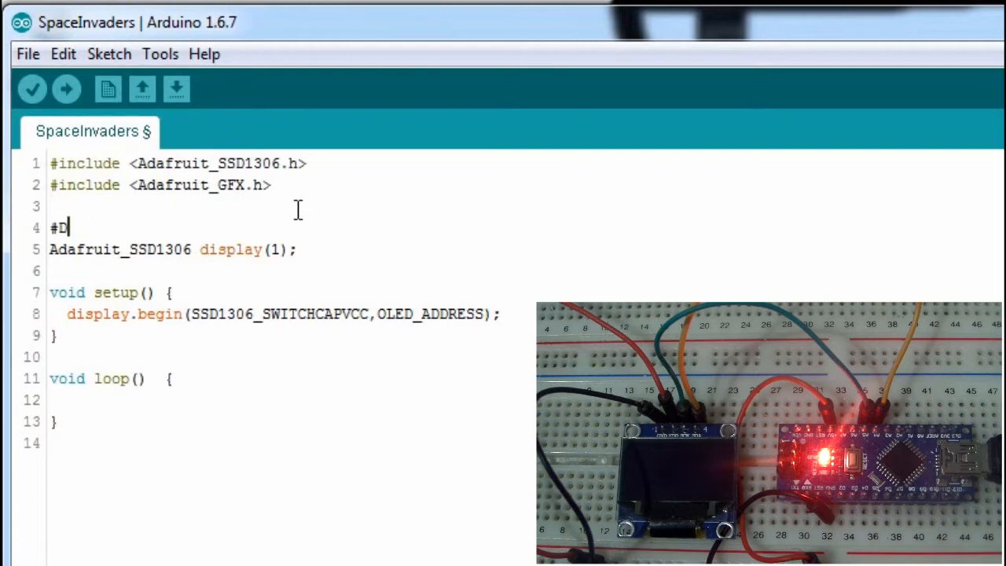
pyautogui.write('efine')
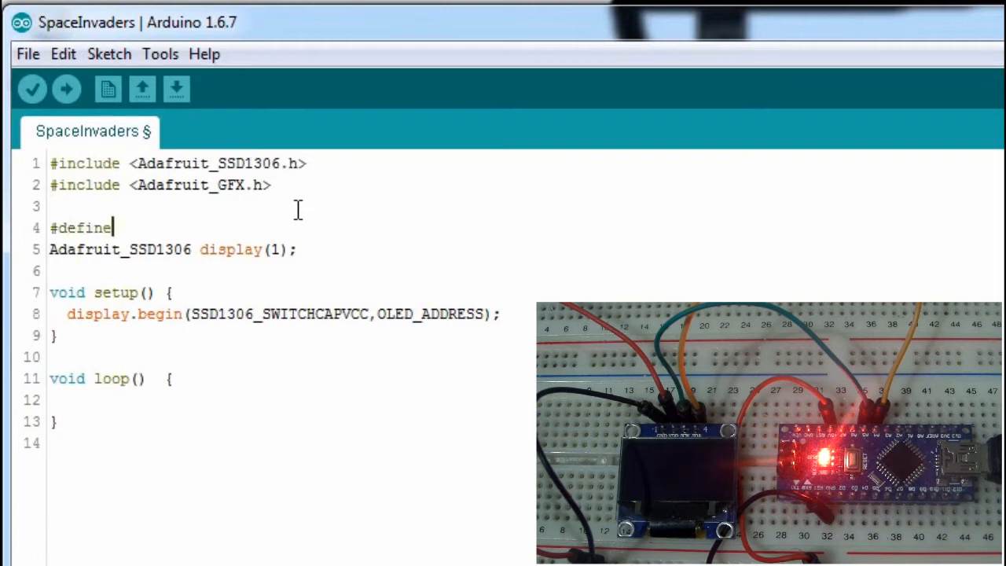
pyautogui.write('OLED_ADDRESS')
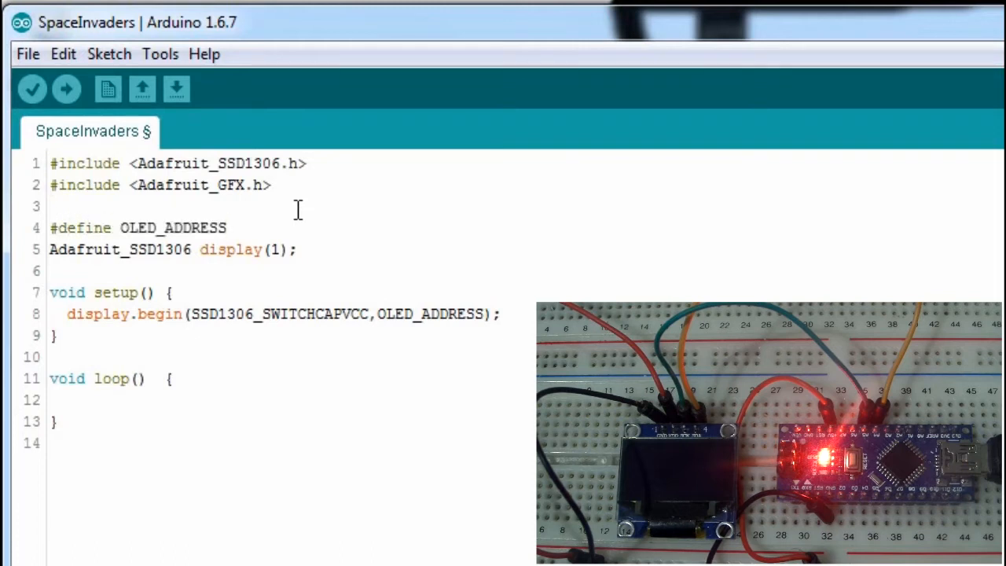
pyautogui.write('0x3')
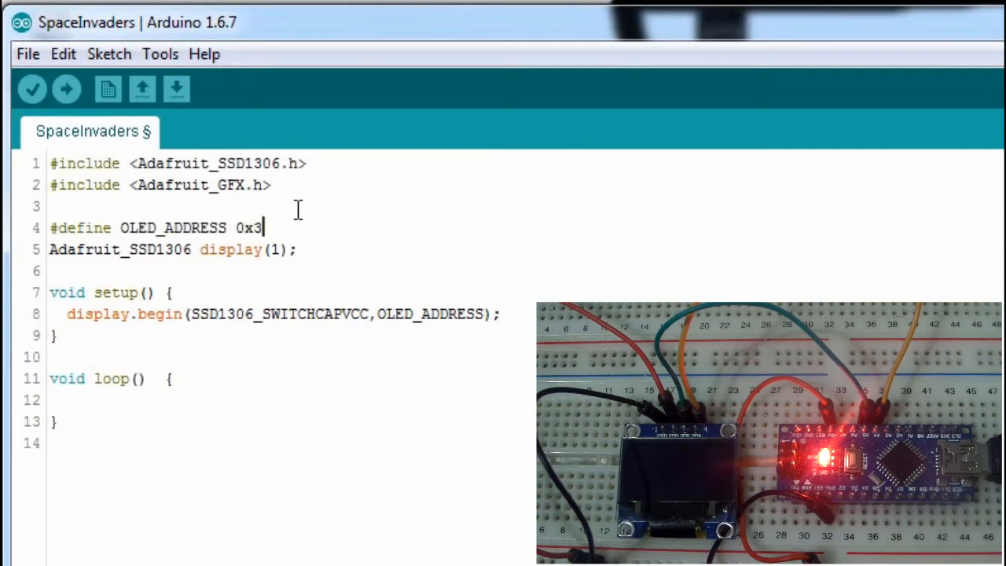
pyautogui.write('C')
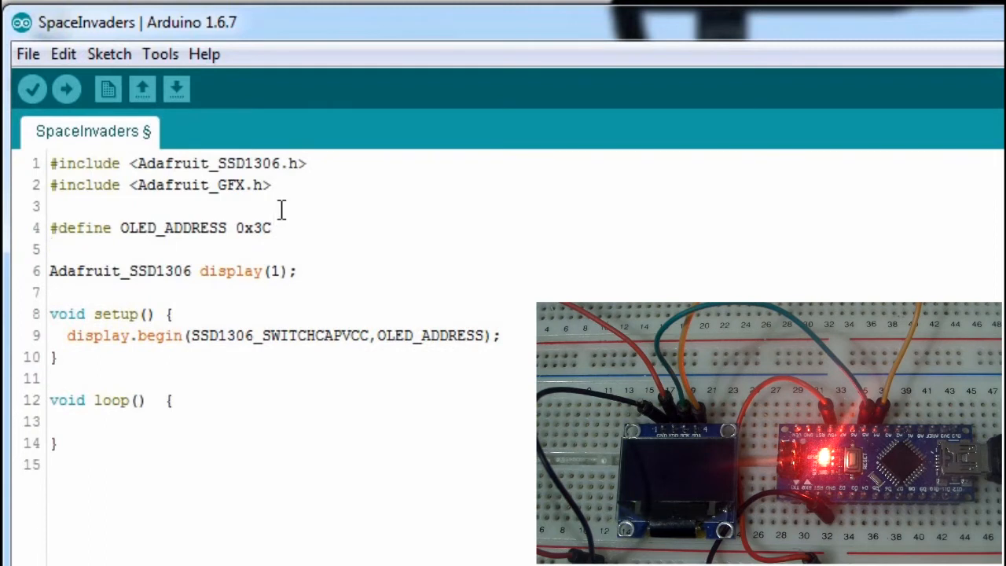
# - Add a // DISPLAY SETTINGS comment above the OLED_ADDRESS define
pyautogui.write('//')
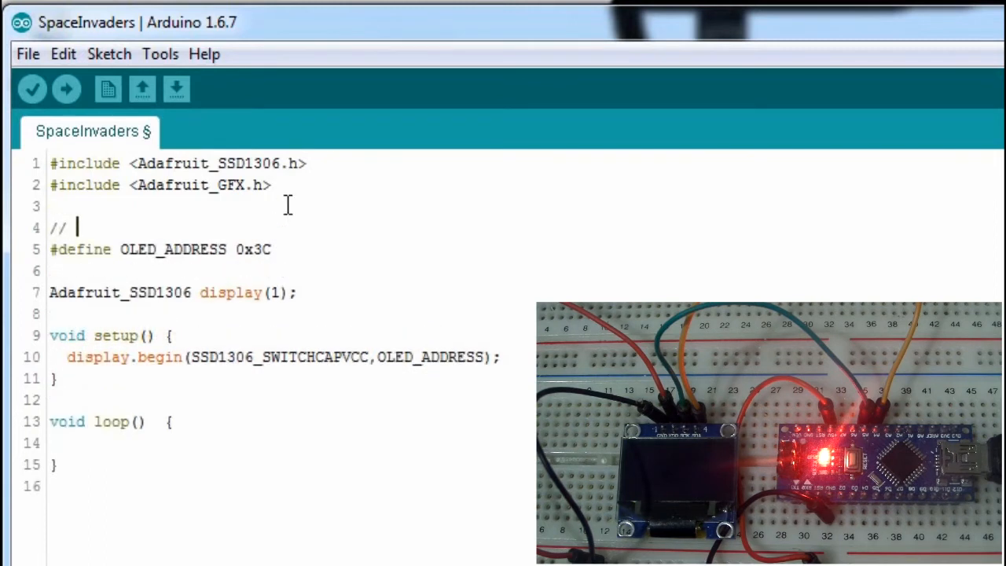
pyautogui.write('DIPLSA')
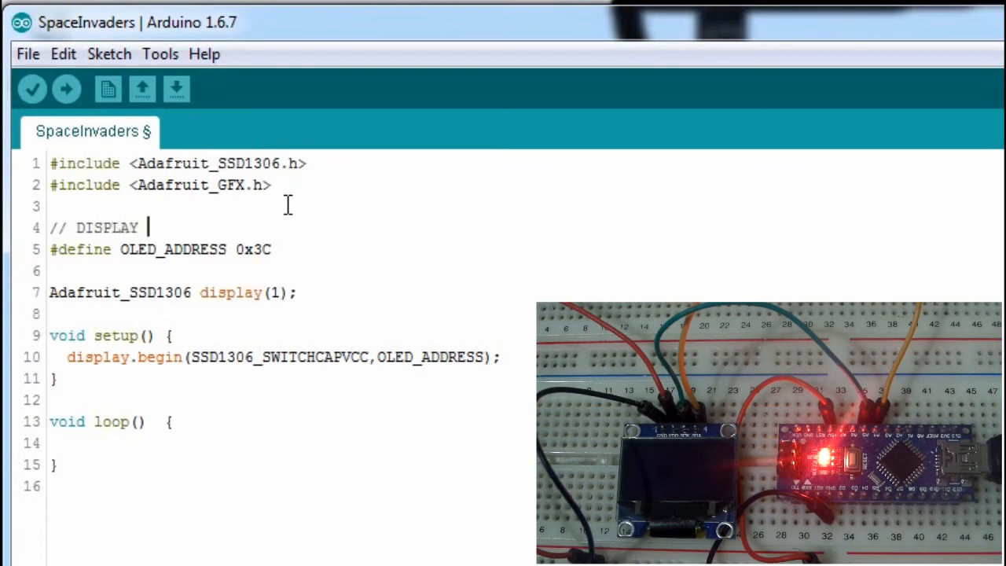
pyautogui.write('SETTING')
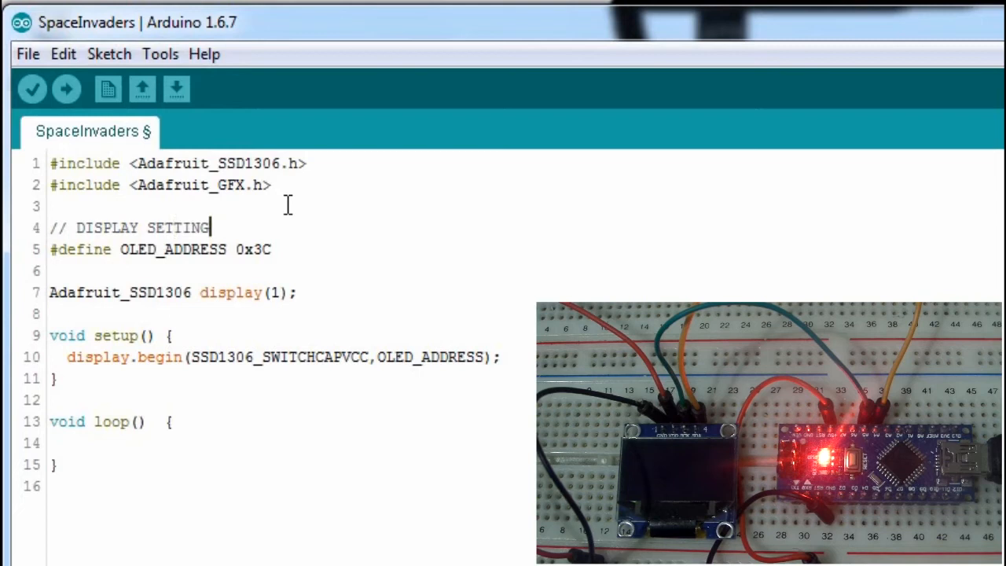
pyautogui.write('S')
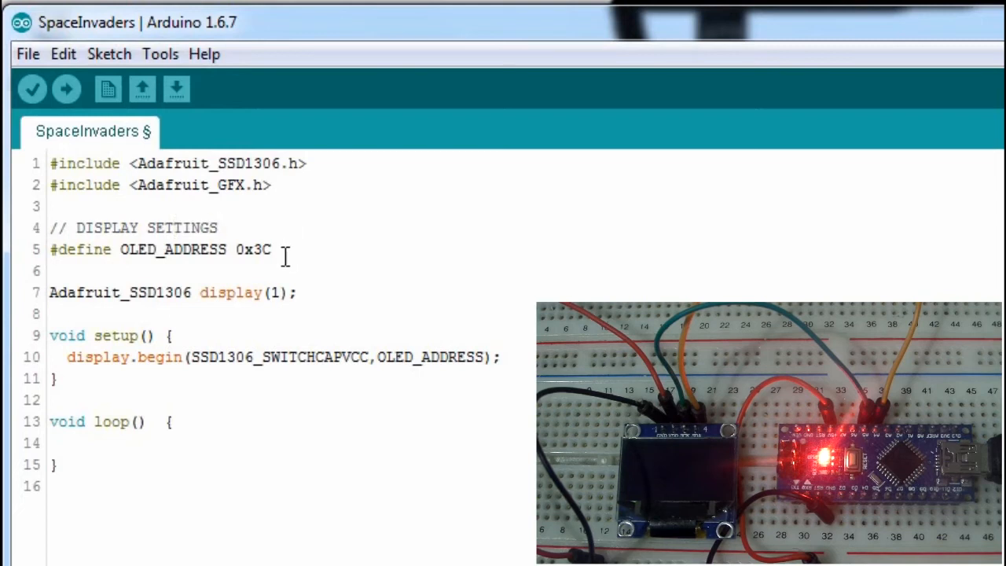
pyautogui.moveTo(314, 352)
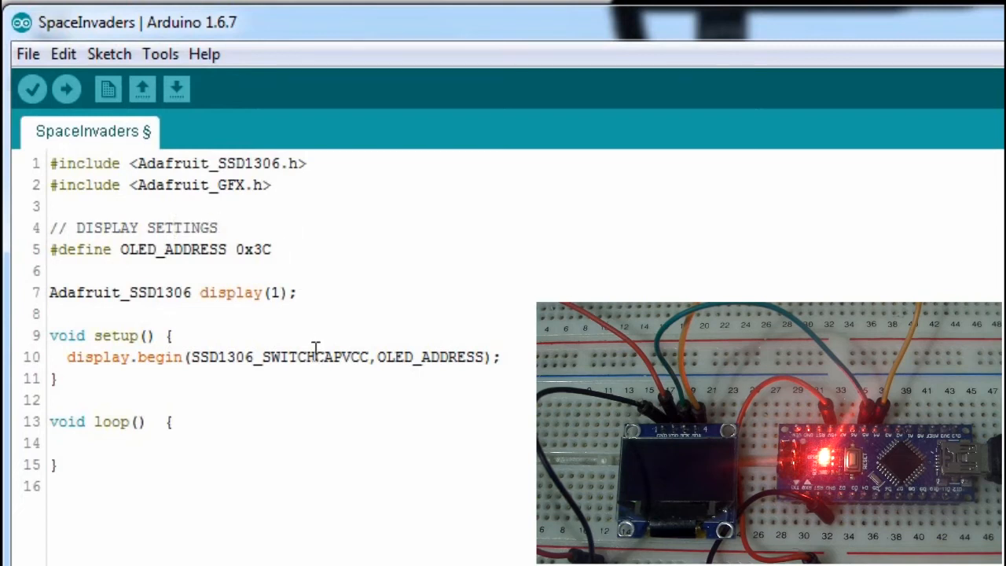
pyautogui.moveTo(243, 405)
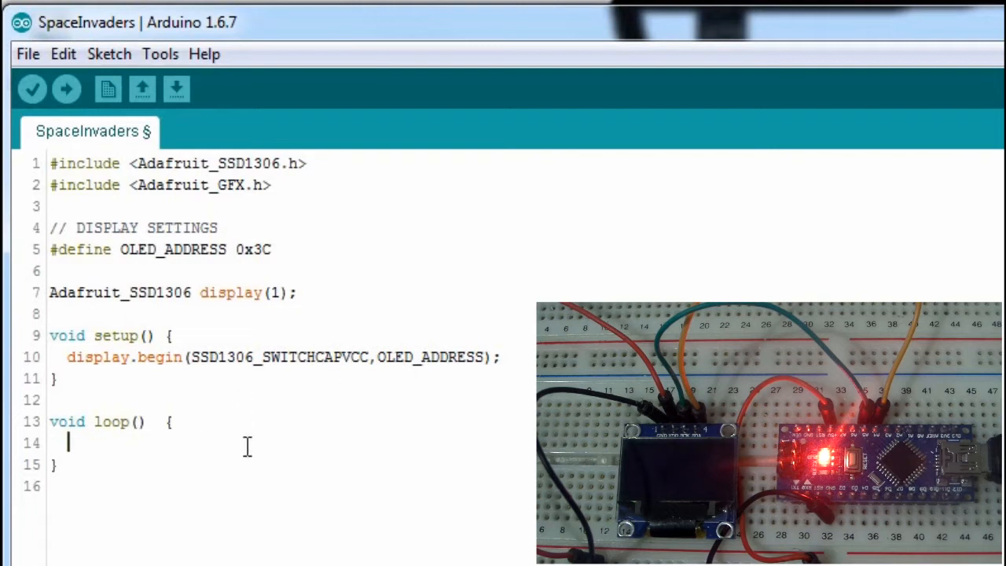
# - Add display.clearDisplay(); as the first statement in loop()
pyautogui.write('display')
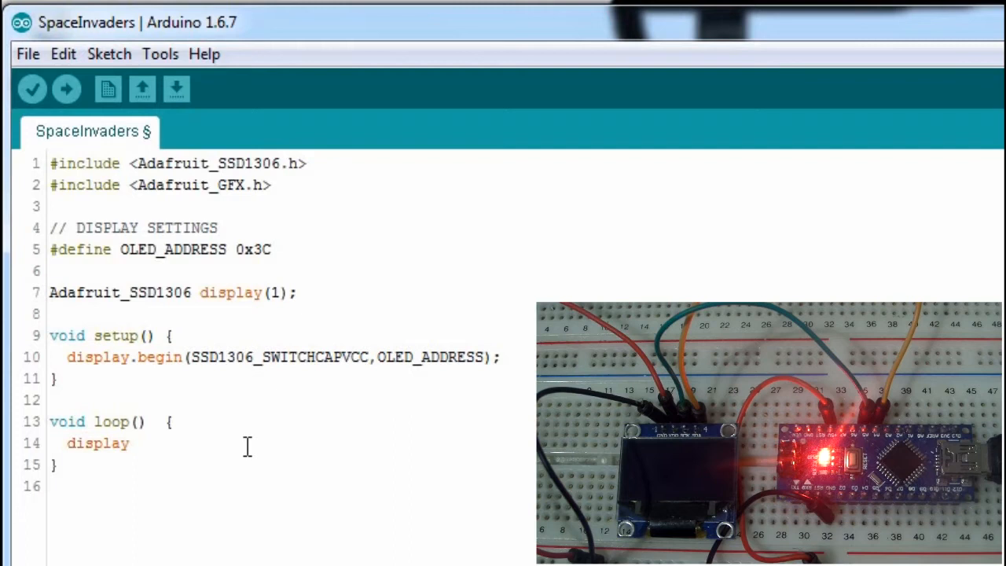
pyautogui.write('.clear')
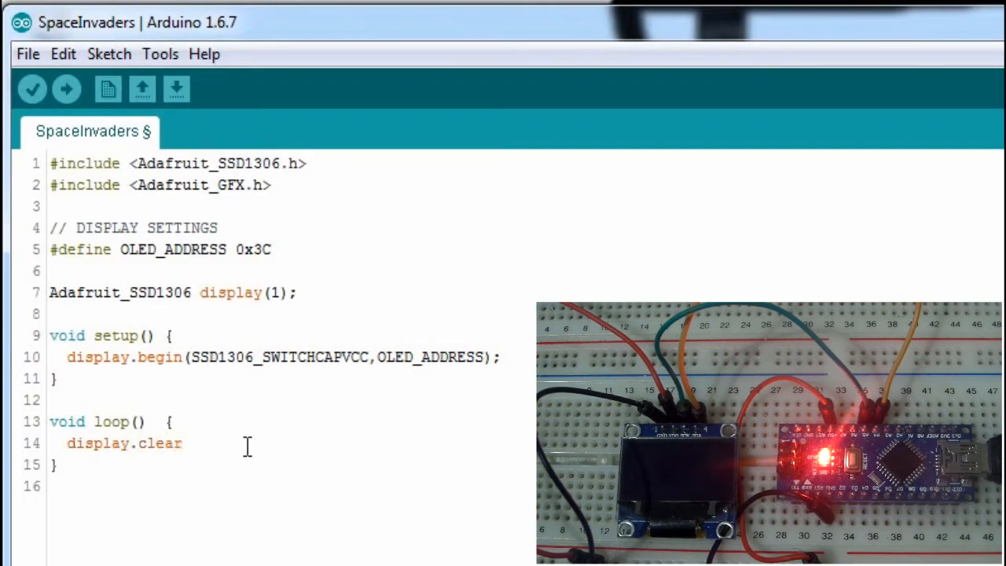
pyautogui.write('Display();')
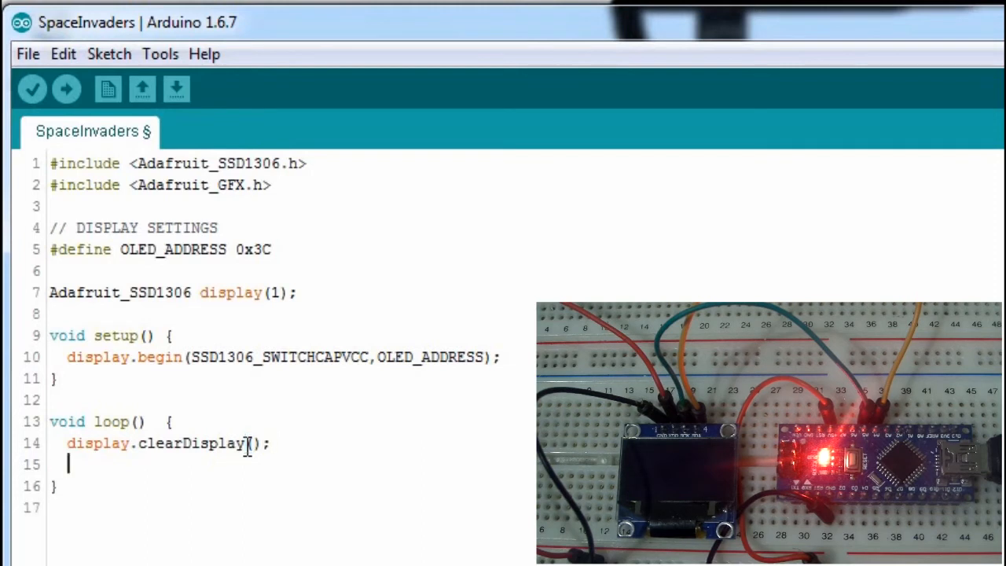
# - Add display.setTextColor(WHITE); after the clearDisplay call
pyautogui.write('displ')
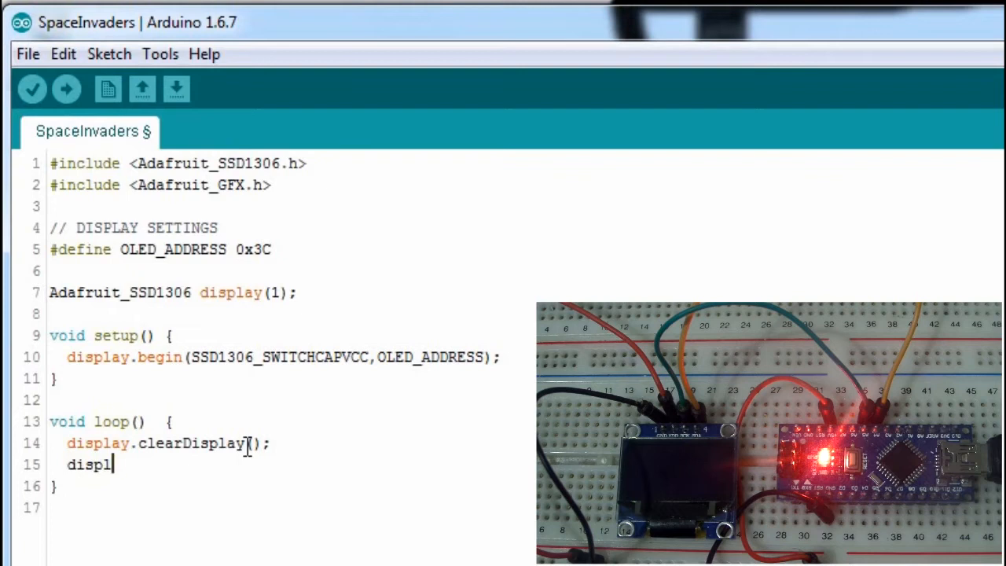
pyautogui.write('ay')
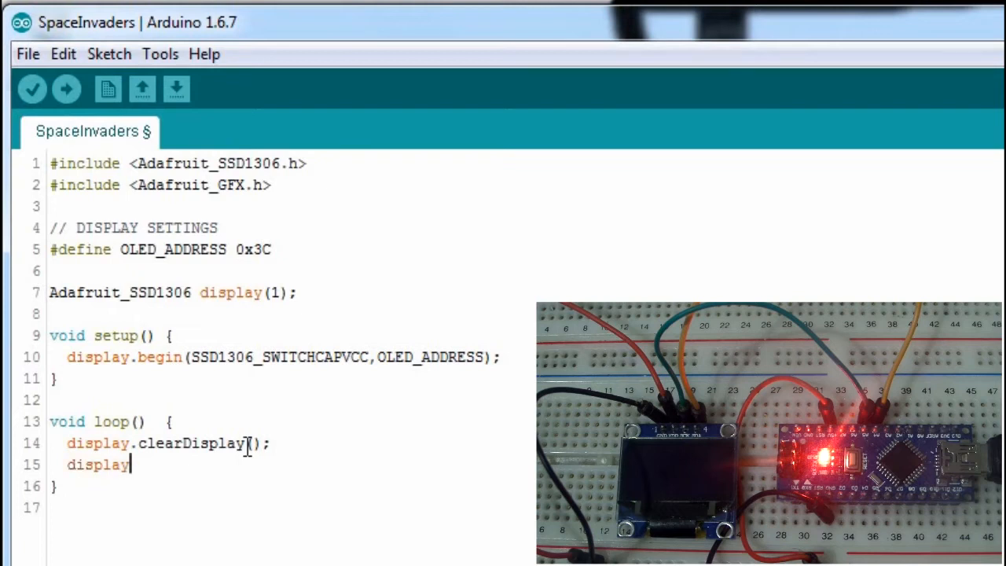
pyautogui.write('.set')
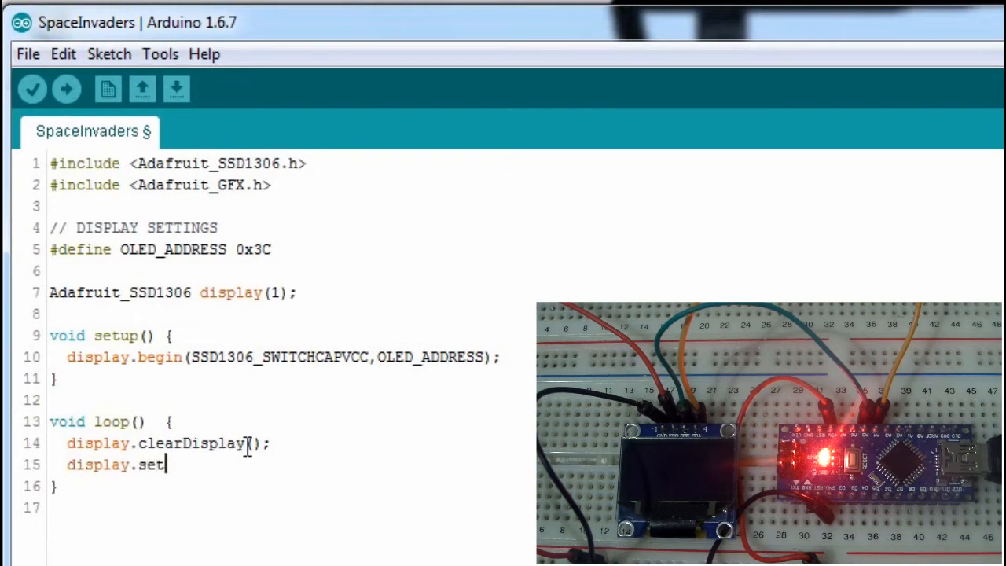
pyautogui.write('Text')
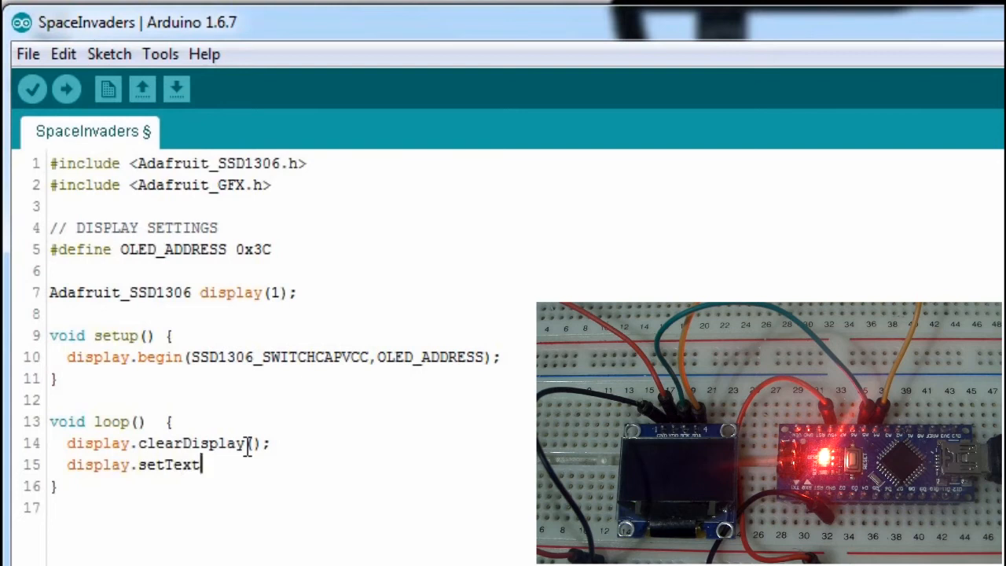
pyautogui.write('Color')
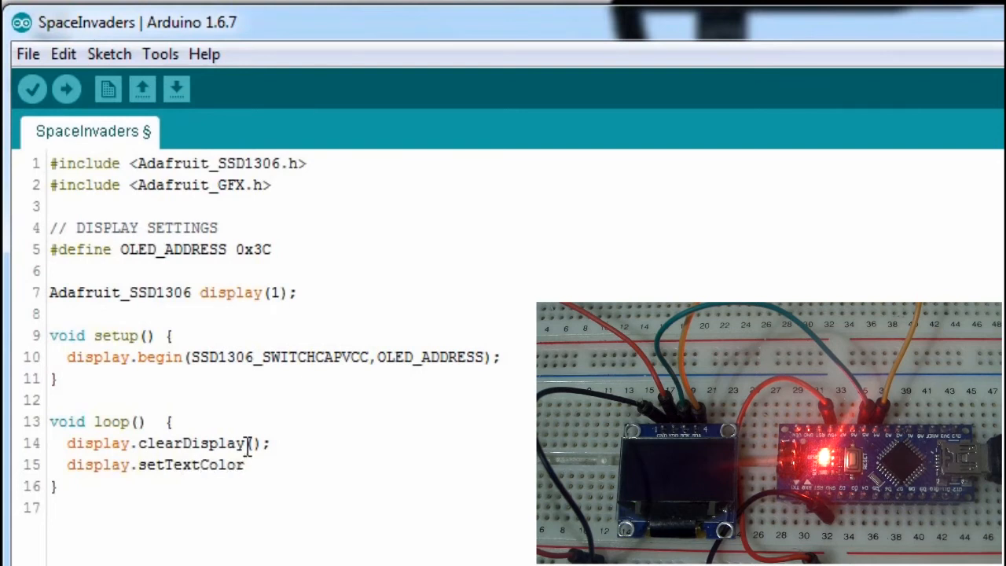
pyautogui.write('(')
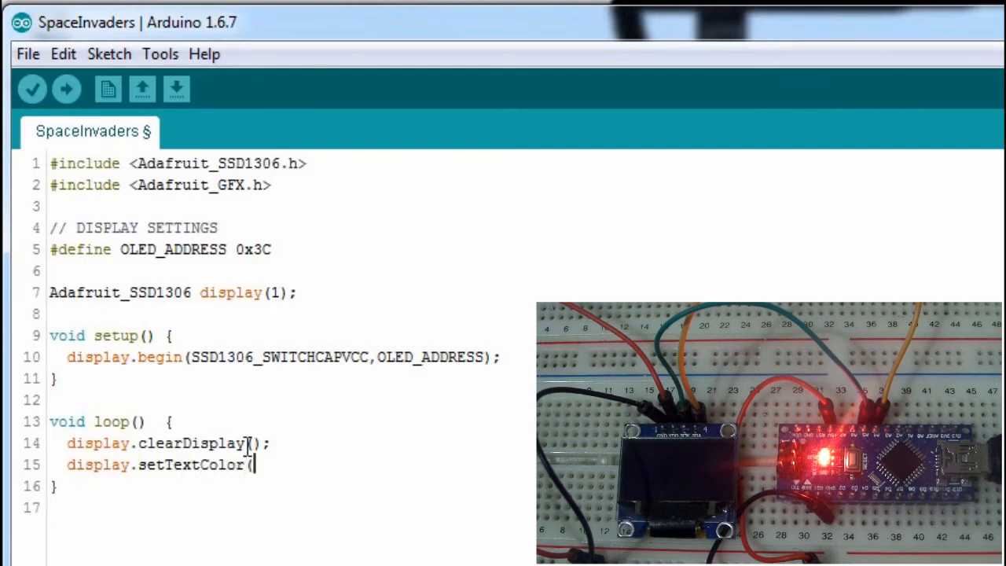
pyautogui.write('WHITE')
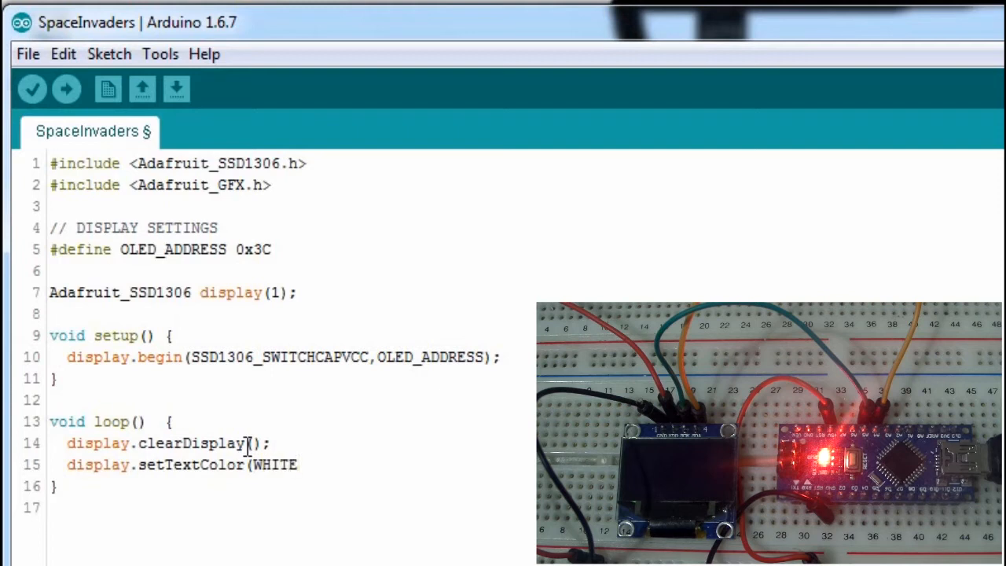
pyautogui.write(');')
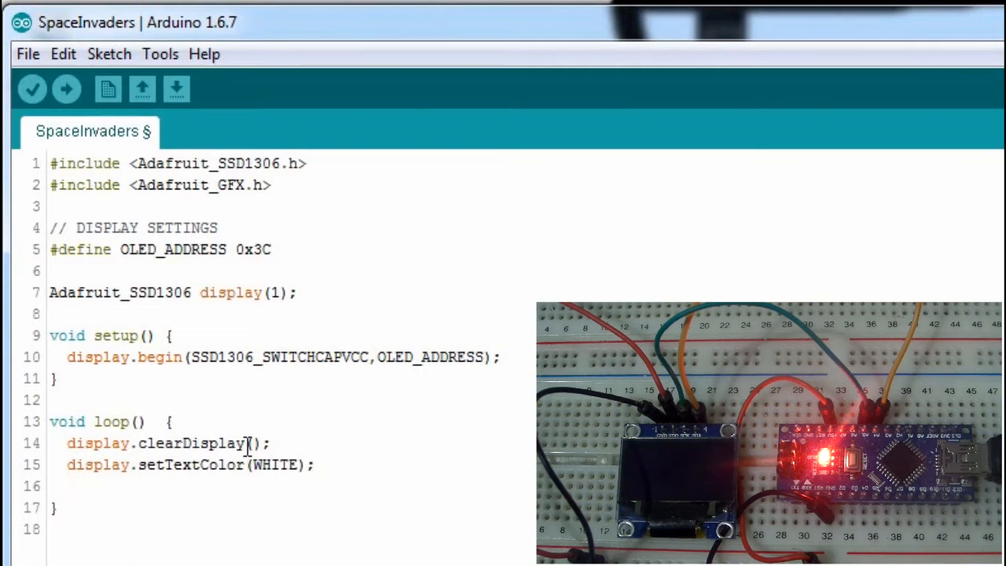
# - Add display.setCursor(0,0); after the setTextColor line in loop()
pyautogui.write('s')
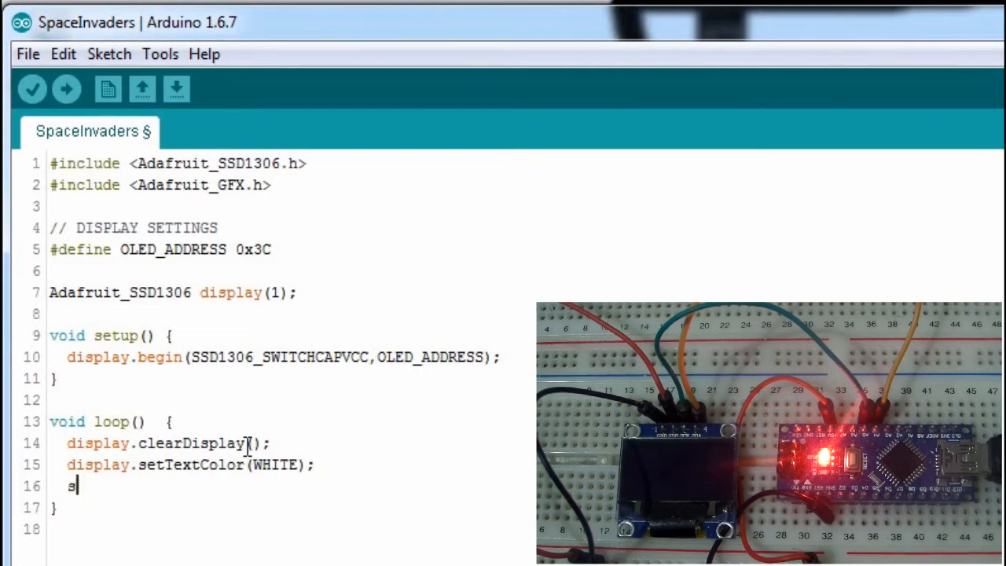
pyautogui.write('isplay')
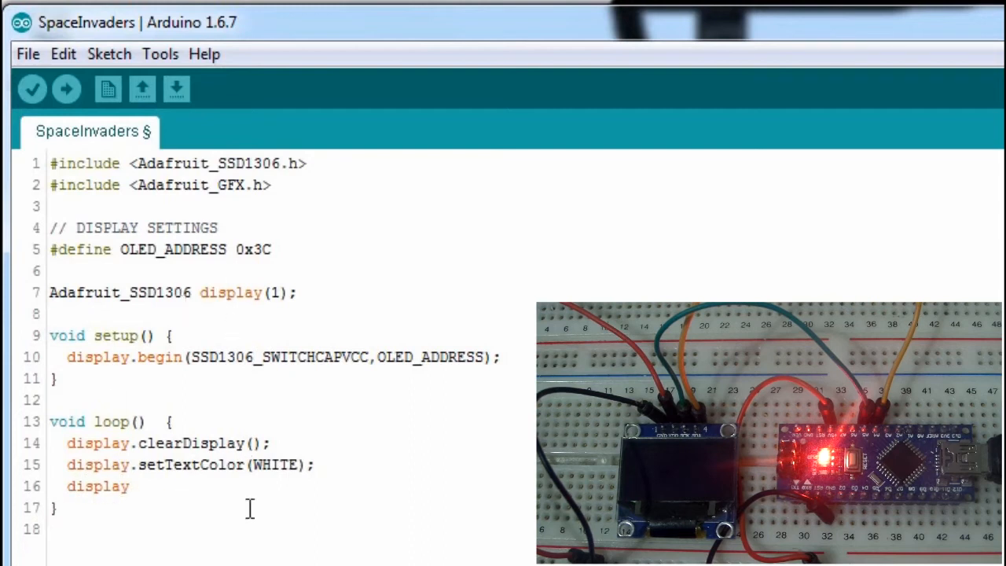
pyautogui.write('/se')
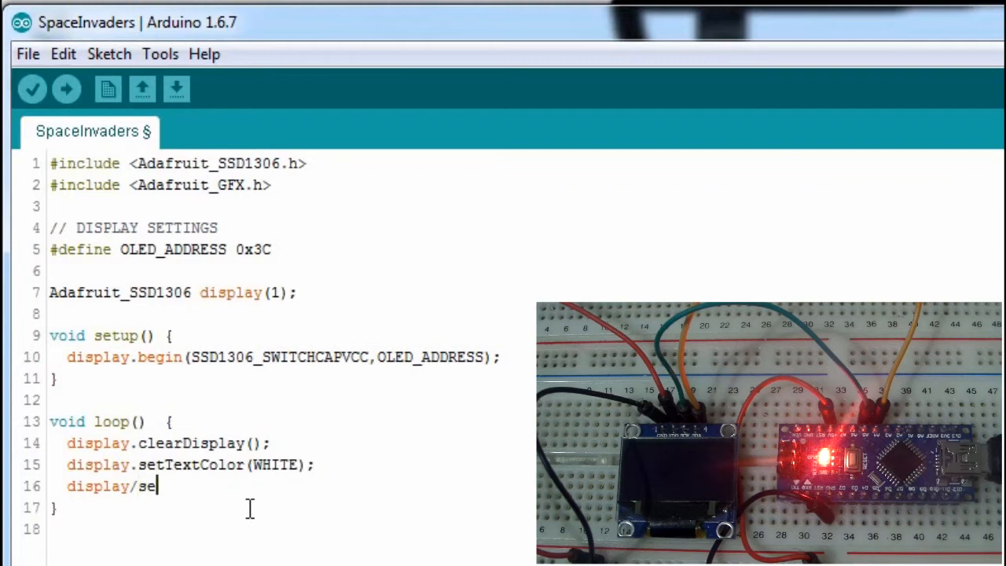
pyautogui.write('tCursor(')
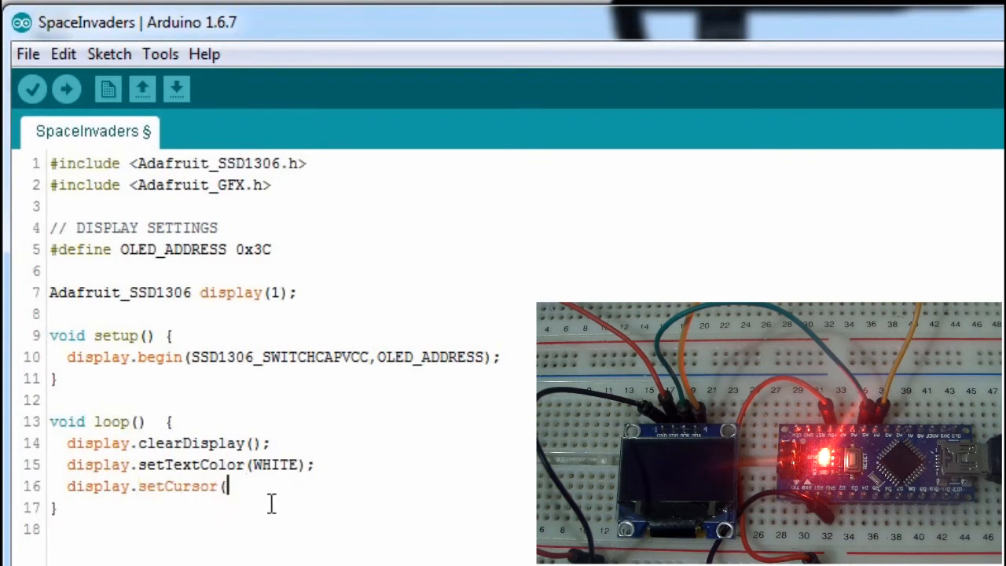
pyautogui.write('0,0);')
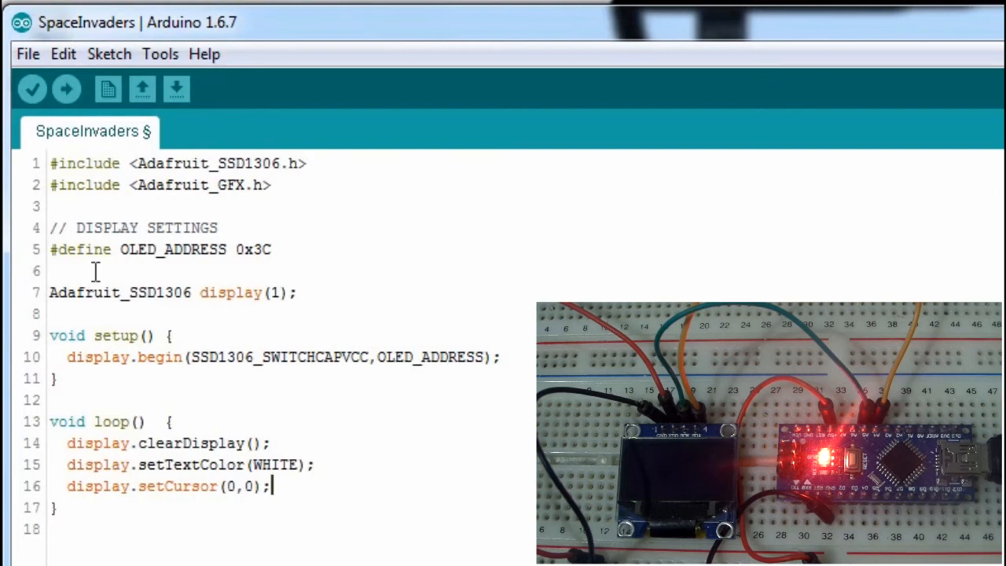
pyautogui.moveTo(92, 176)
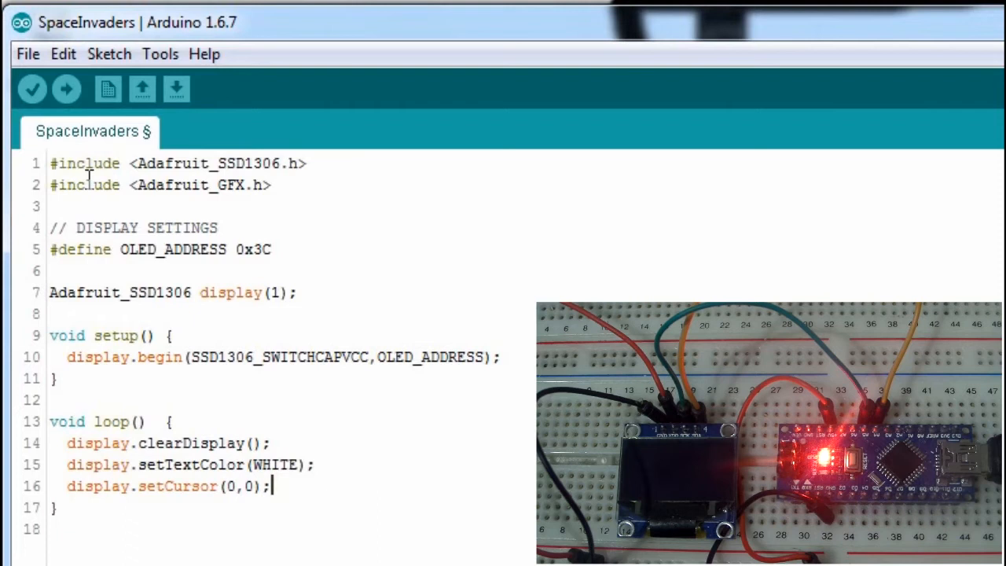
# - Add display.print("Space Invaders"); after the setCursor call in loop()
pyautogui.write('display.pr')
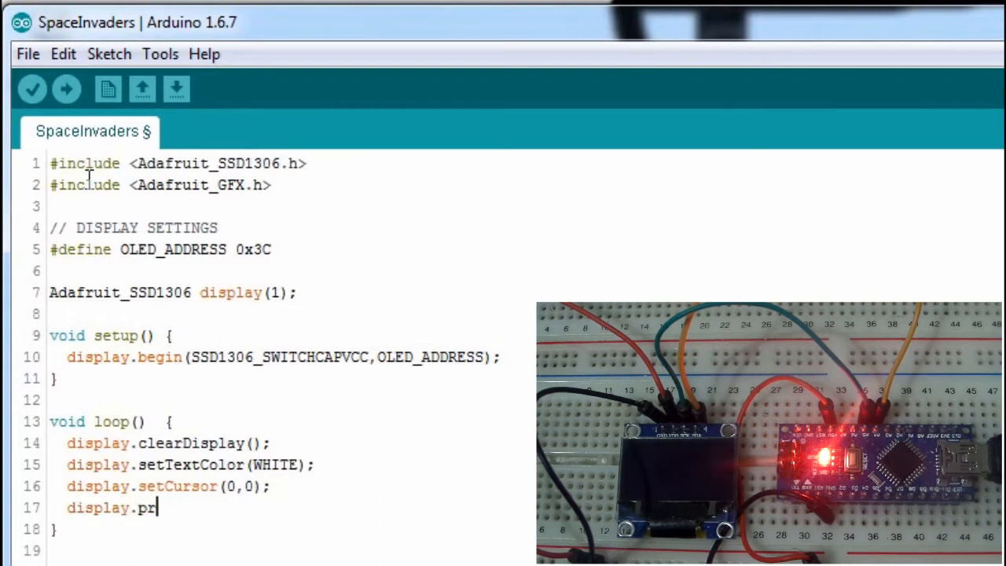
pyautogui.write('int("')
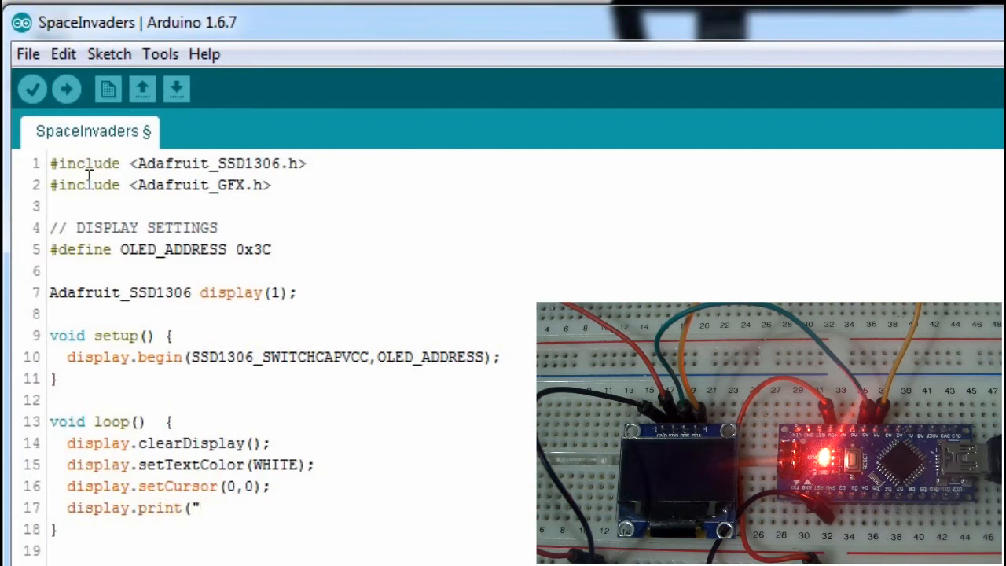
pyautogui.write('Space In')
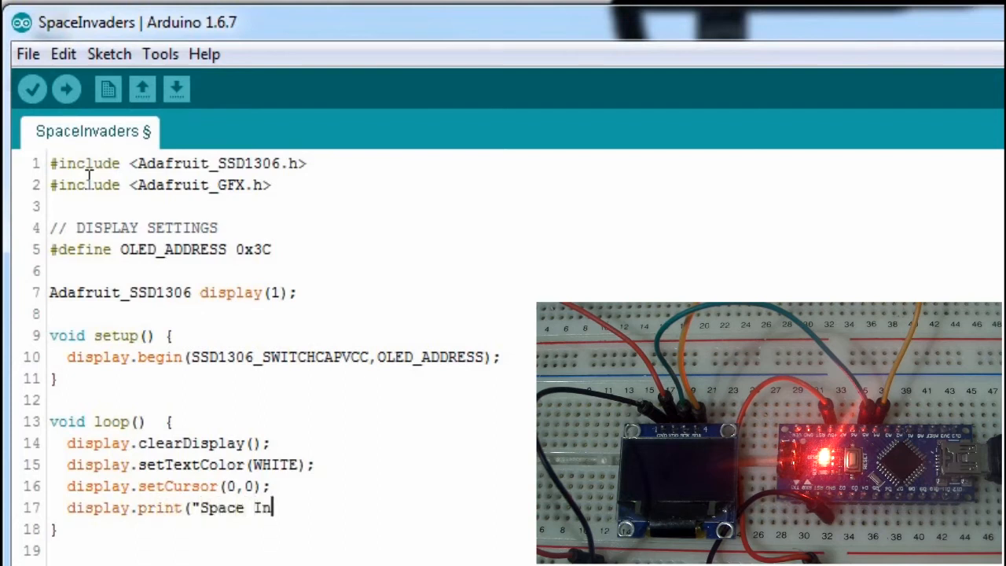
pyautogui.write('vaders"')
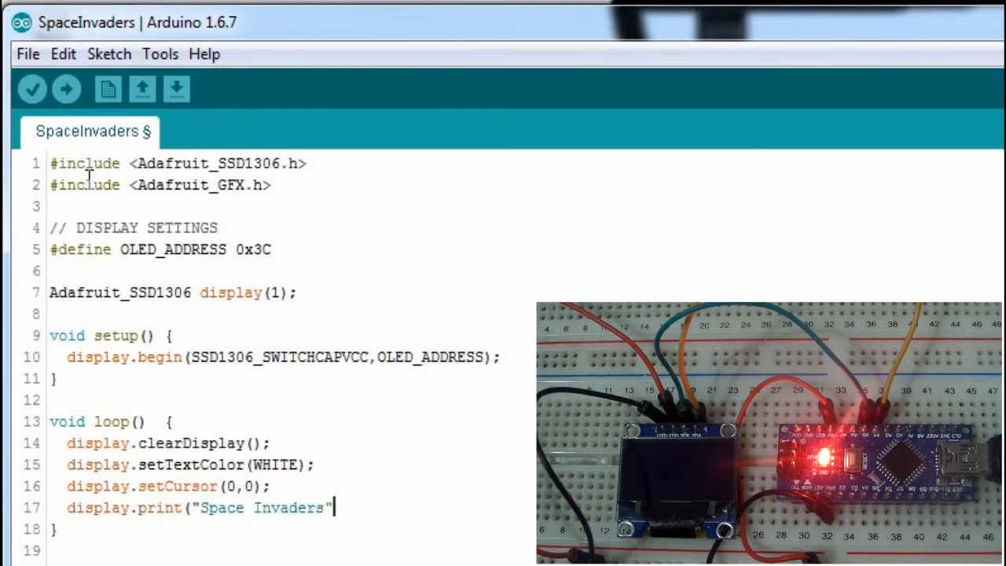
pyautogui.write(');')
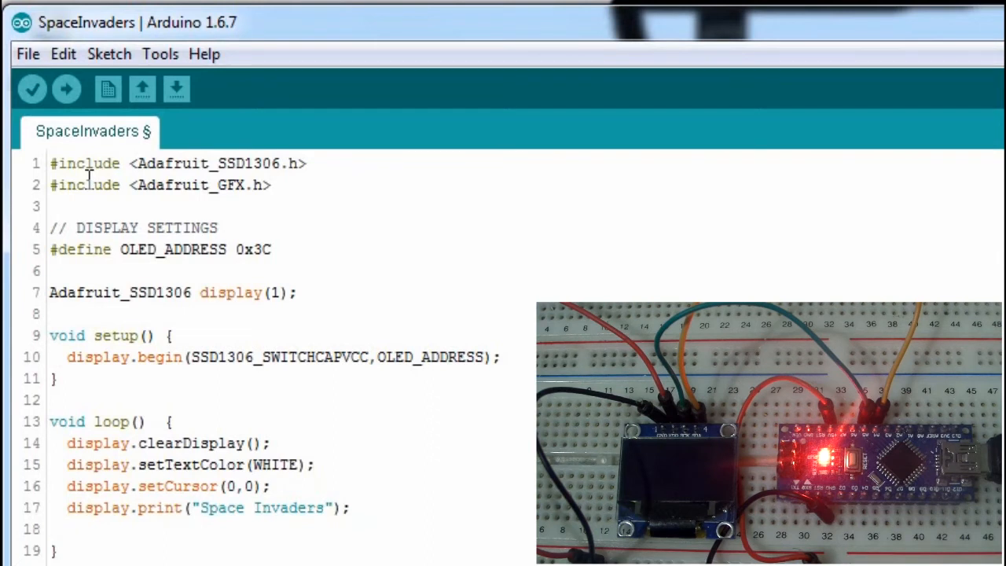
pyautogui.moveTo(337, 518)
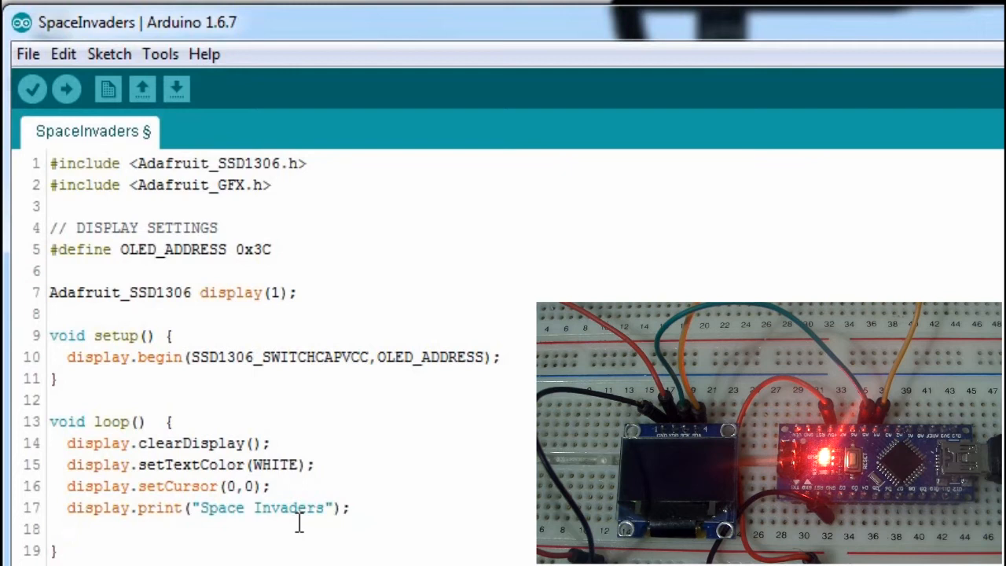
# - End loop() with display.display(); to push the buffer to the OLED
pyautogui.write('display')
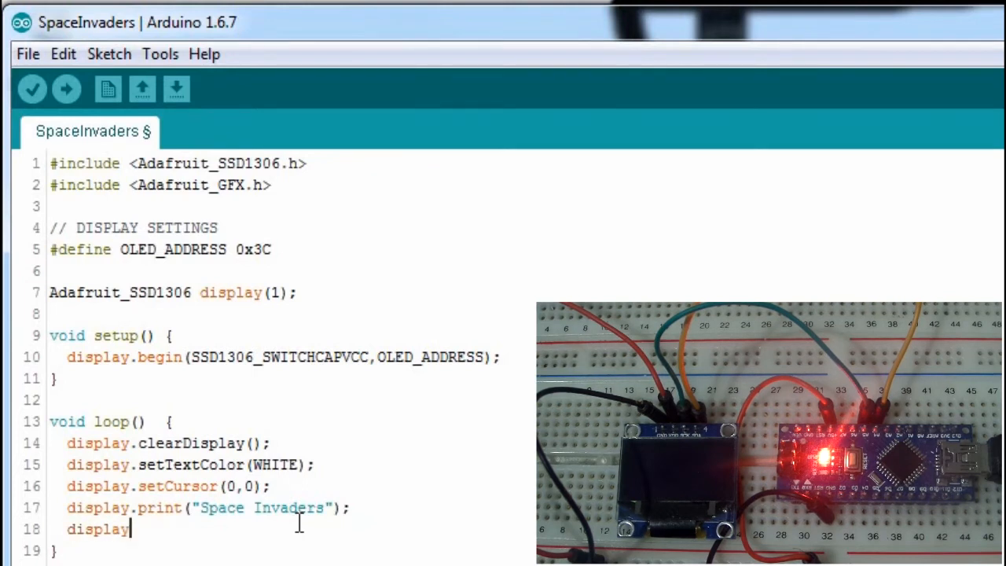
pyautogui.write('.')
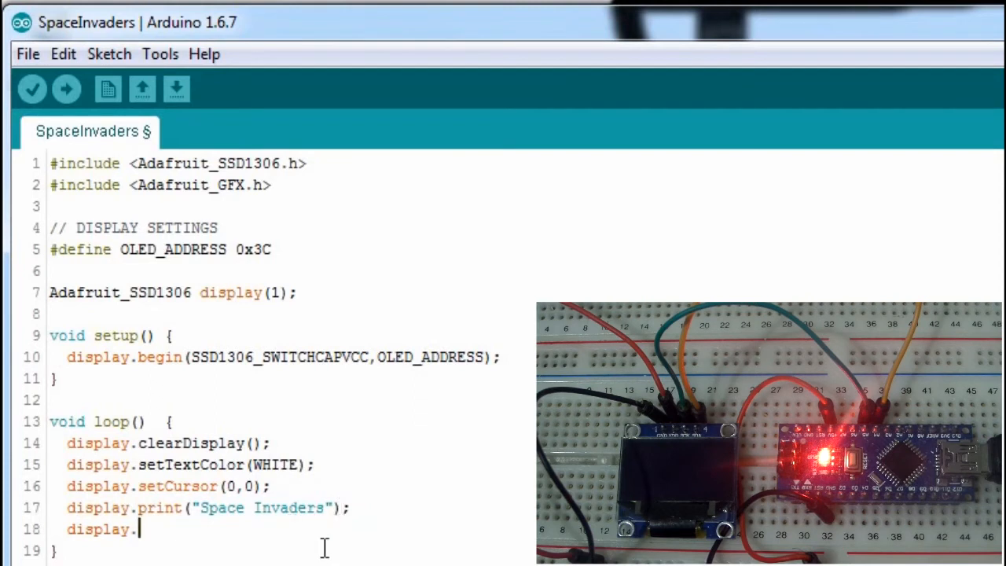
pyautogui.write('dis')
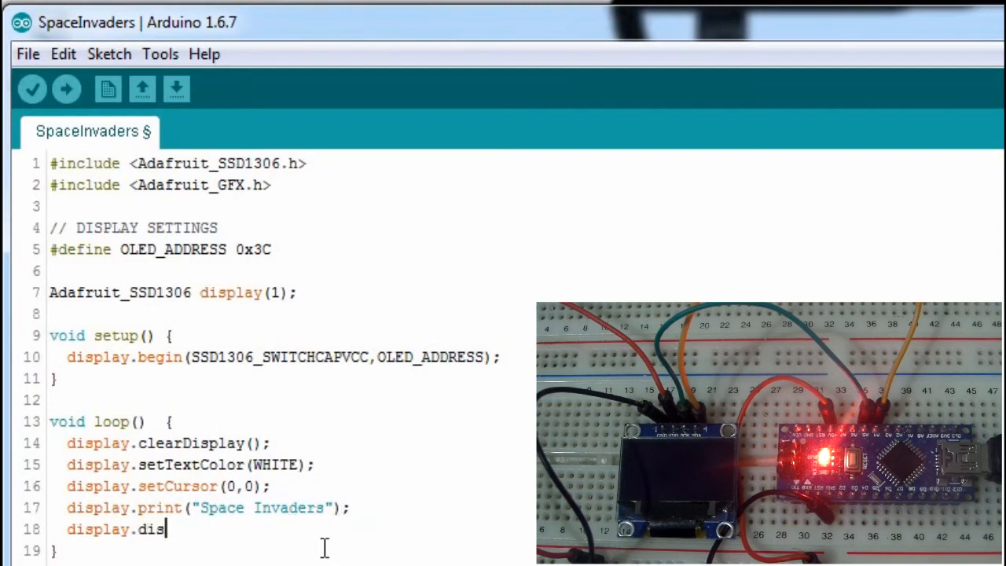
pyautogui.write('play')
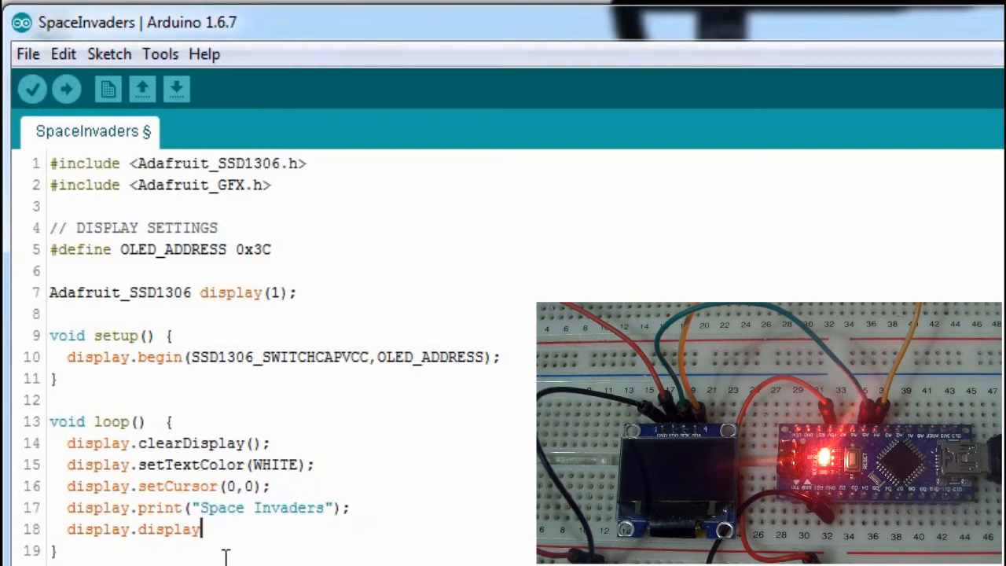
pyautogui.write('(')
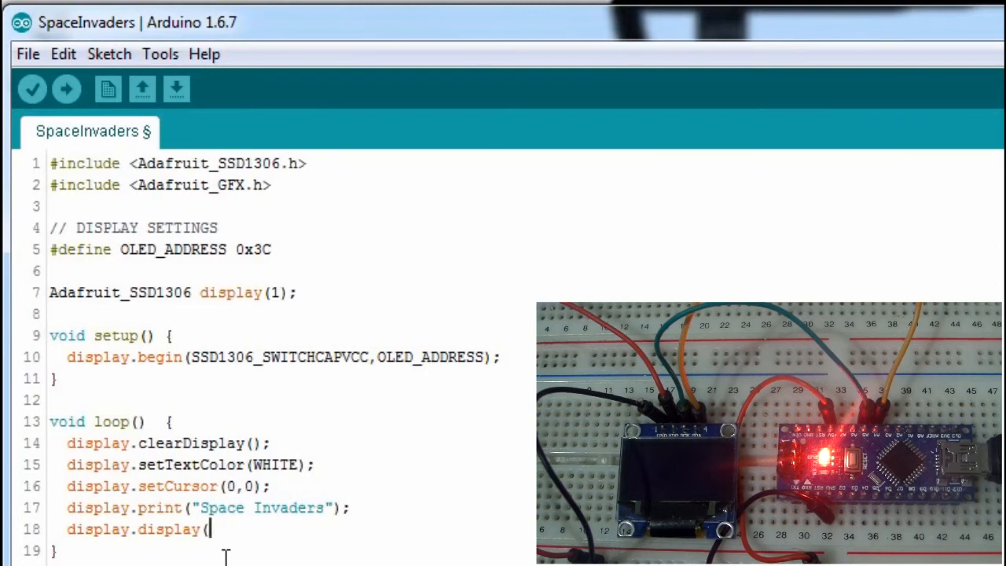
pyautogui.write(');')
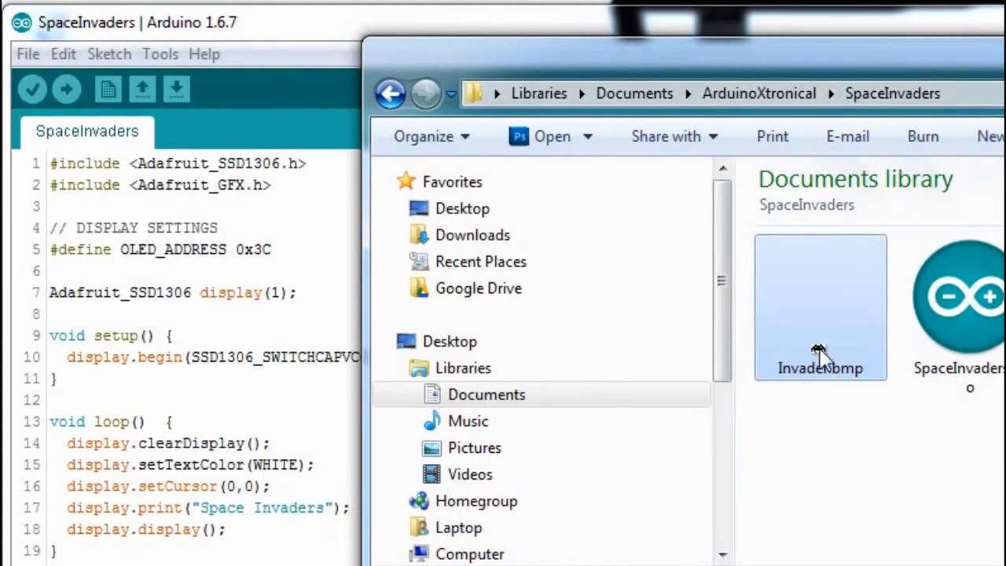
pyautogui.moveTo(849, 396)
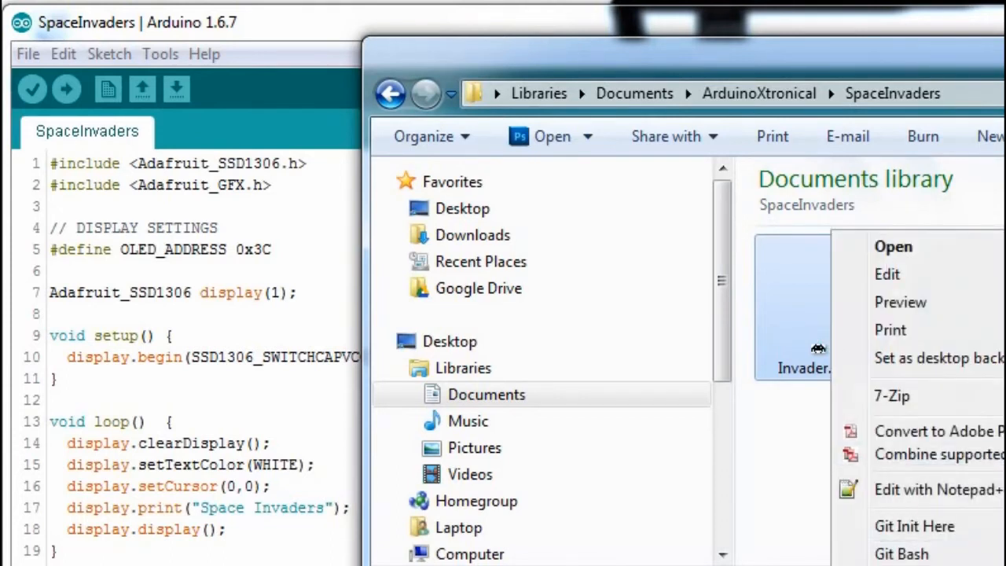
# - Open Invader.bmp from the SpaceInvaders folder for editing in Paint
pyautogui.click(893, 245)
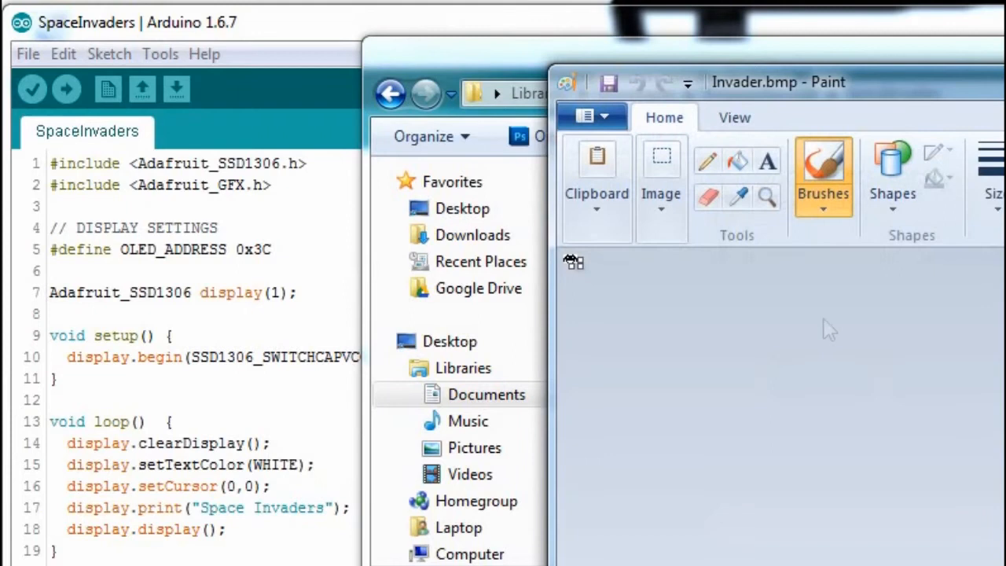
pyautogui.moveTo(830, 330)
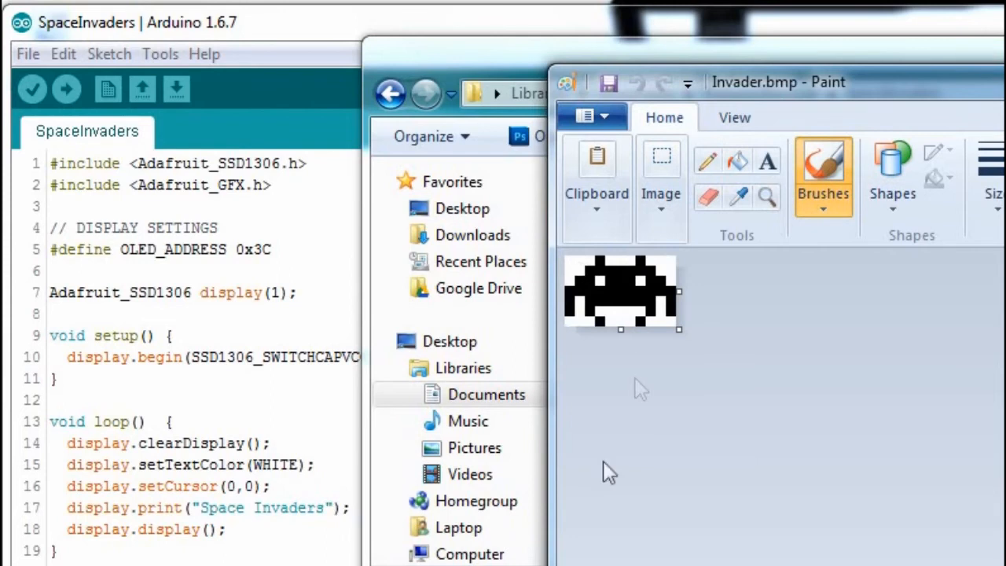
pyautogui.moveTo(730, 432)
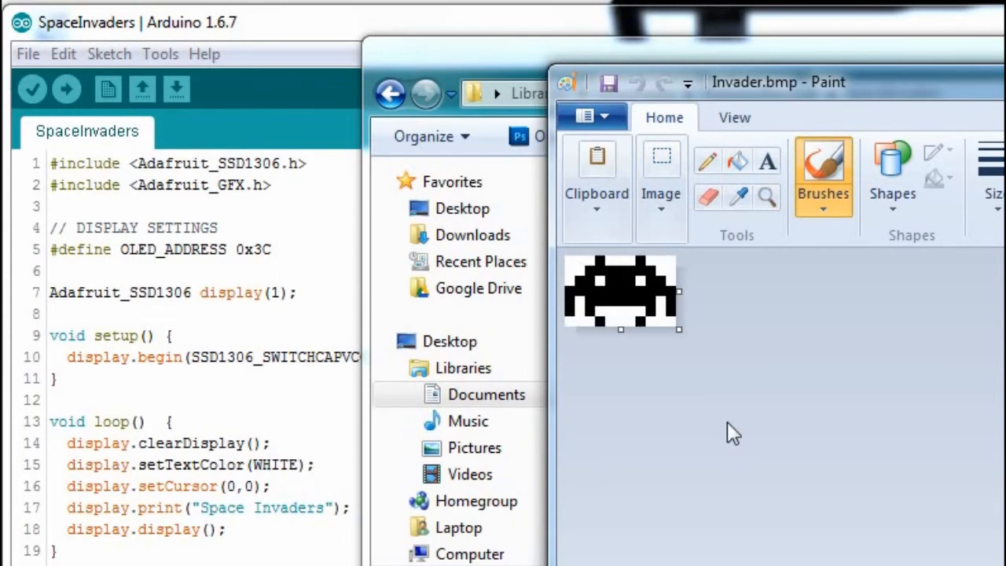
pyautogui.moveTo(697, 321)
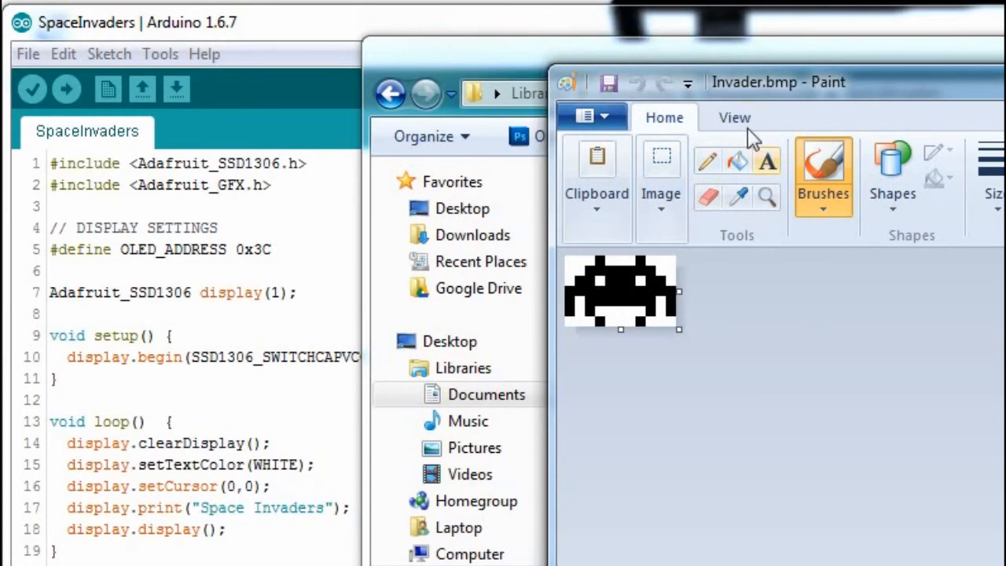
# - Turn on Paint's Gridlines view option so each sprite pixel is outlined, then return to Home tools
pyautogui.click(732, 117)
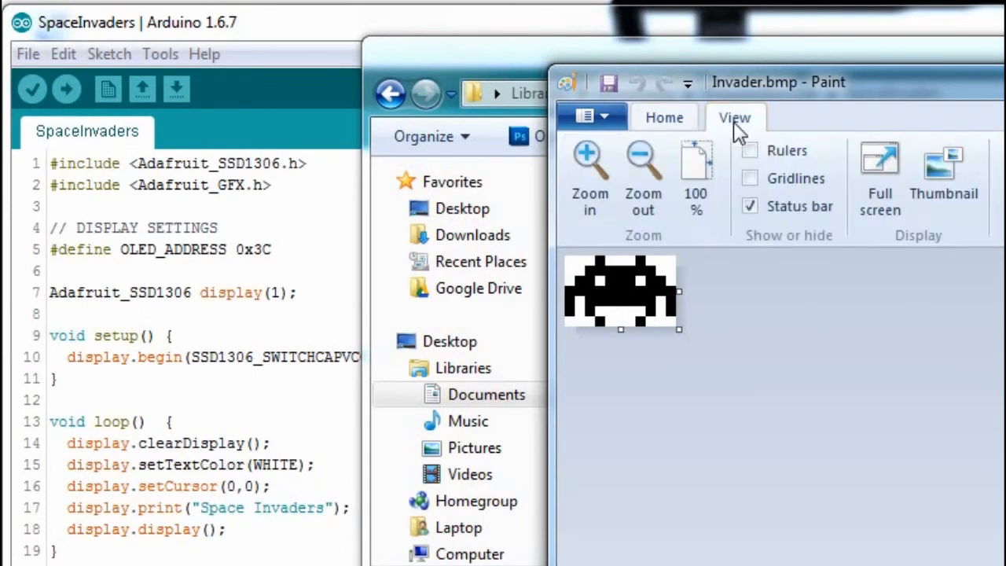
pyautogui.click(748, 179)
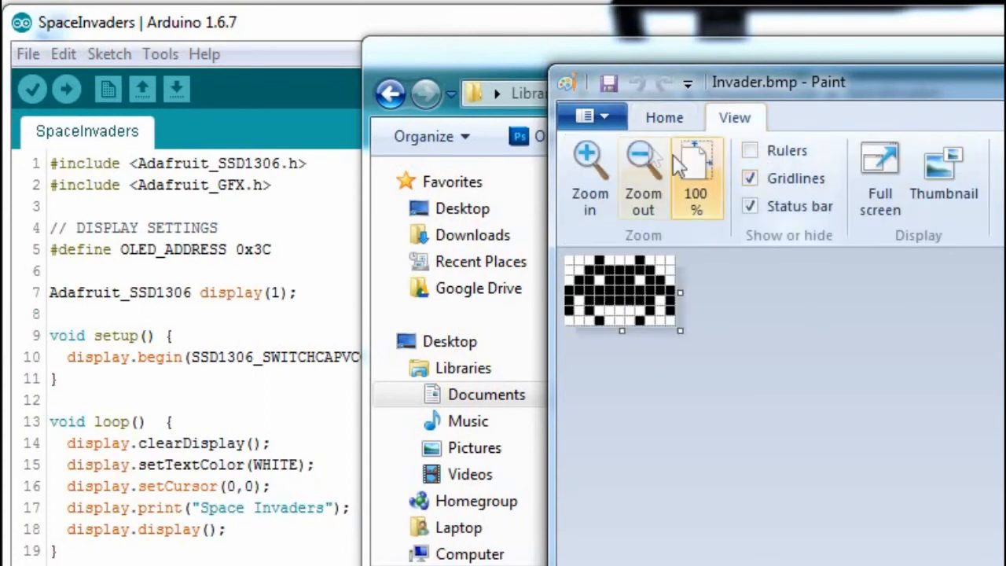
pyautogui.click(663, 116)
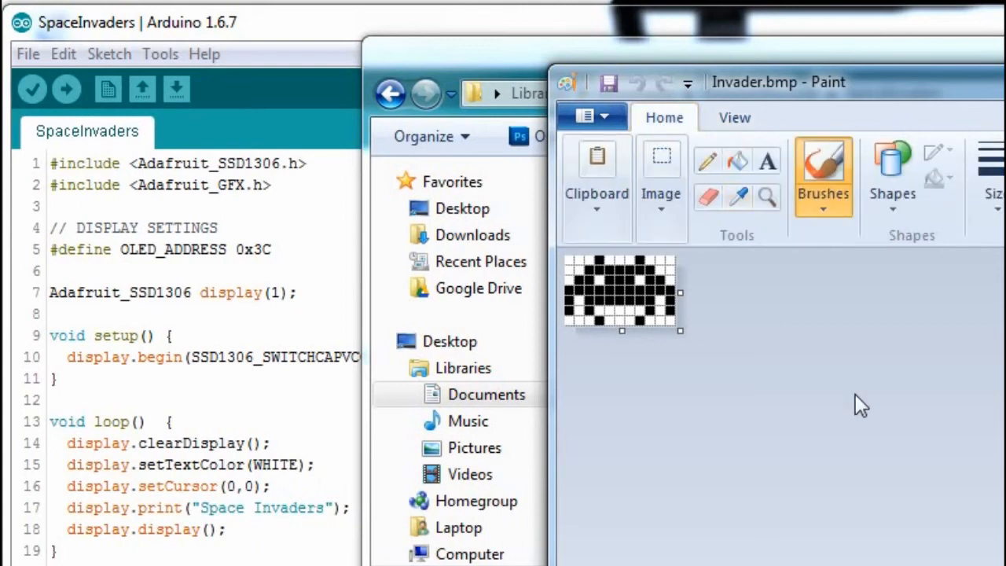
pyautogui.moveTo(857, 400)
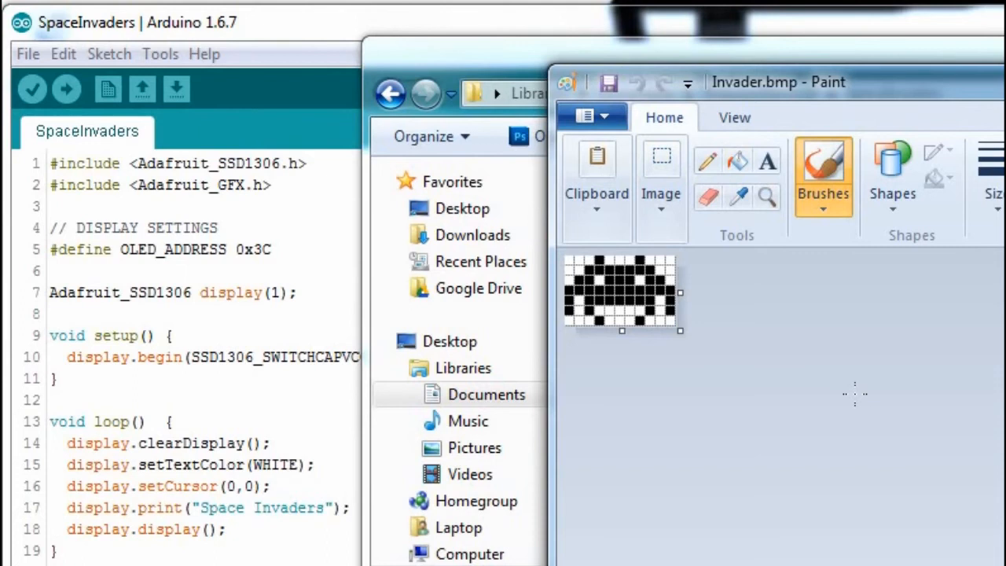
pyautogui.moveTo(818, 402)
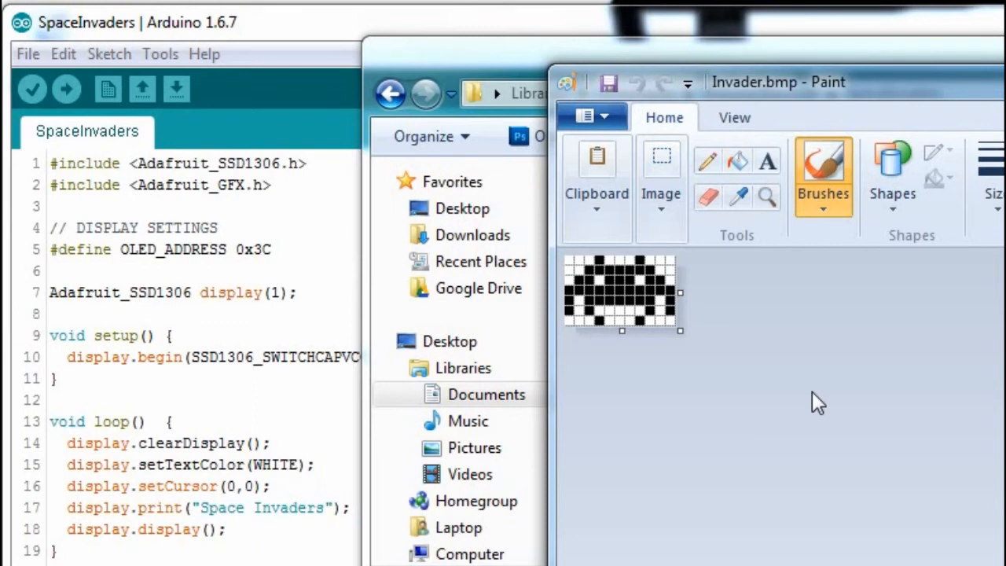
pyautogui.moveTo(809, 443)
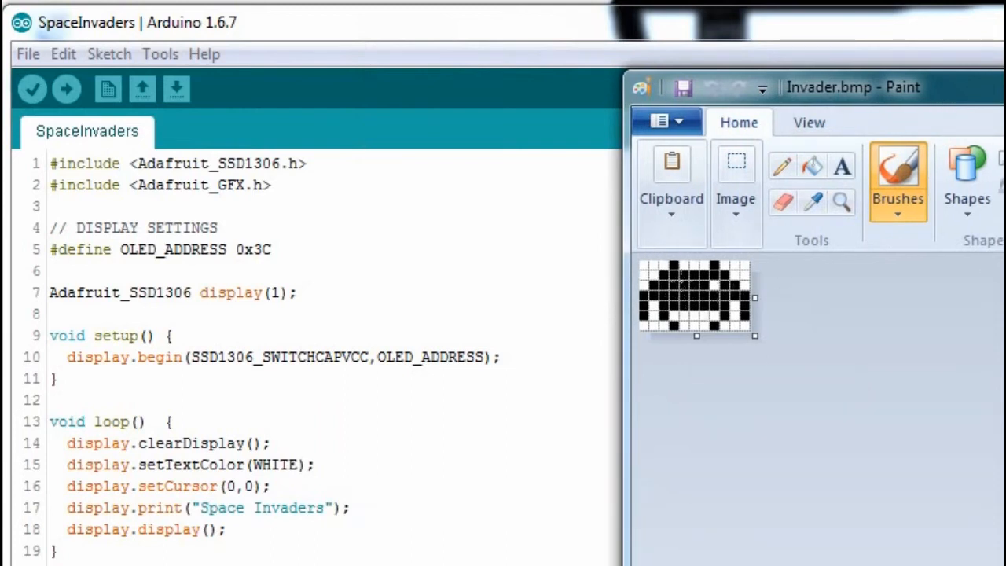
pyautogui.moveTo(506, 41)
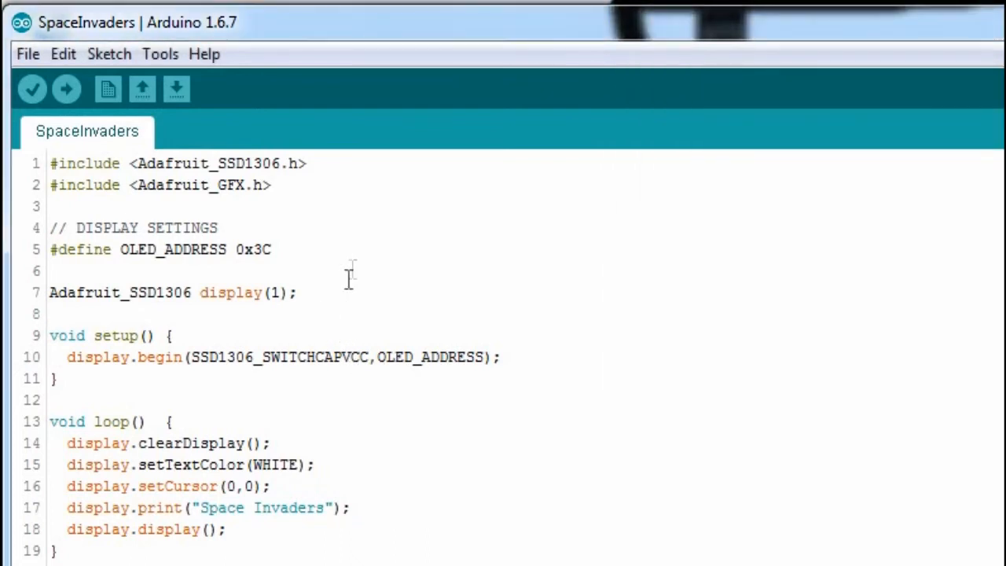
# - Add a // graphics comment line to head the bitmap data section
pyautogui.write('//')
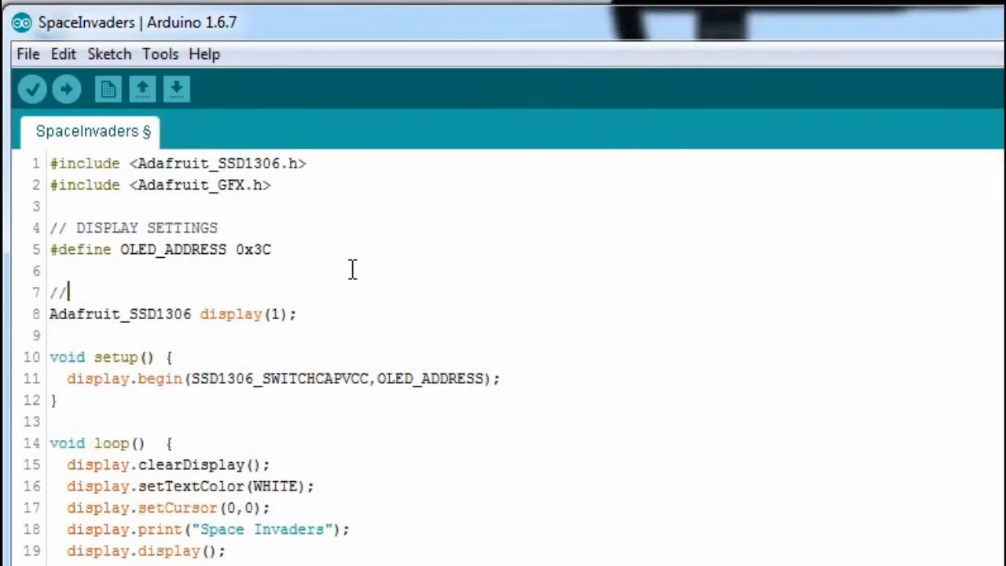
pyautogui.write('graphucs')
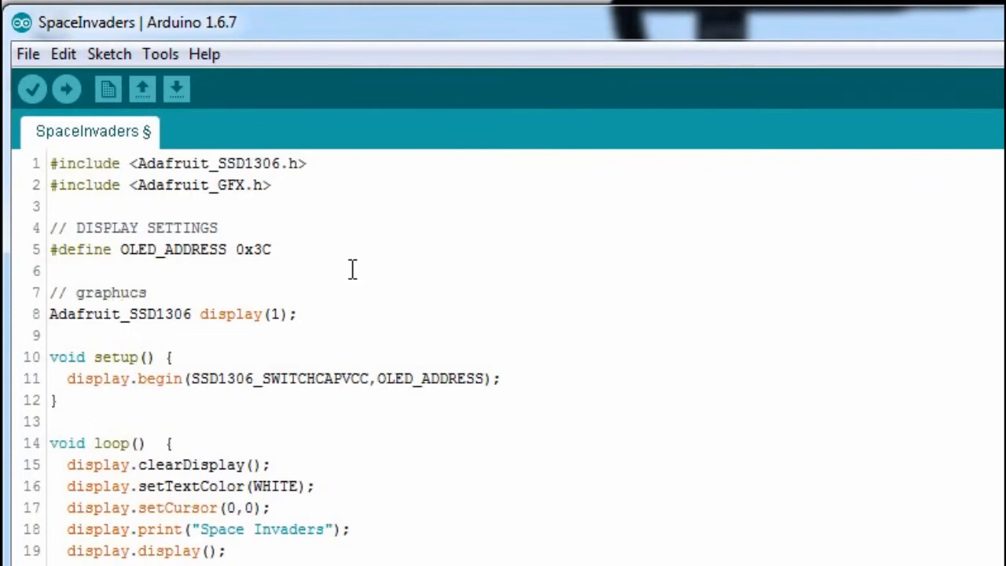
pyautogui.write('graphics')
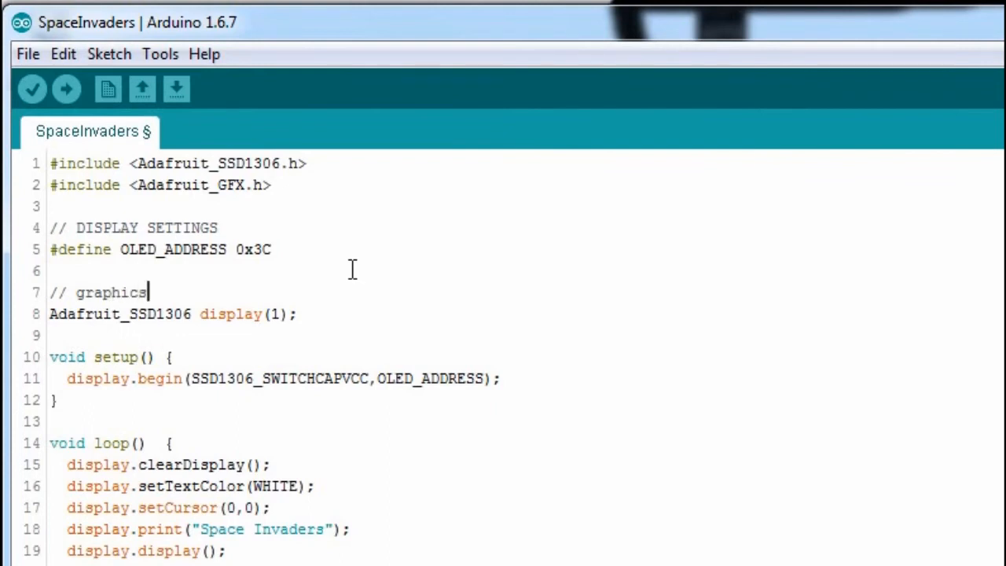
pyautogui.press('Return')
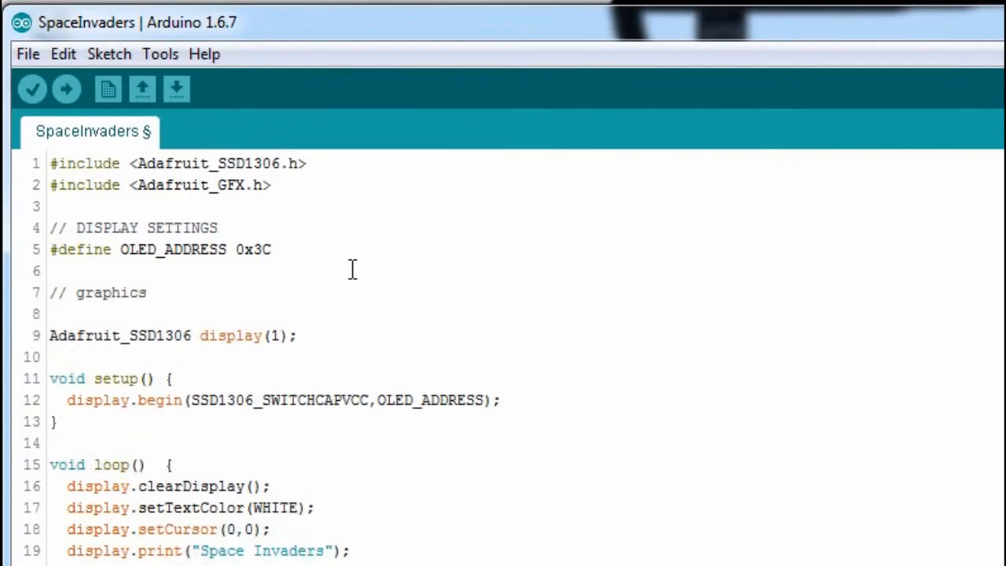
# - Declare static const unsigned char PROGMEM InvaderMiddleGfx[]= with an empty line inside its braces
pyautogui.write('stat')
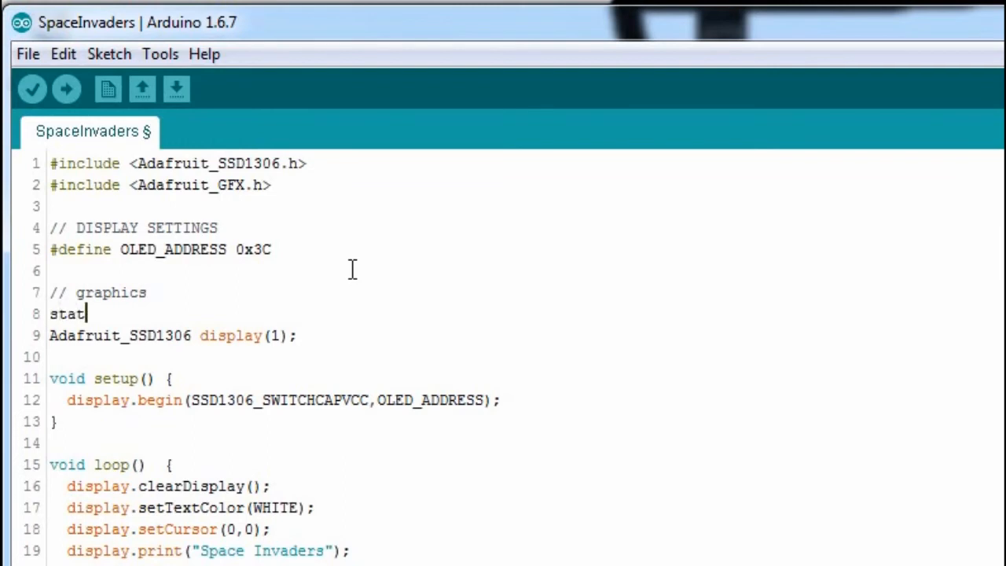
pyautogui.write('ic')
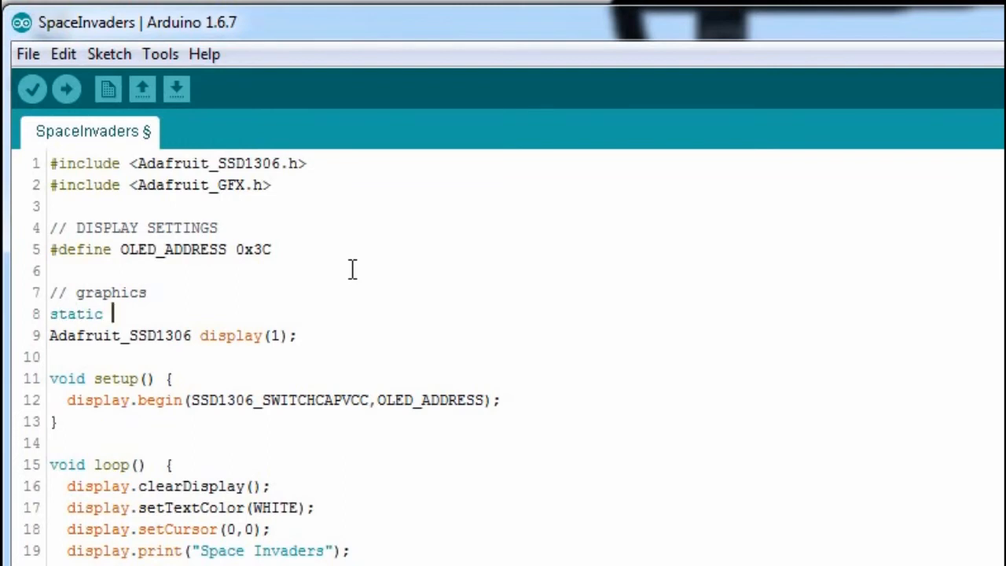
pyautogui.write('const')
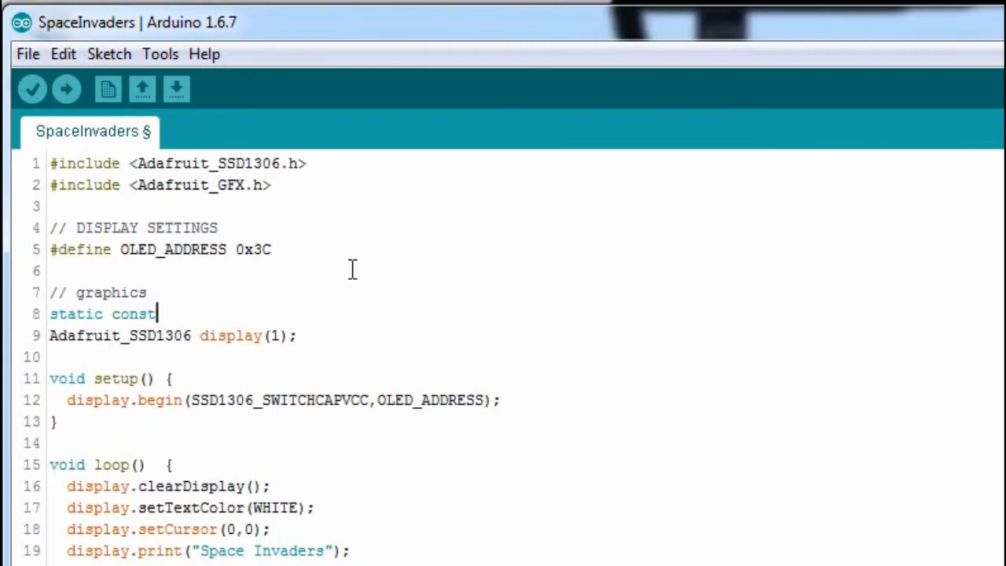
pyautogui.write('unsigned')
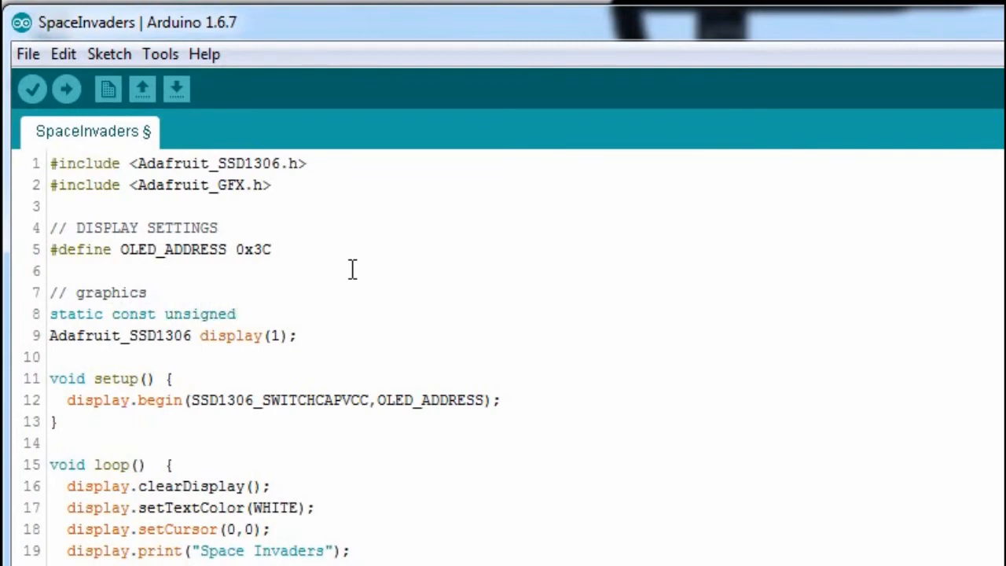
pyautogui.write('char')
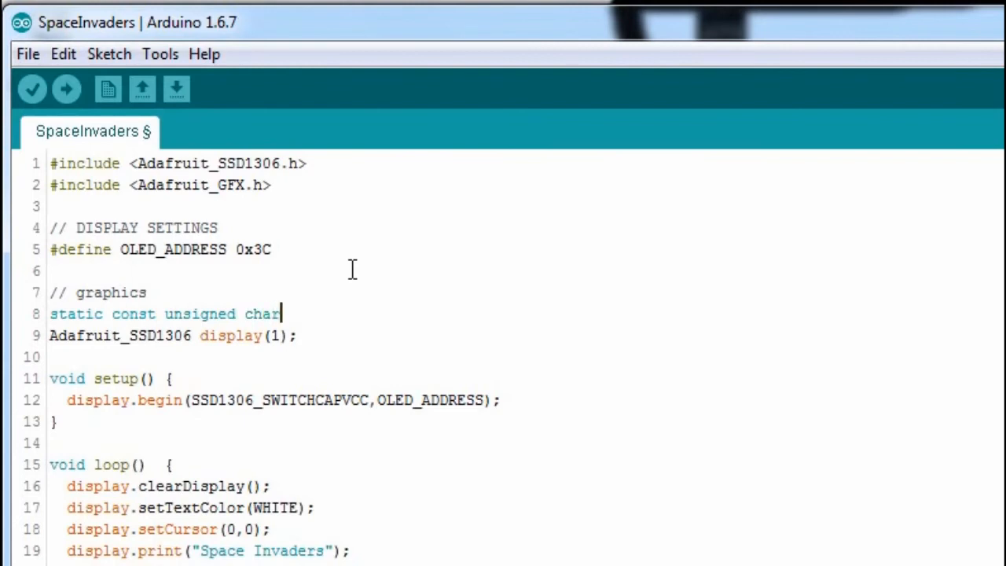
pyautogui.write('PROG')
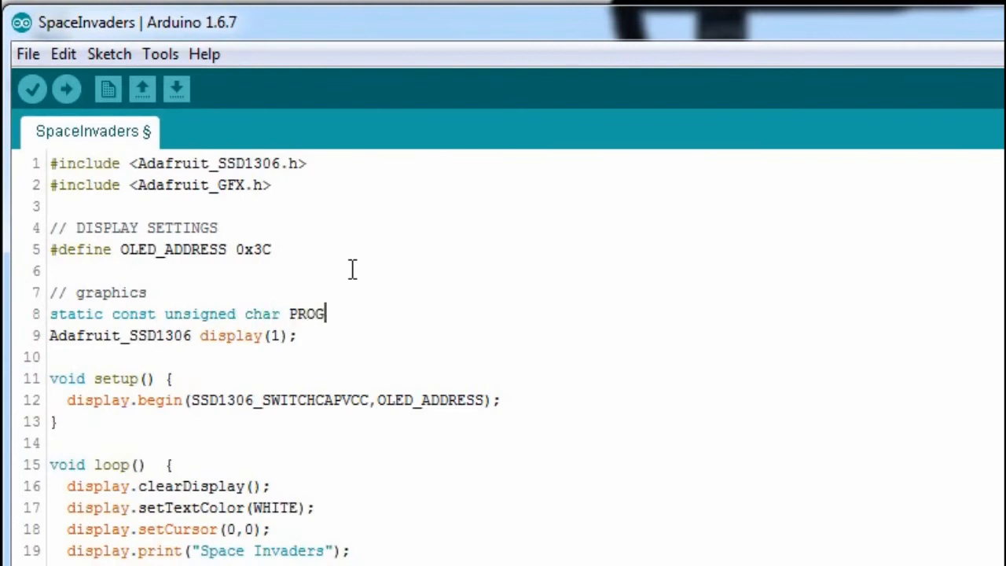
pyautogui.write('ME')
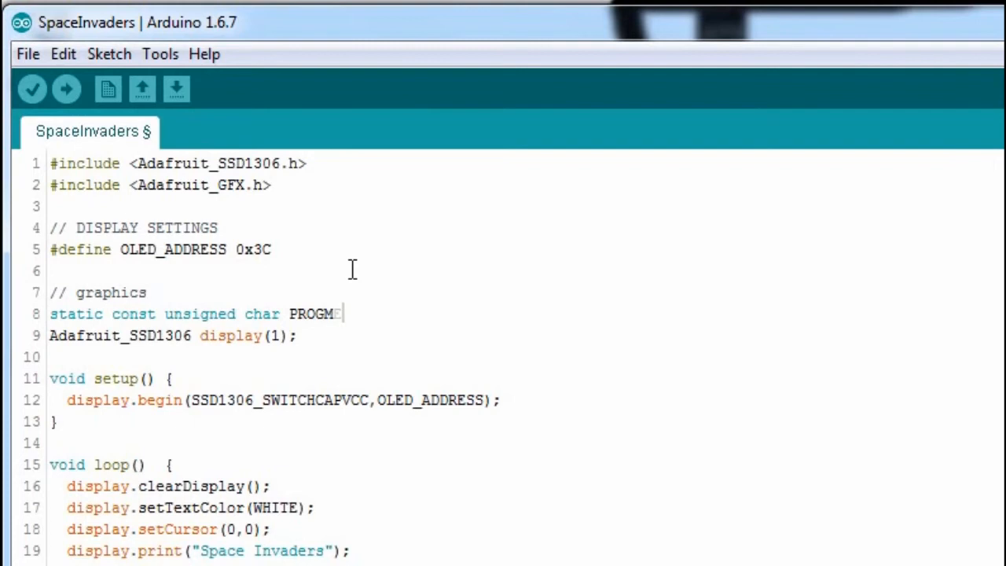
pyautogui.write('EM I')
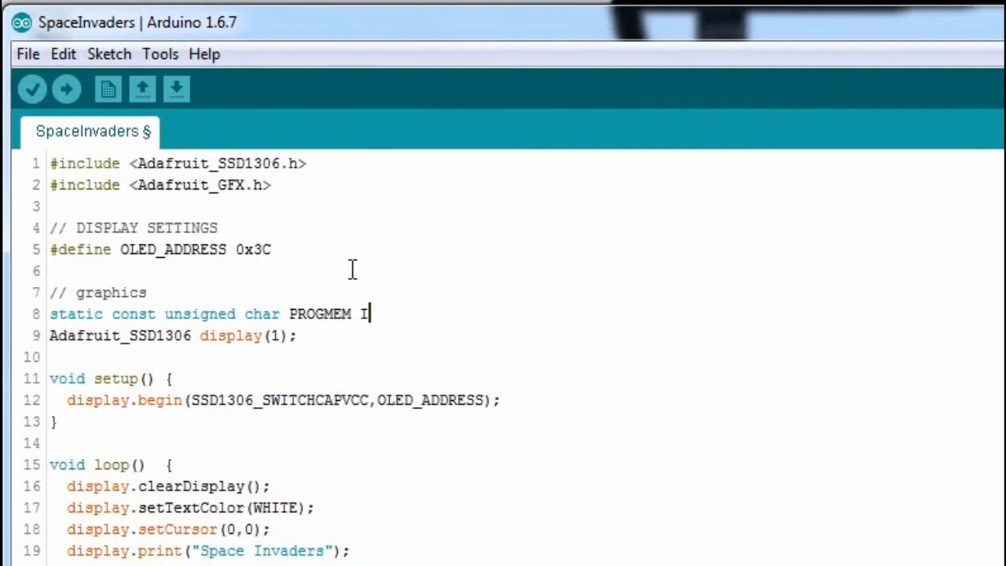
pyautogui.write('nva')
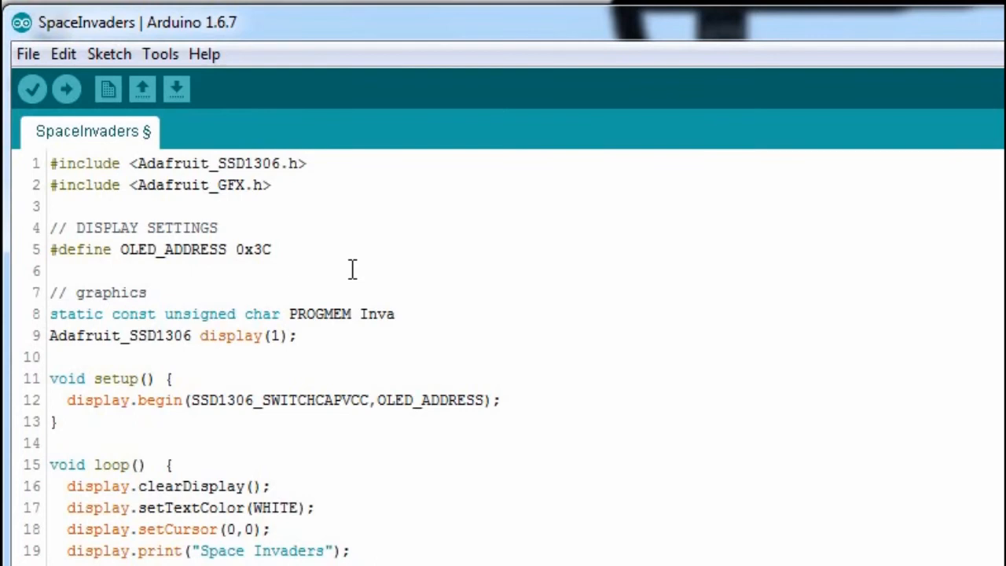
pyautogui.write('der')
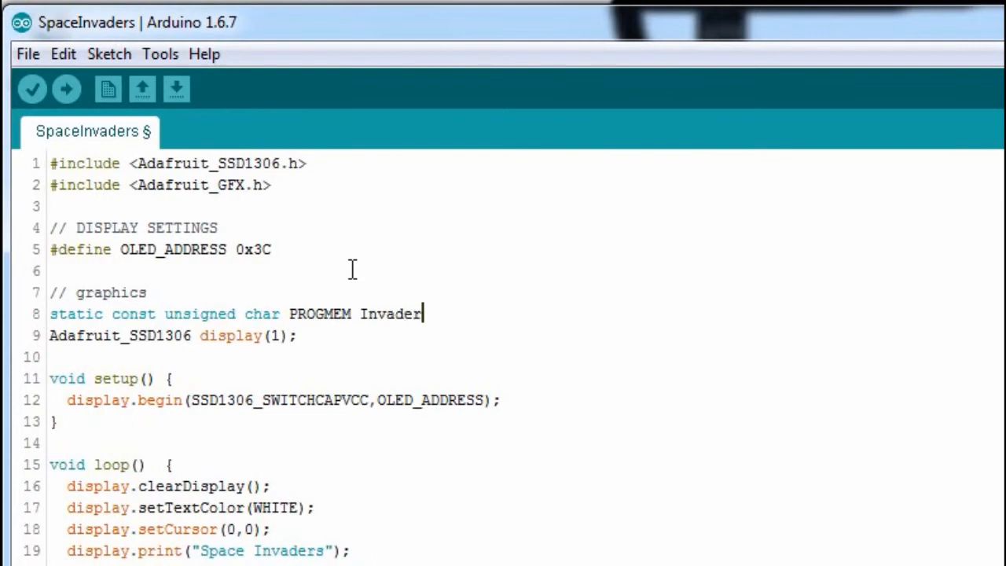
pyautogui.write('Middl')
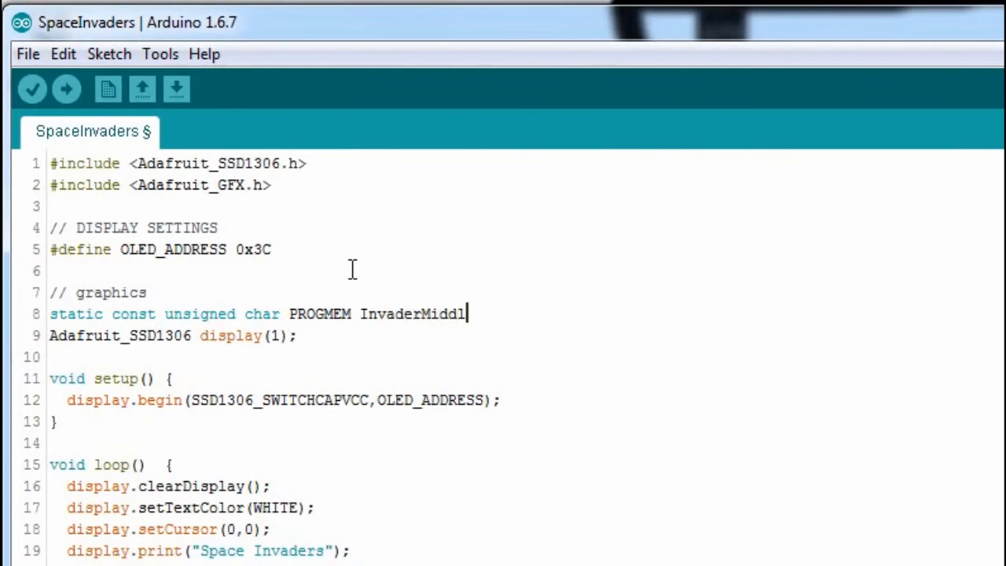
pyautogui.write('G')
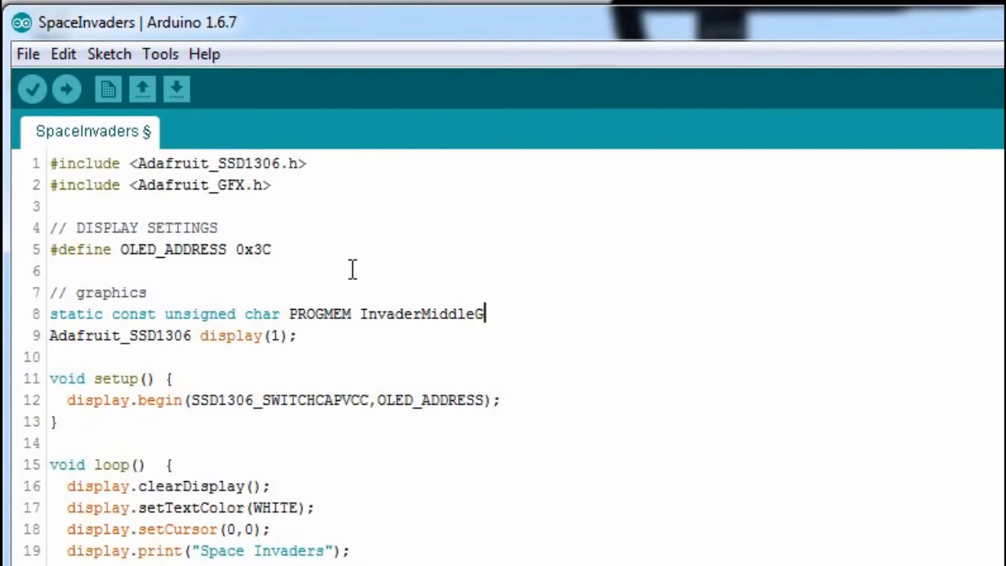
pyautogui.write('f')
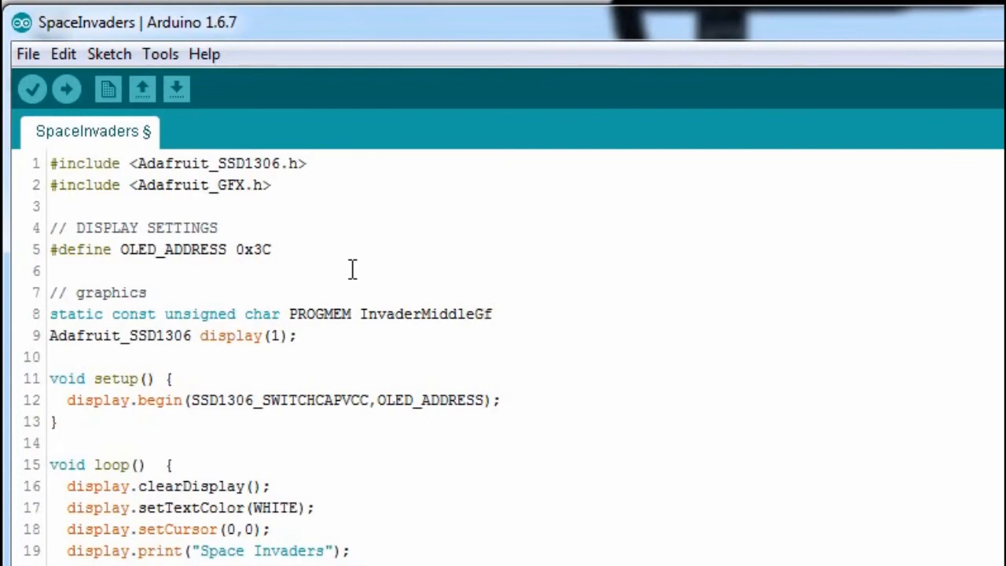
pyautogui.write('x[]')
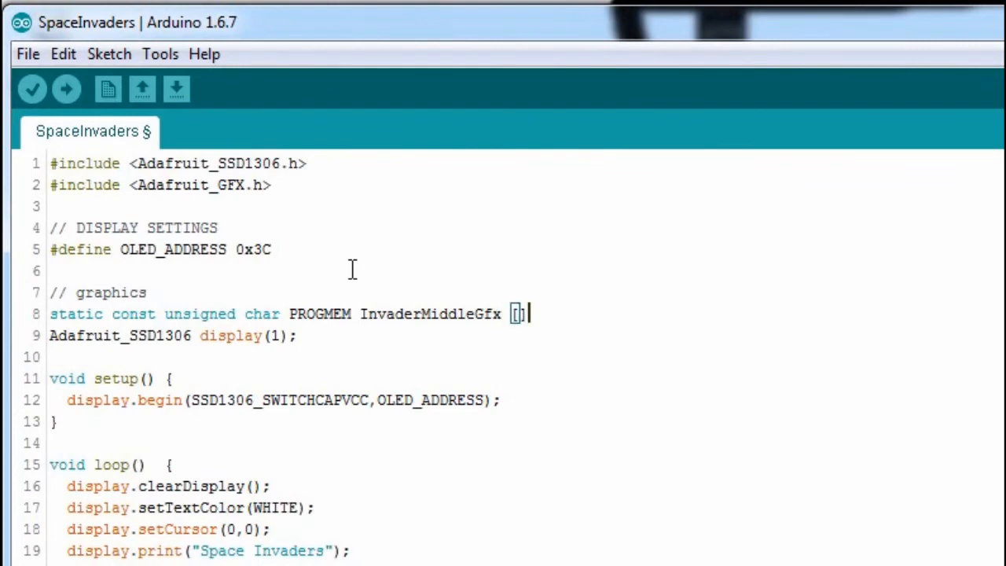
pyautogui.write('={')
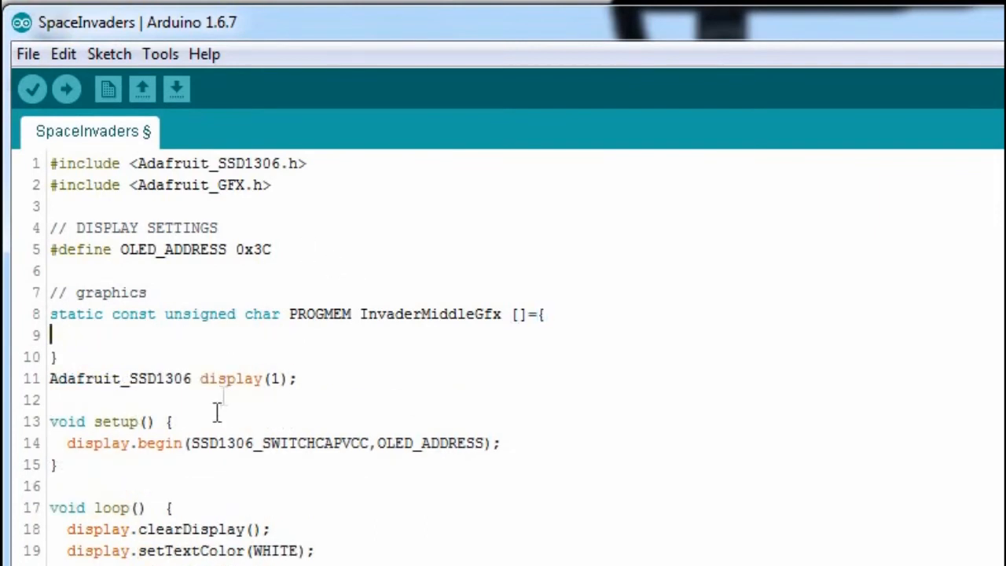
pyautogui.press('Return')
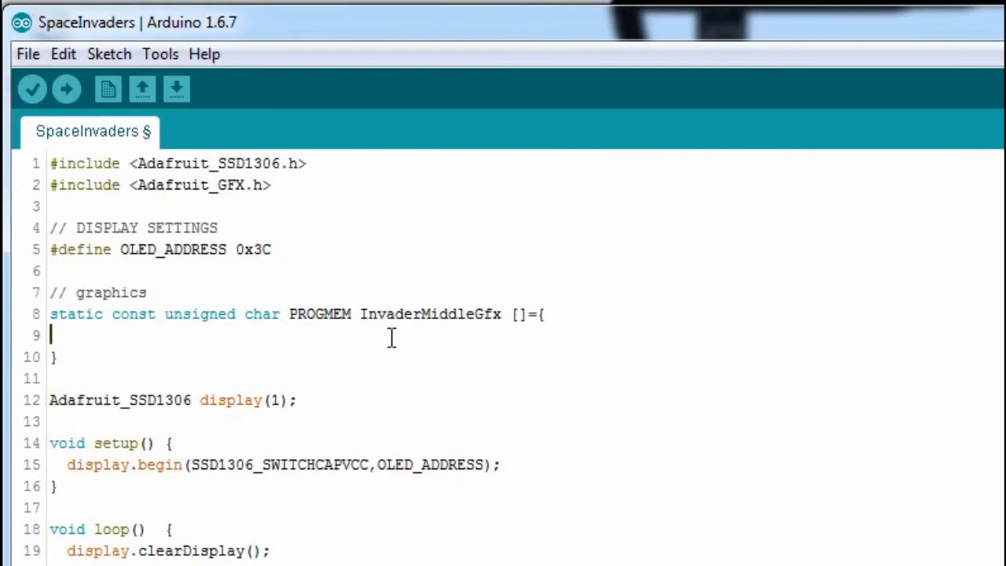
pyautogui.moveTo(927, 424)
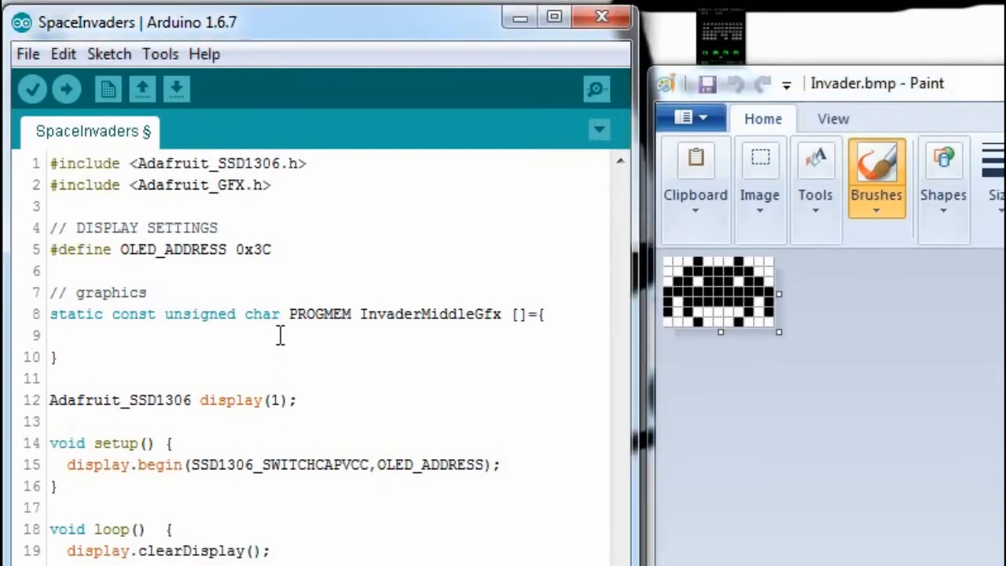
# - Enter the first bitmap row byte B00010001 followed by a comma, read from the Paint sprite
pyautogui.write('B')
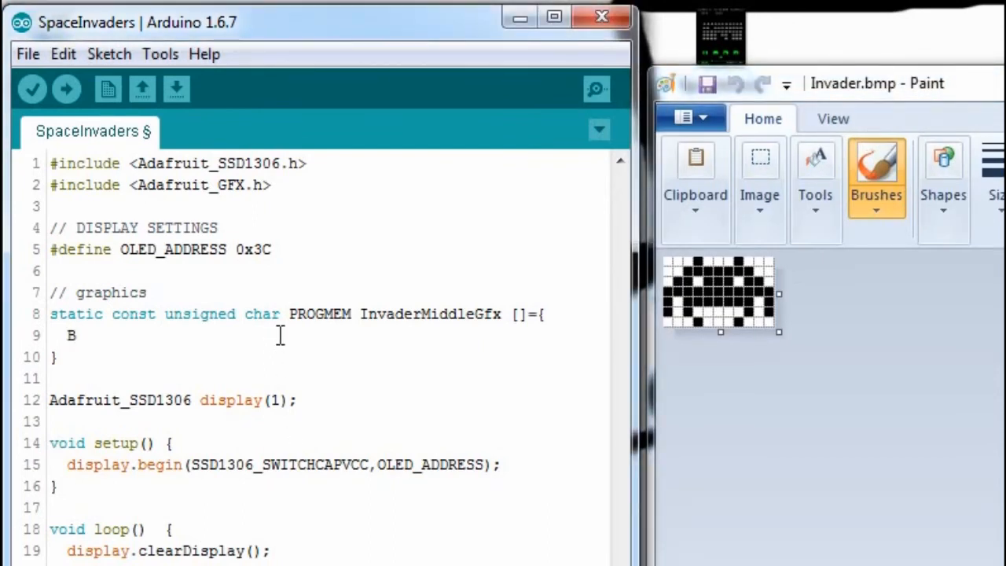
pyautogui.moveTo(320, 428)
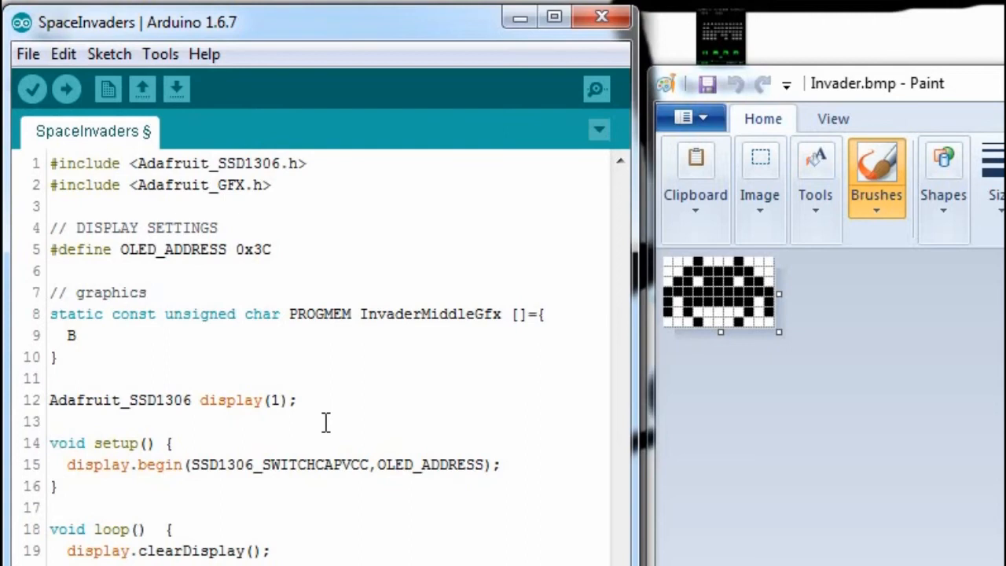
pyautogui.moveTo(668, 267)
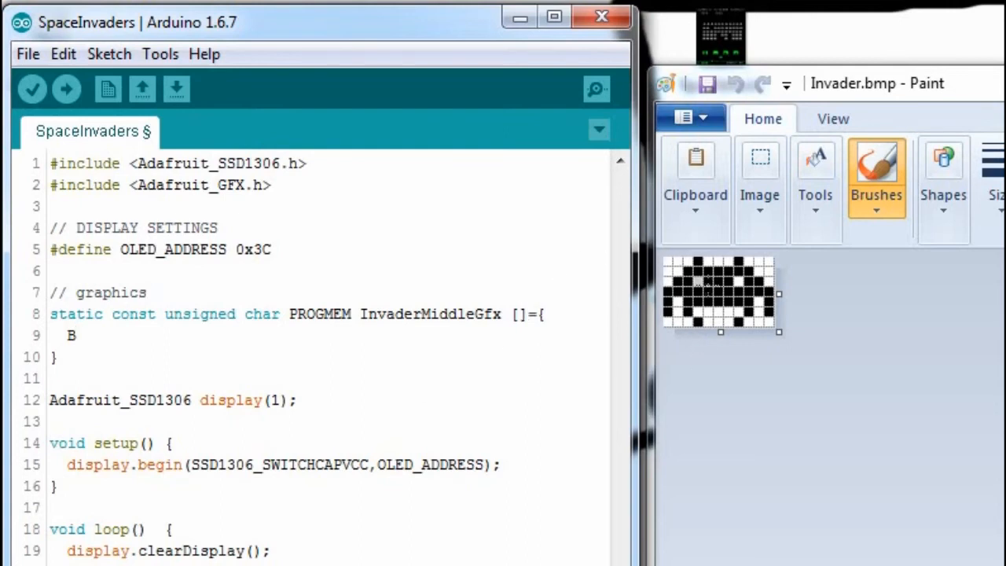
pyautogui.moveTo(792, 358)
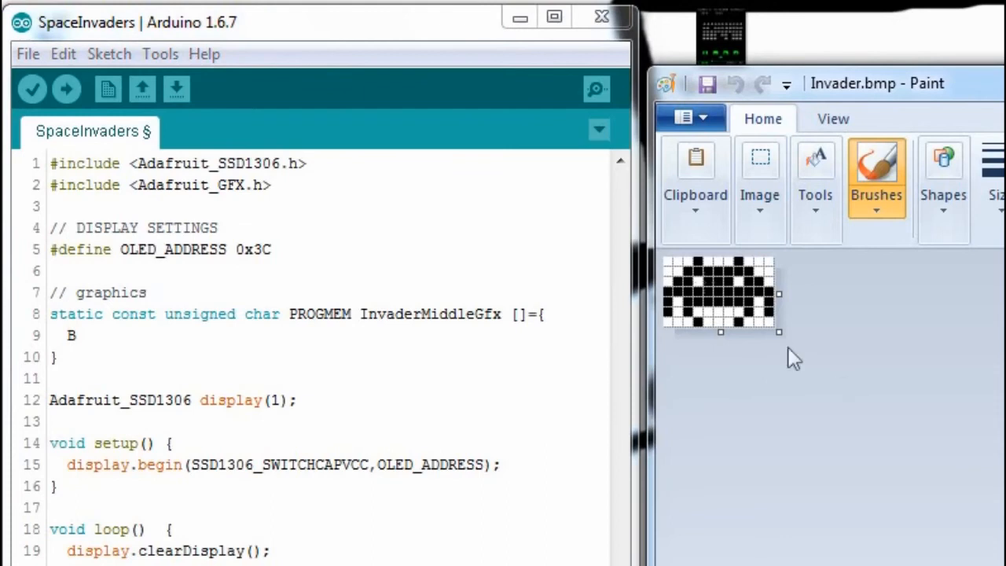
pyautogui.moveTo(940, 352)
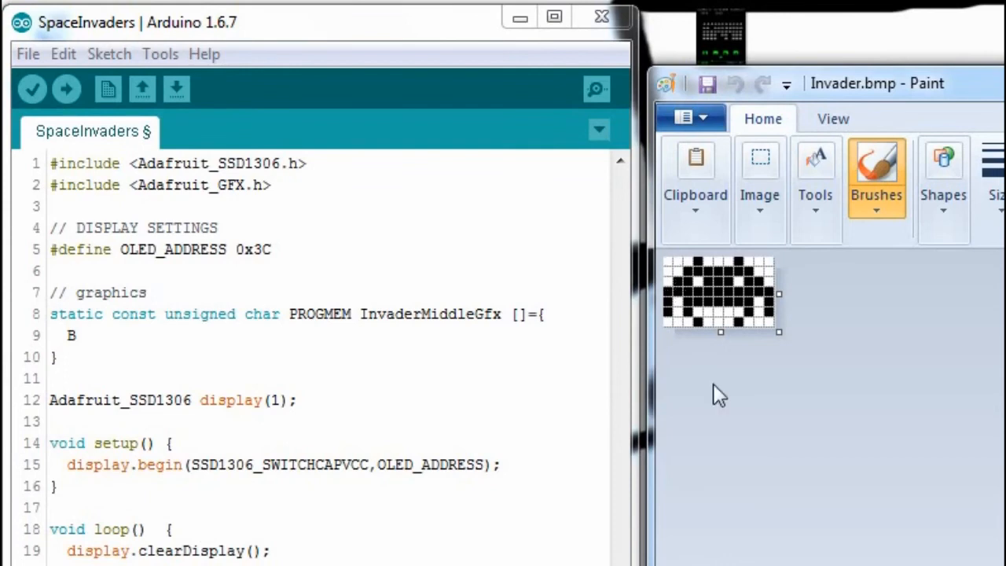
pyautogui.moveTo(927, 305)
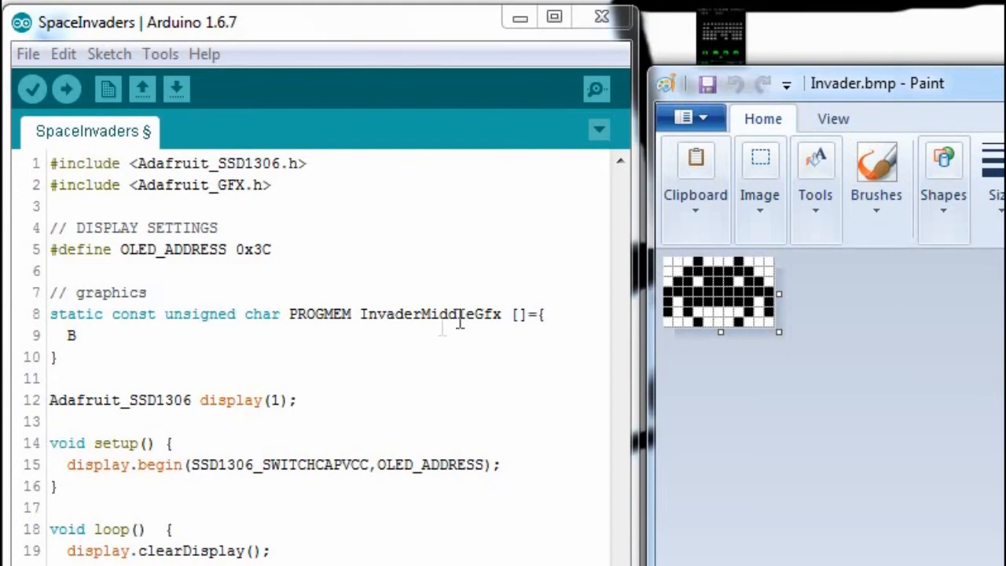
pyautogui.click(75, 336)
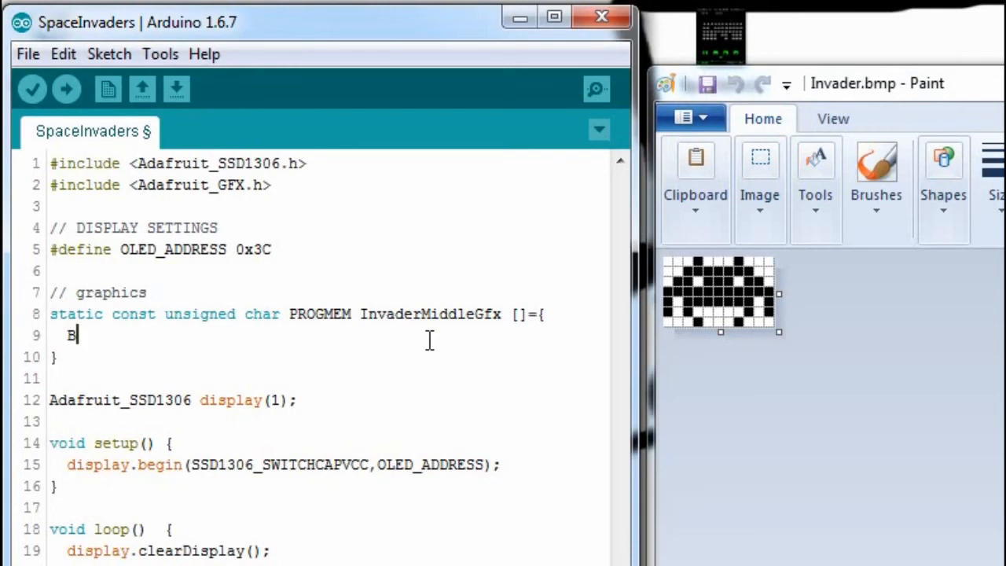
pyautogui.write('0')
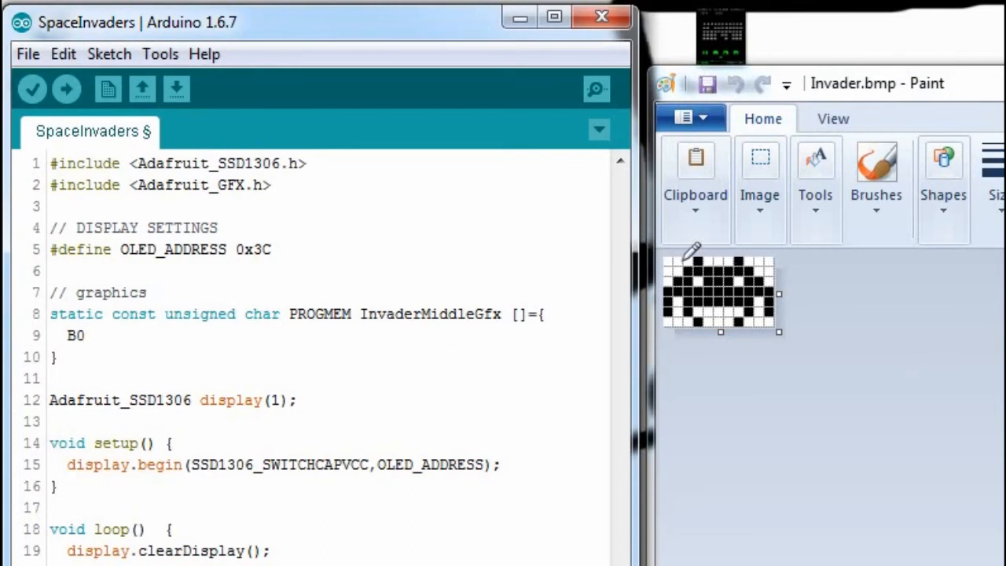
pyautogui.write('0')
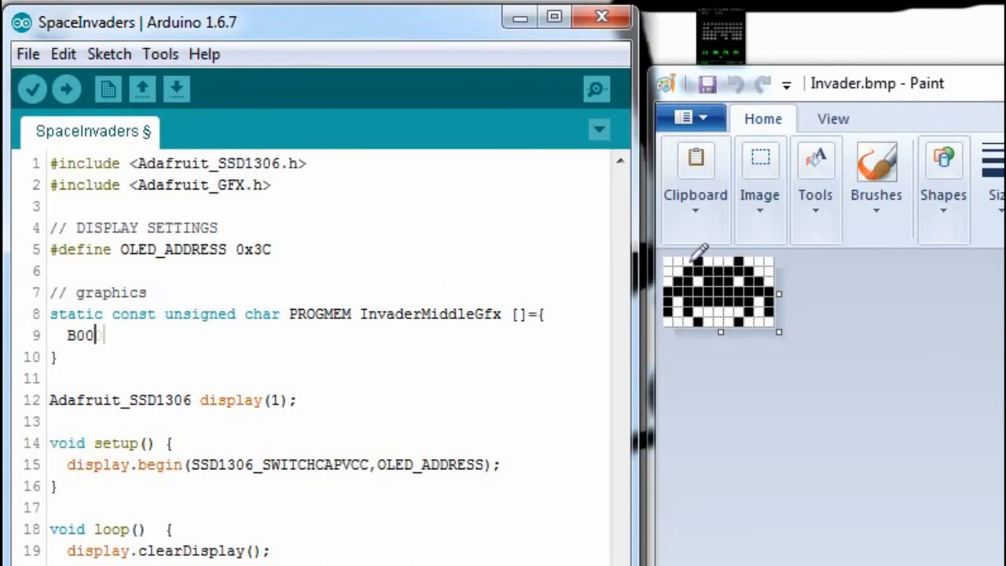
pyautogui.write('01')
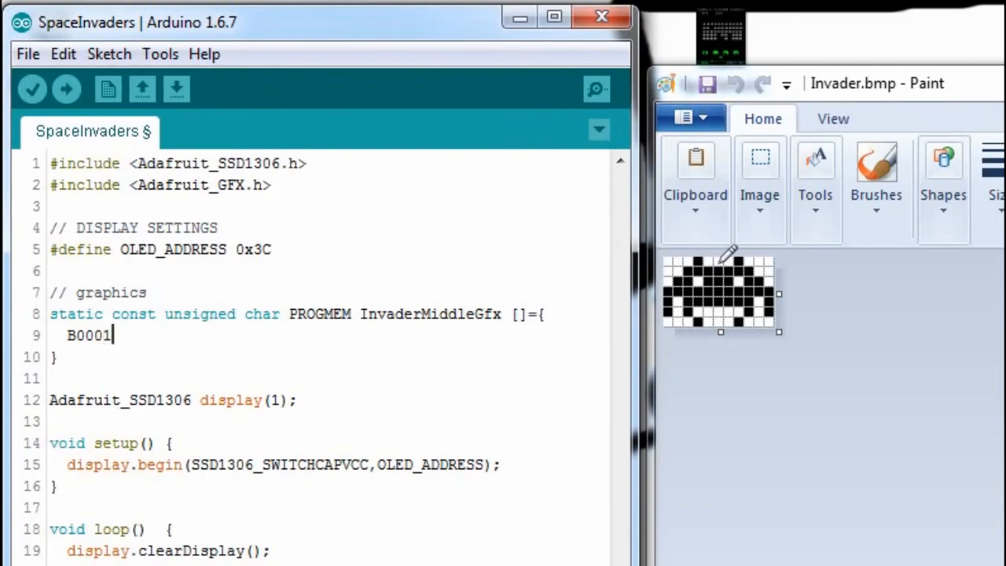
pyautogui.write('0')
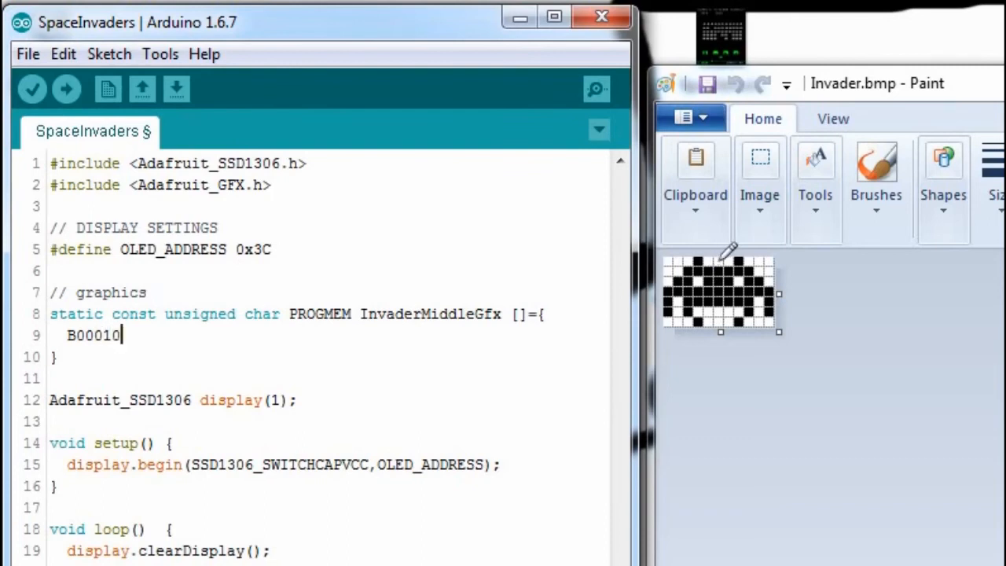
pyautogui.write('00')
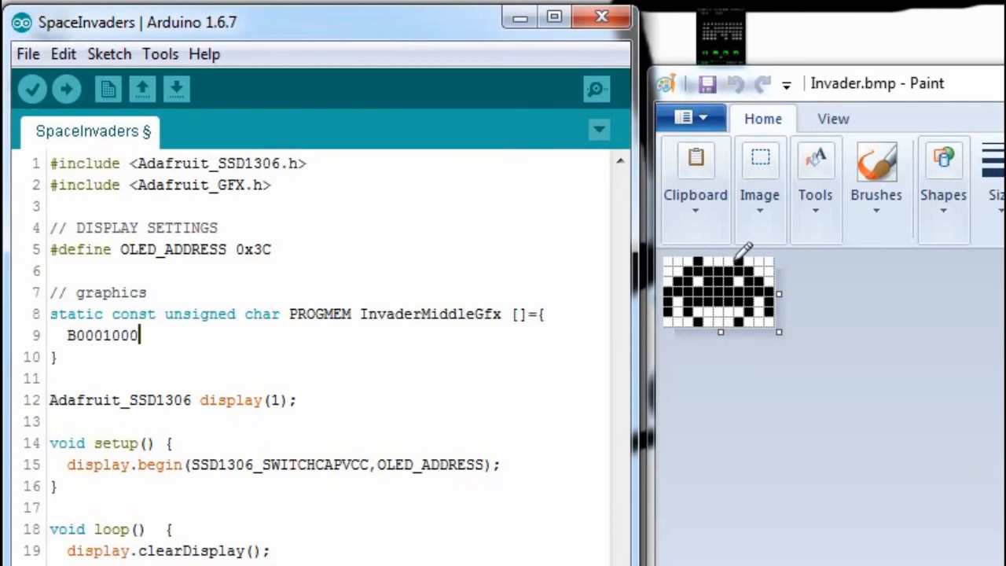
pyautogui.moveTo(93, 339)
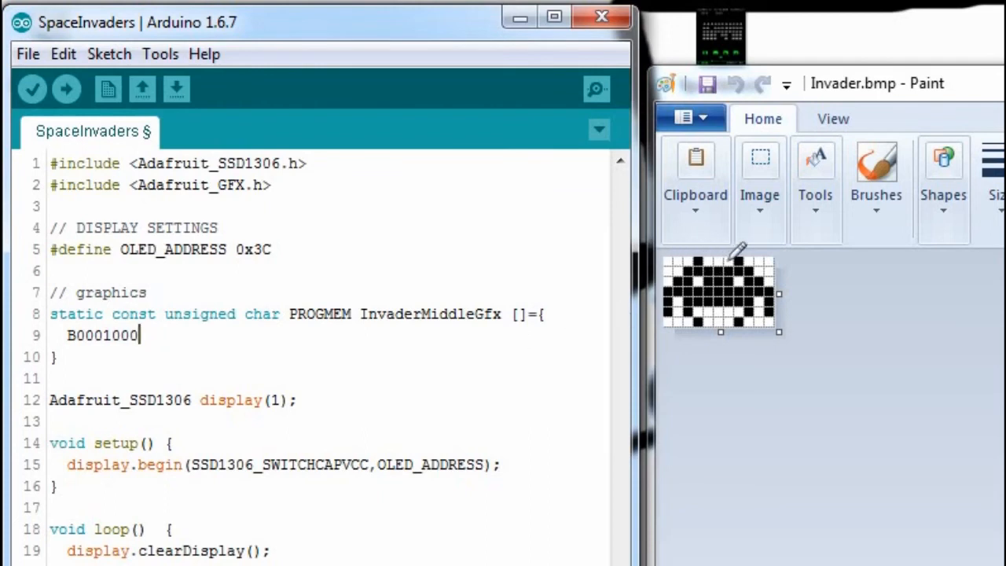
pyautogui.write('1')
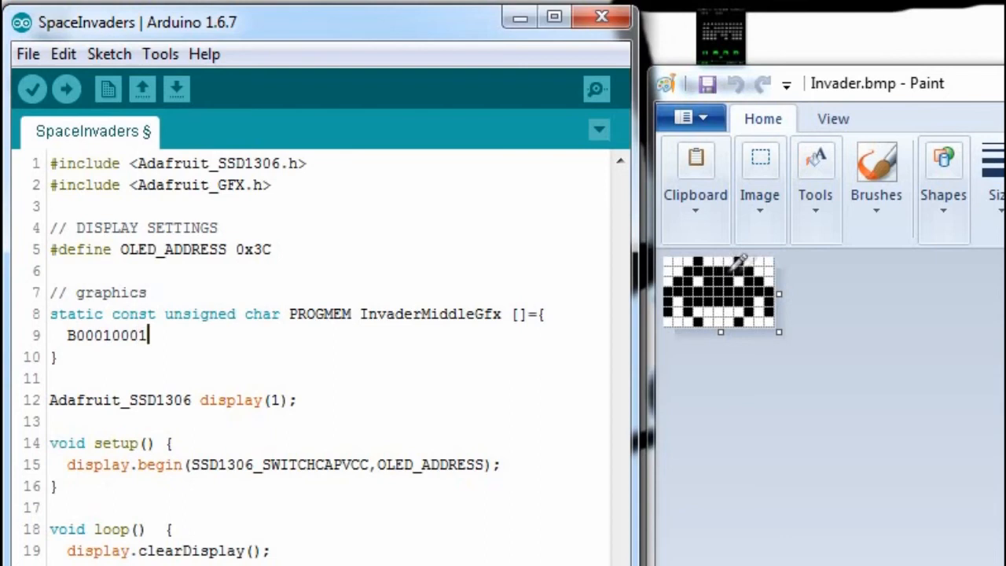
pyautogui.moveTo(786, 276)
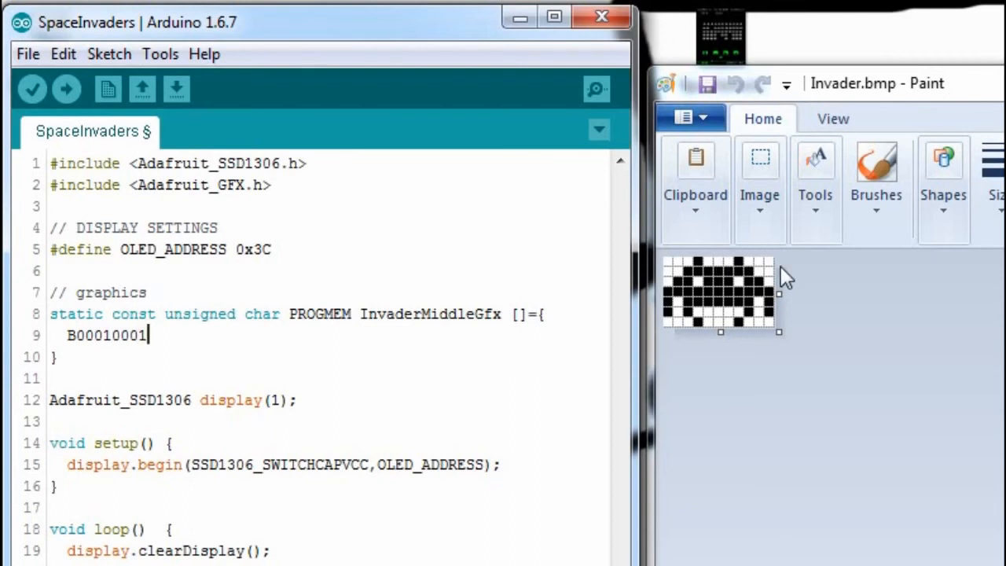
pyautogui.write(',')
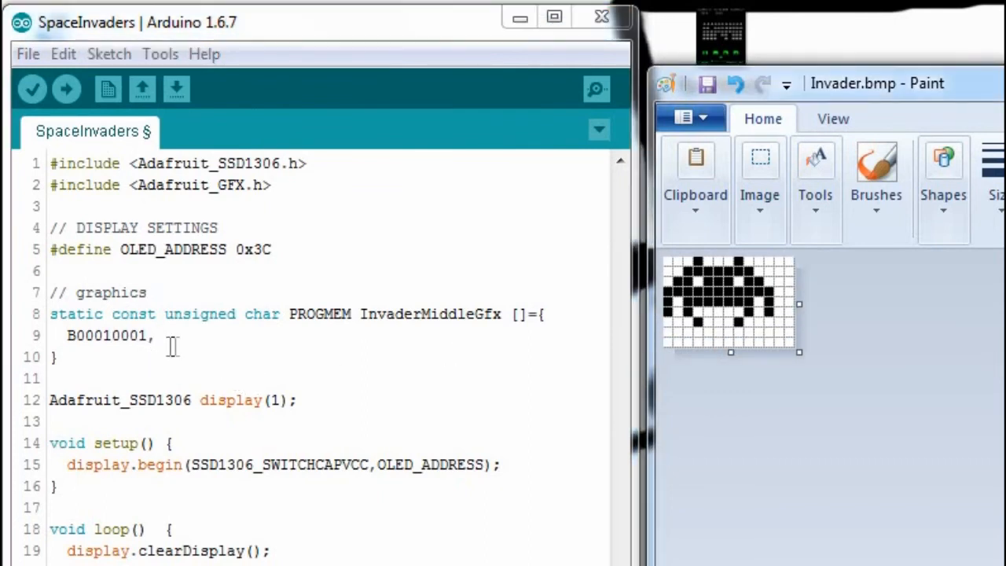
pyautogui.moveTo(830, 281)
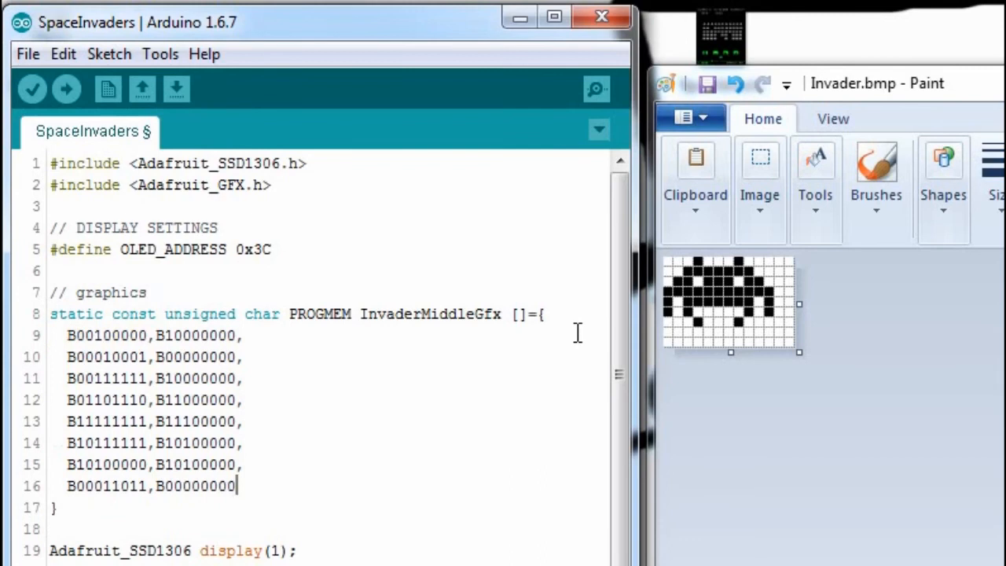
# - Scroll down past the bitmap array to the loop() section of the sketch
pyautogui.scroll(-3)
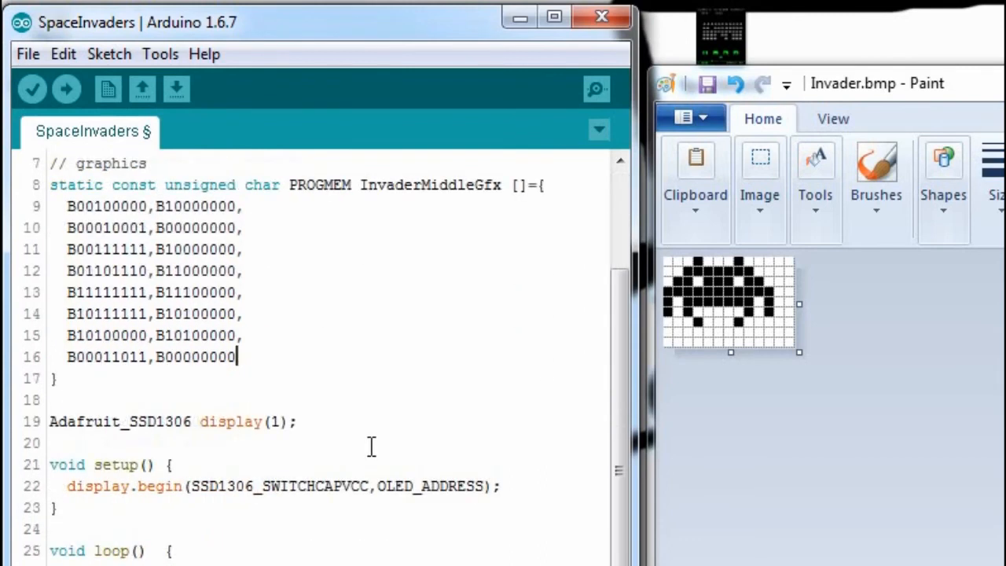
pyautogui.moveTo(190, 340)
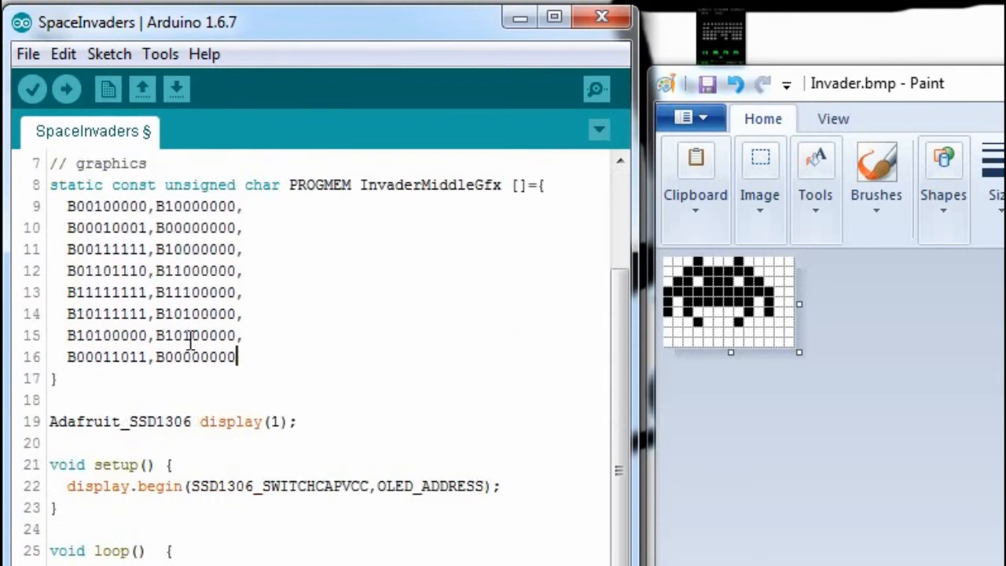
pyautogui.scroll(-3)
pyautogui.write('disp')
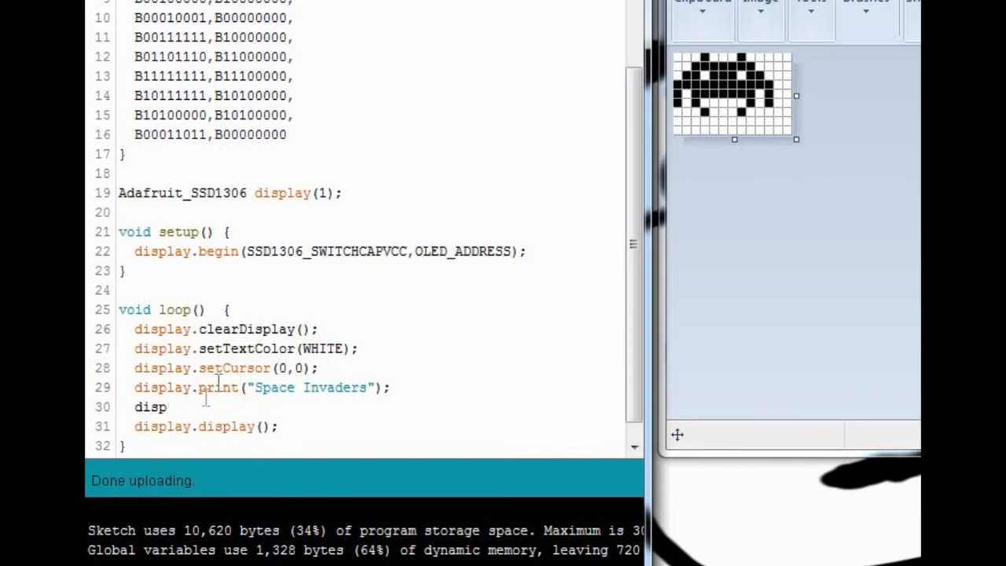
# - Write display.drawBitmap(0,20,InvaderMiddleGfx,11,8,WHITE); as the new loop line
pyautogui.write('ay.')
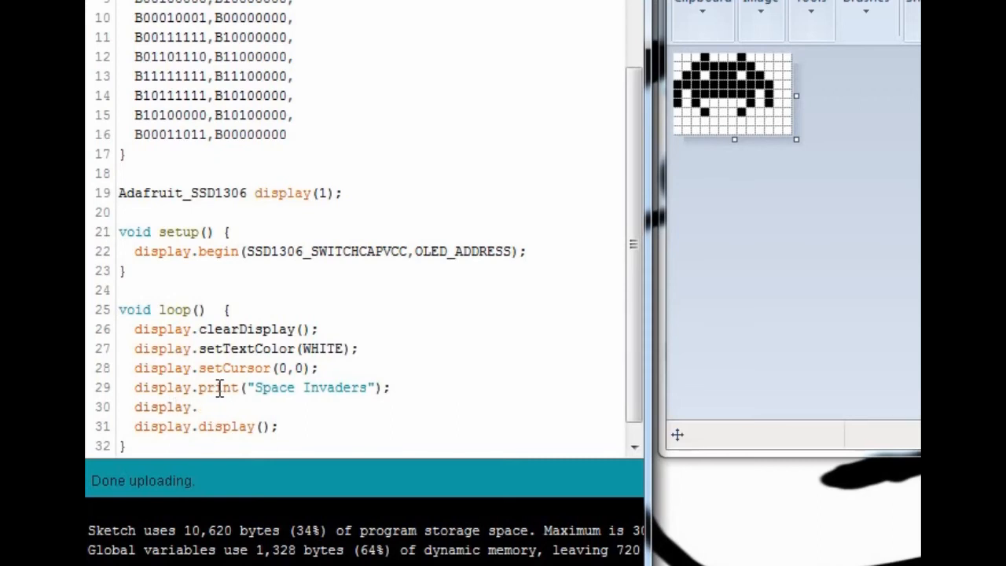
pyautogui.write('drawBit')
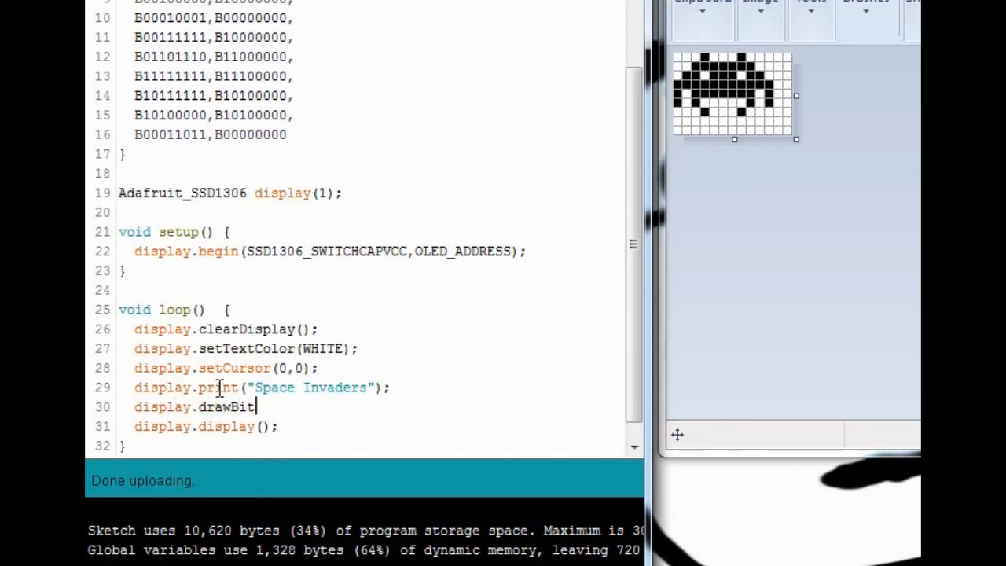
pyautogui.write('map')
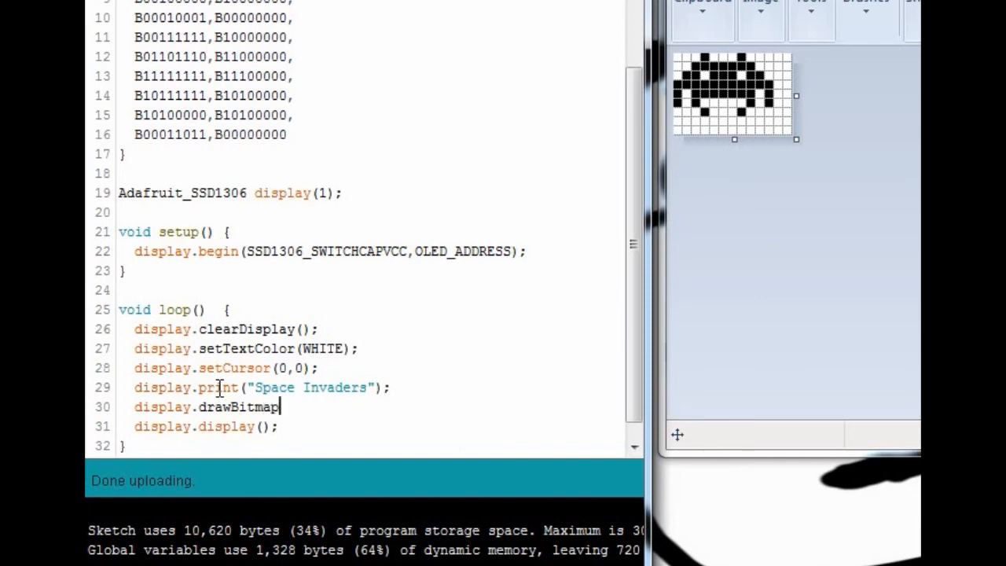
pyautogui.write('(')
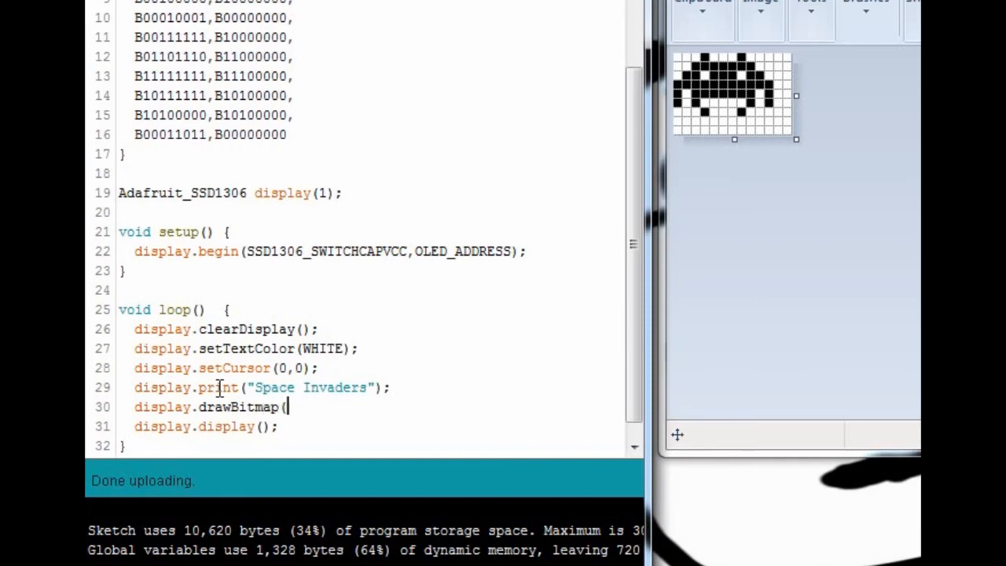
pyautogui.write('0,')
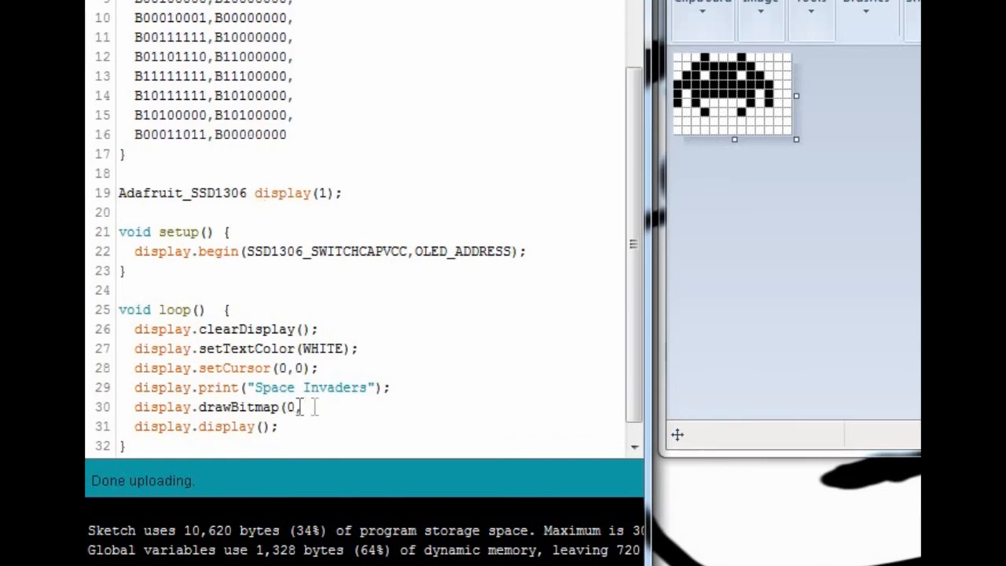
pyautogui.write(',')
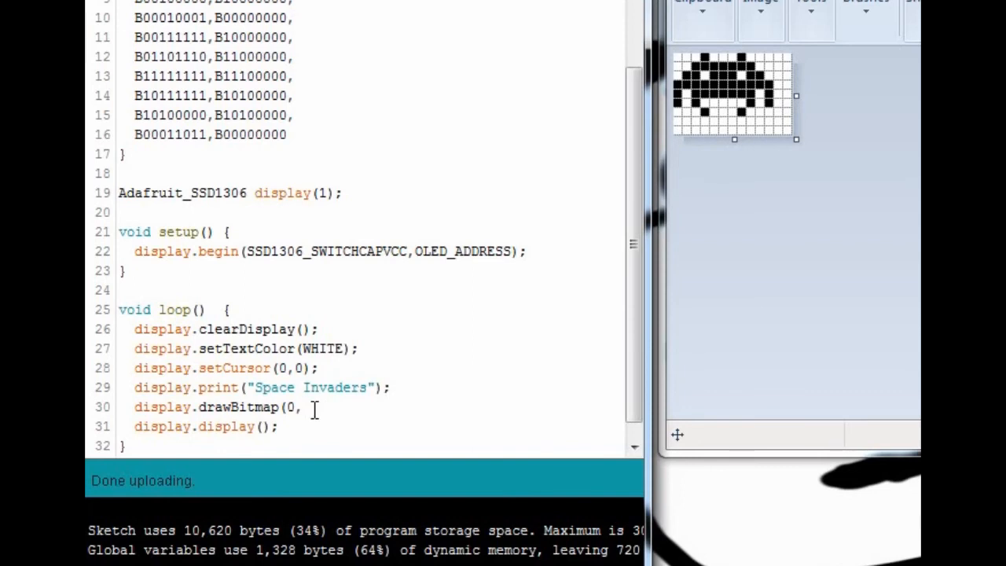
pyautogui.write('20,')
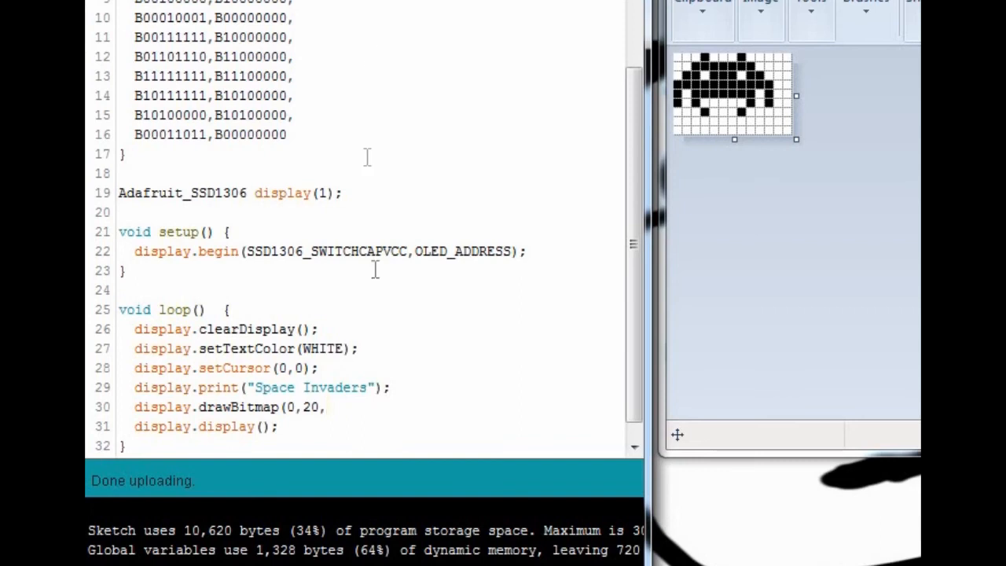
pyautogui.moveTo(465, 90)
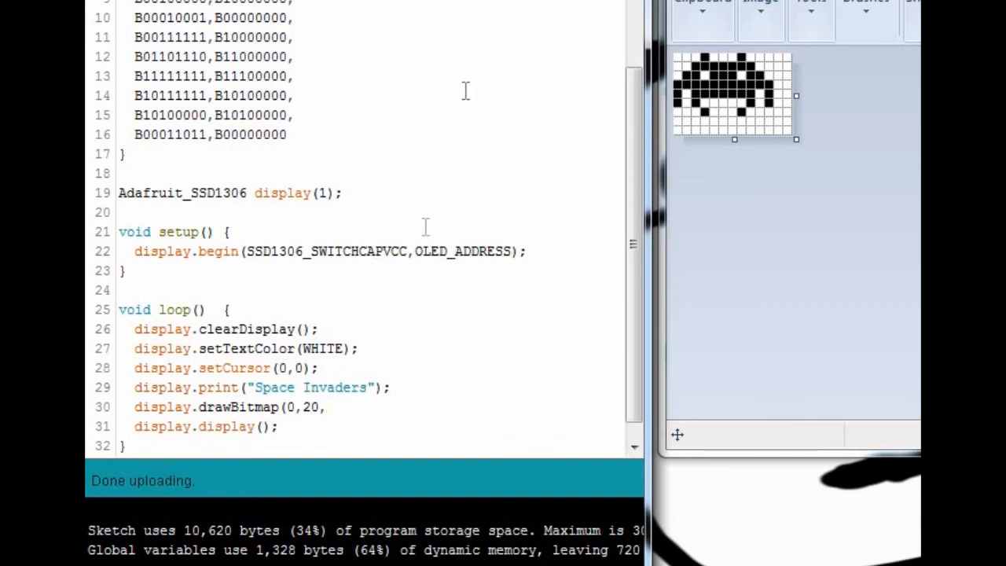
pyautogui.write('InvaderMiddleGfx')
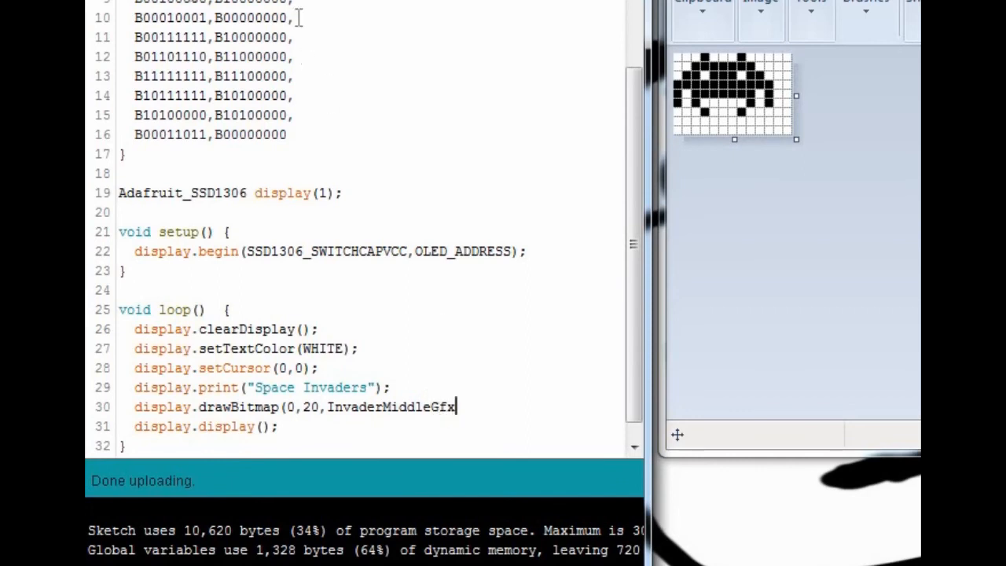
pyautogui.moveTo(453, 267)
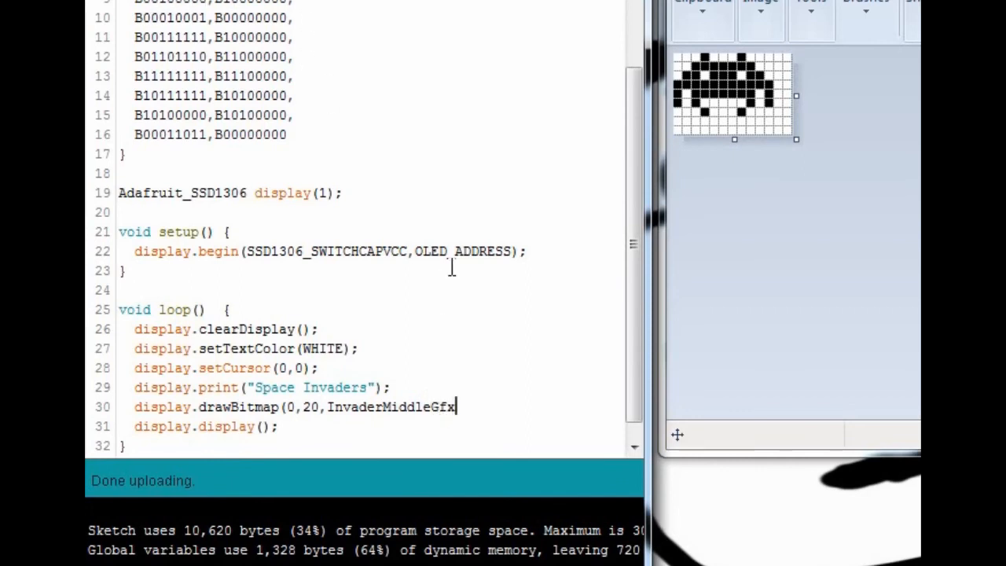
pyautogui.write(',')
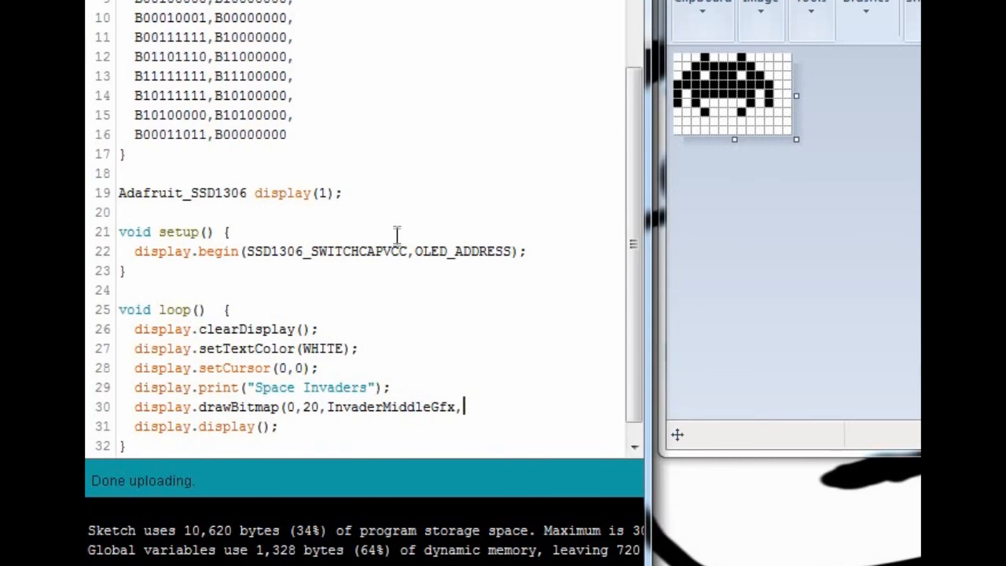
pyautogui.write('11')
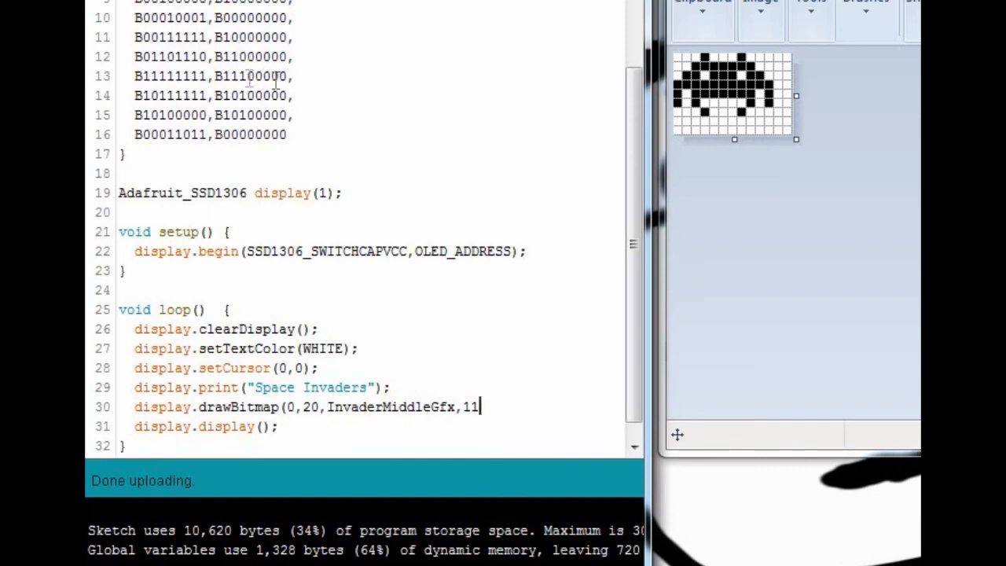
pyautogui.moveTo(442, 229)
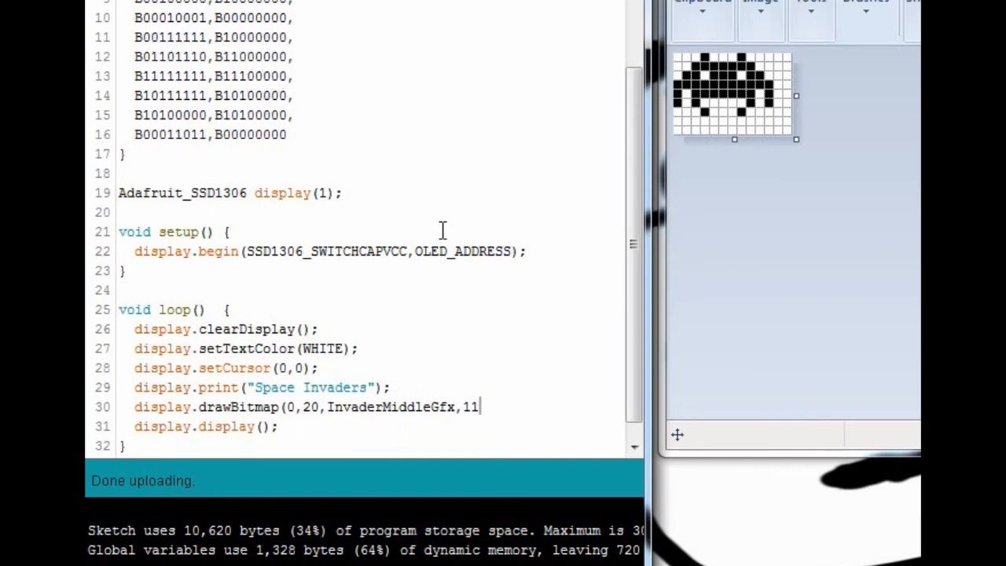
pyautogui.write(',')
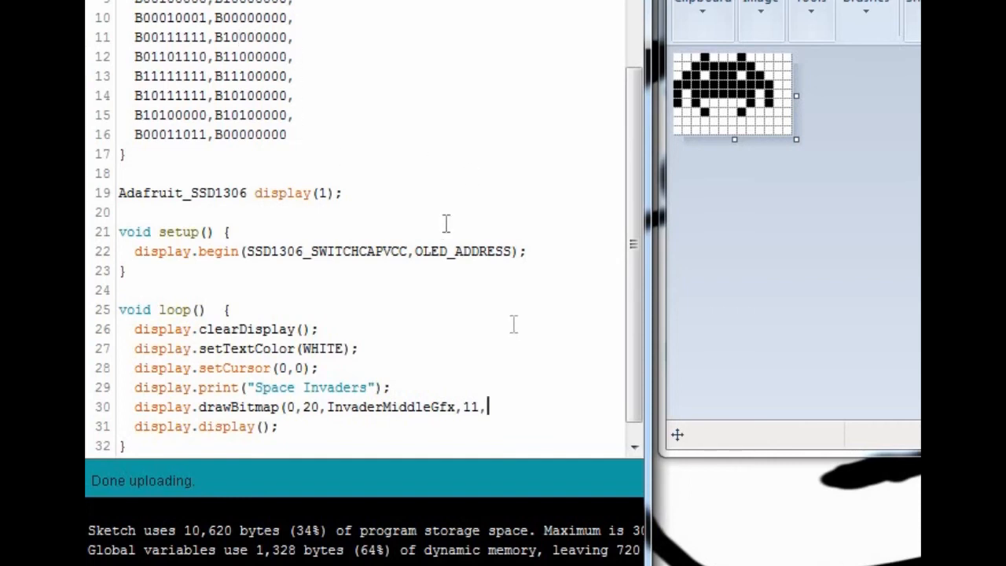
pyautogui.write('8')
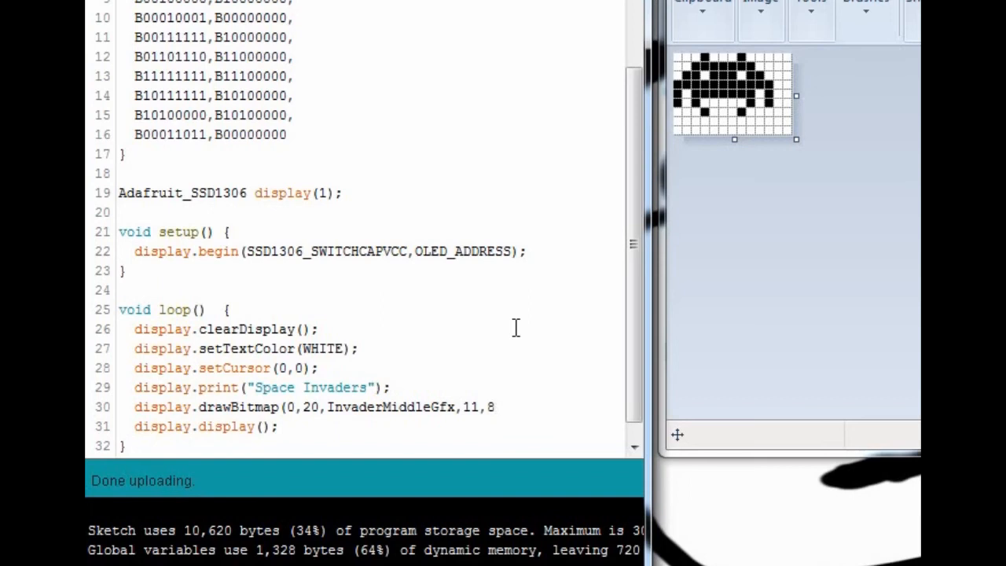
pyautogui.write(',WHIT')
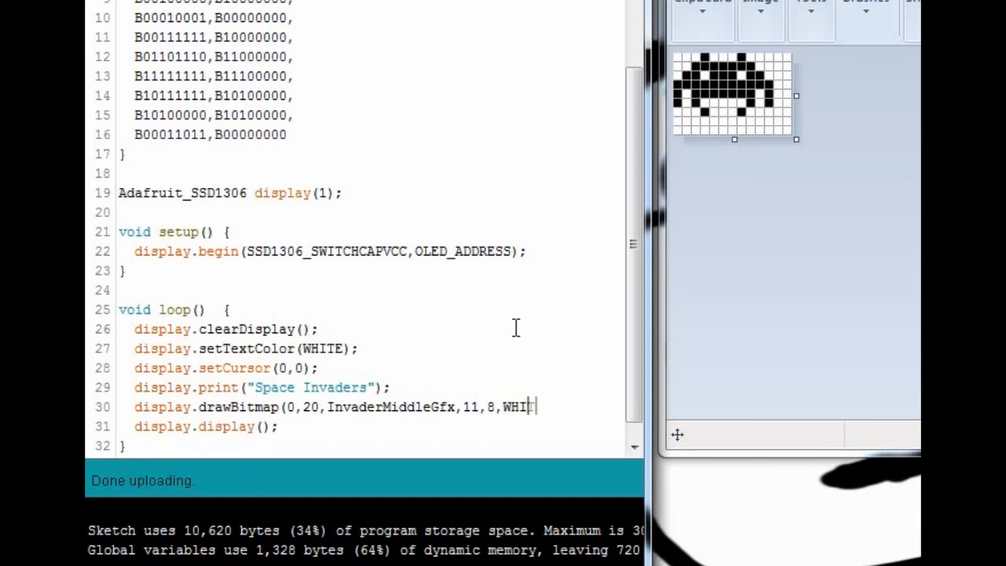
pyautogui.write('TE);')
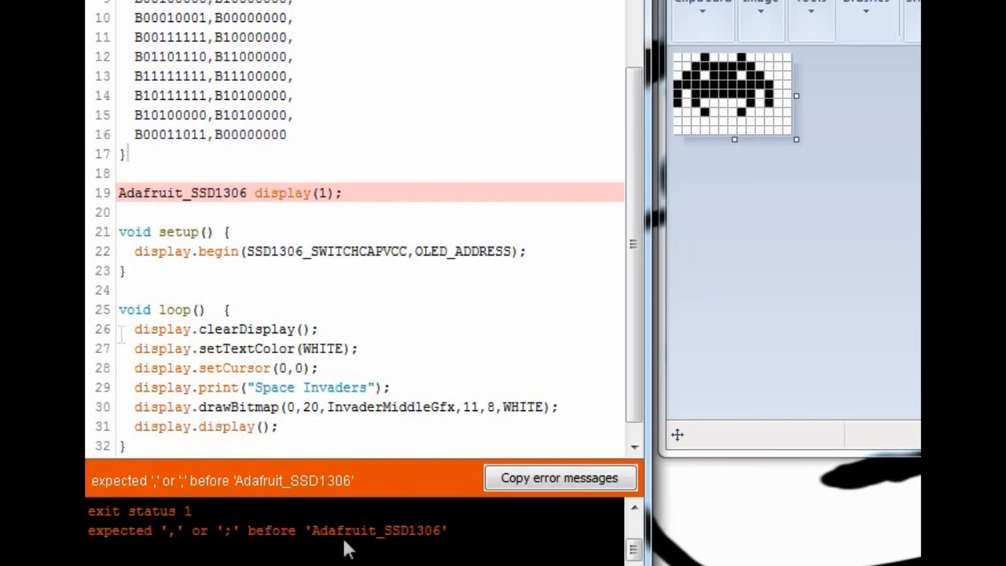
# - Add the missing semicolon after the InvaderMiddleGfx array's closing brace
pyautogui.click(138, 154)
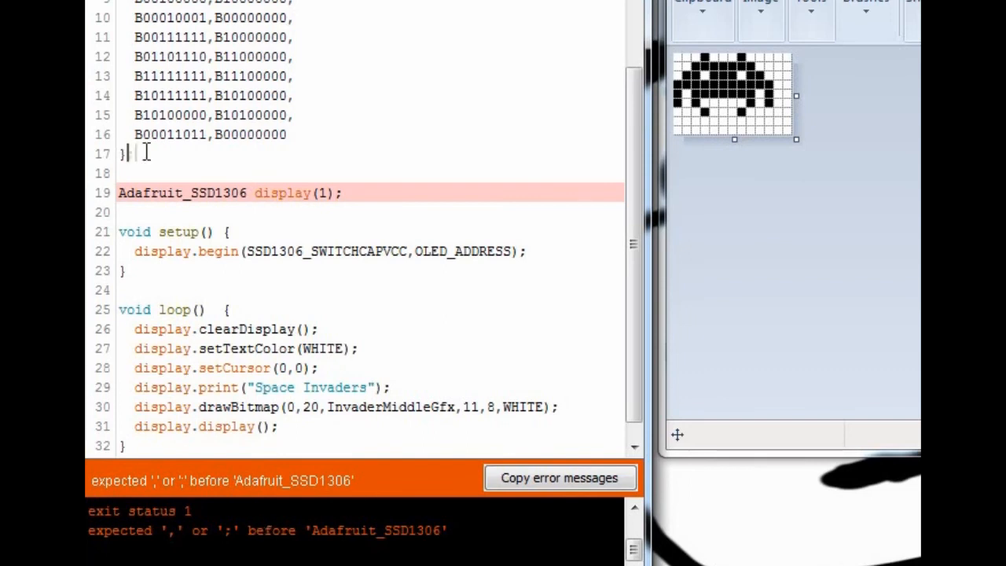
pyautogui.write(';')
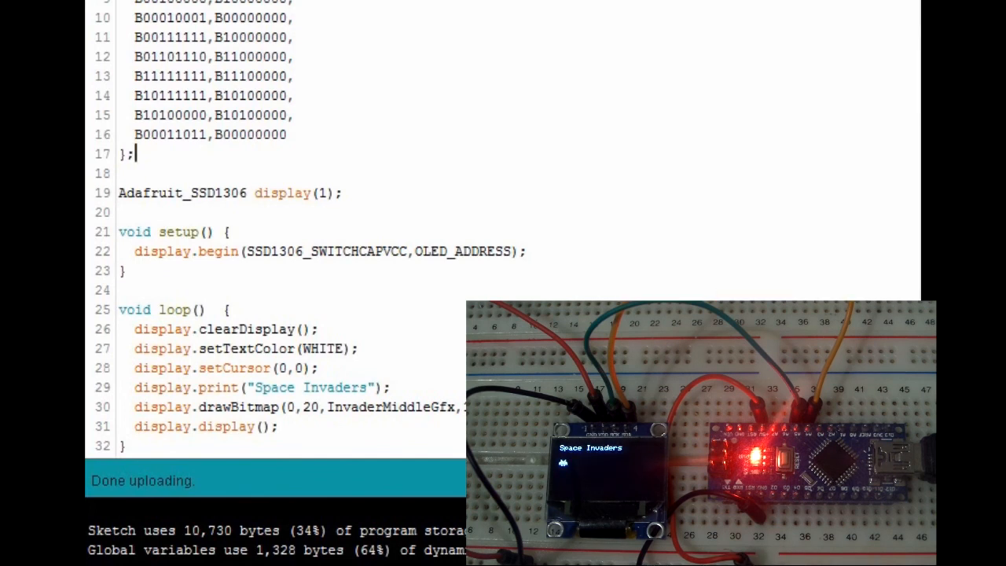
# - Declare a global int XPos=0 below the display object declaration
pyautogui.scroll(3)
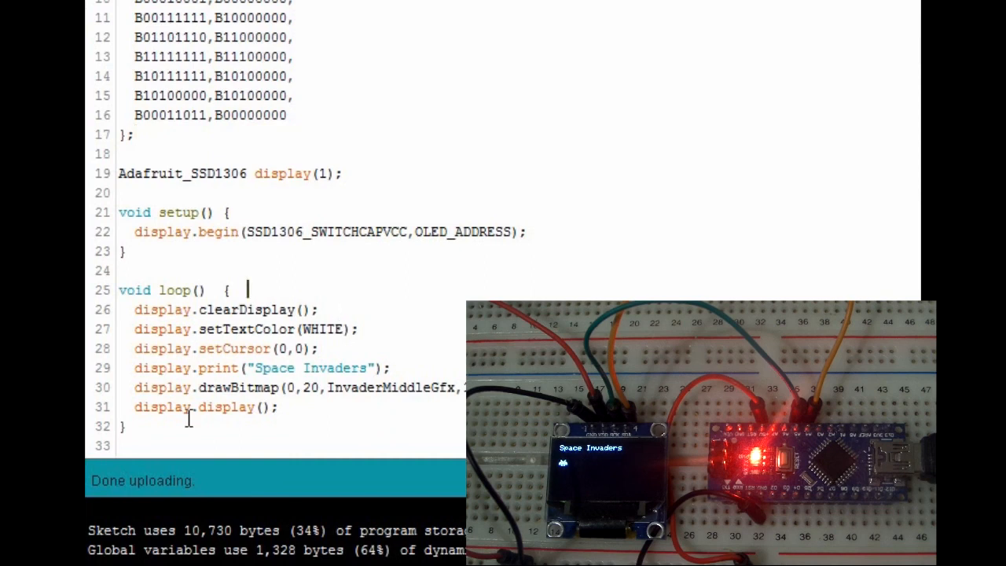
pyautogui.moveTo(308, 301)
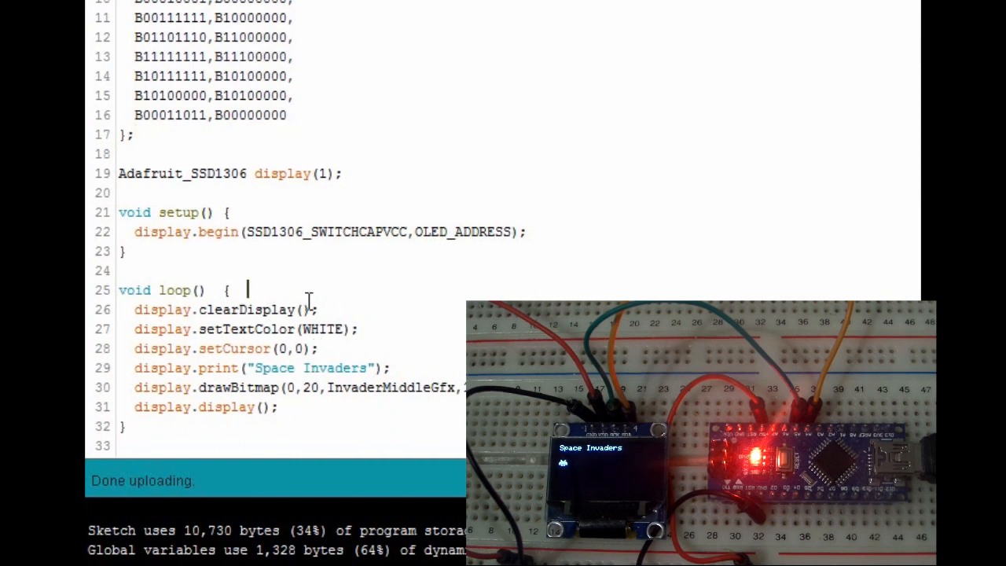
pyautogui.click(123, 191)
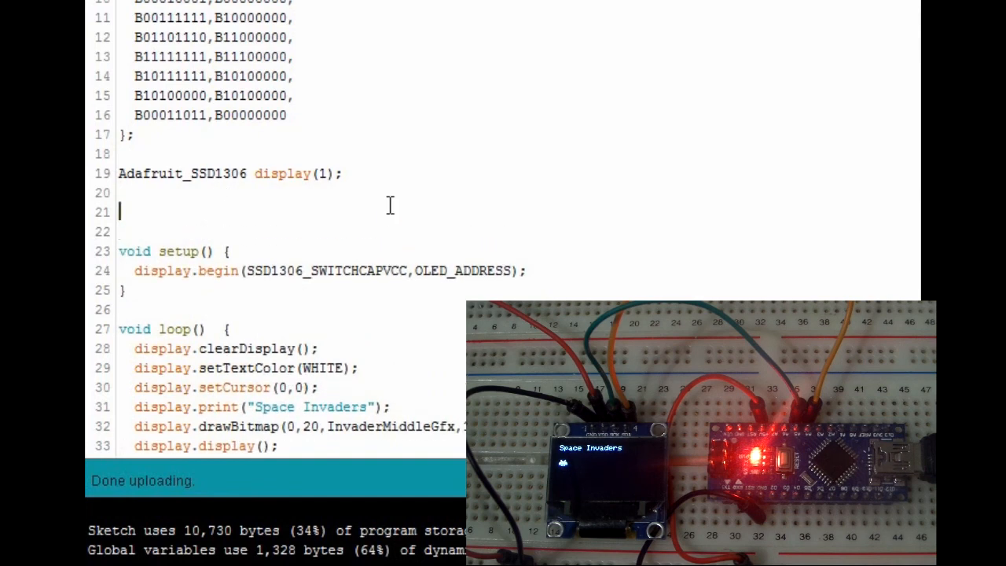
pyautogui.write('sP')
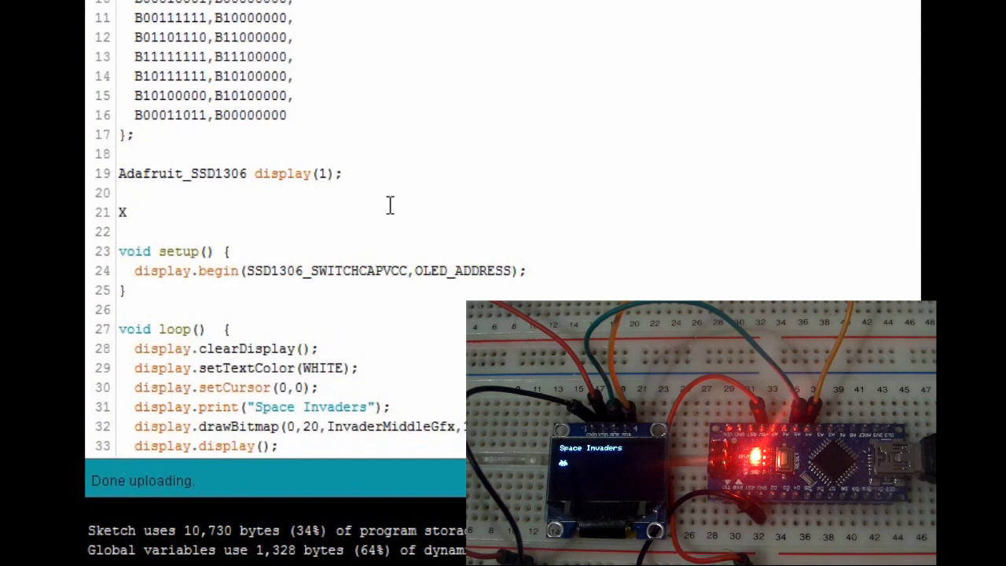
pyautogui.write('Pos=0;')
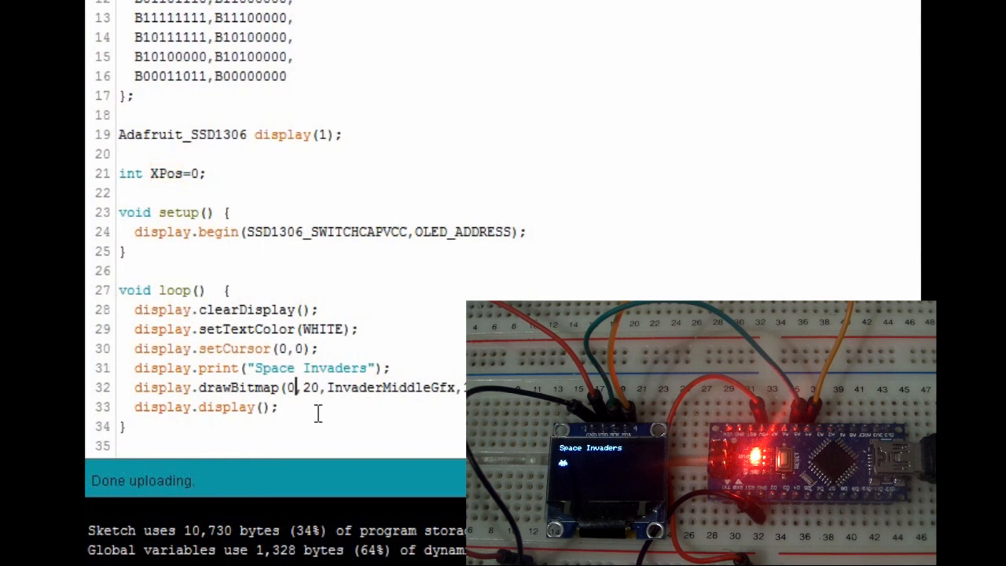
# - Draw the bitmap at XPos, add XPos+=1 and reset with if(XPos>127) XPos=0; in loop()
pyautogui.write('XPos')
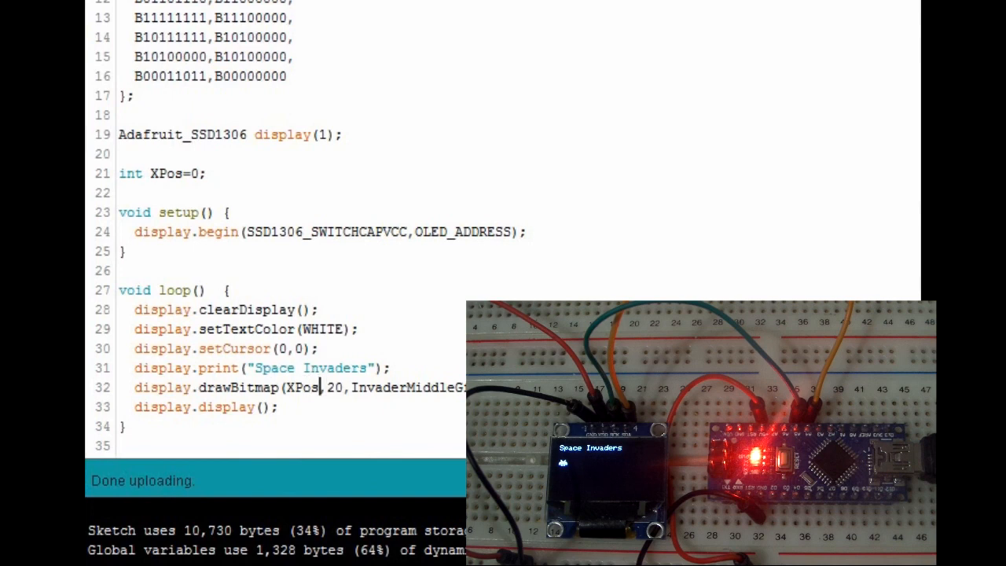
pyautogui.write('XPos')
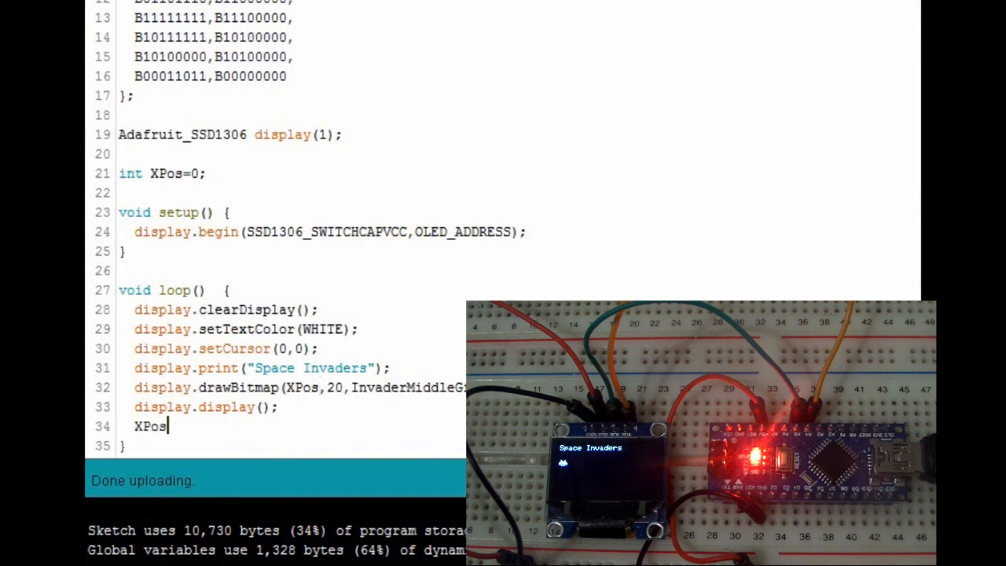
pyautogui.write('+')
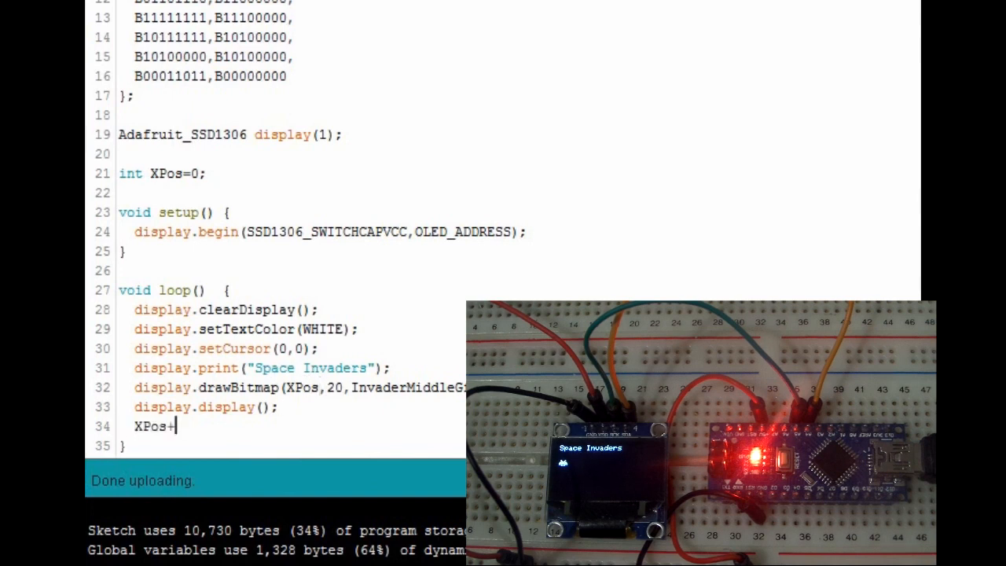
pyautogui.write('=1;')
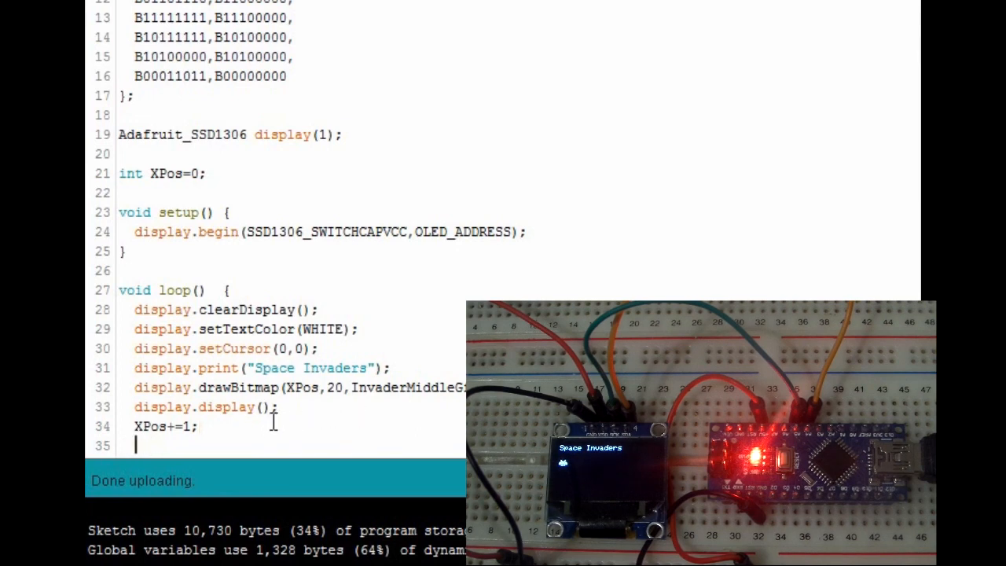
pyautogui.write('if(')
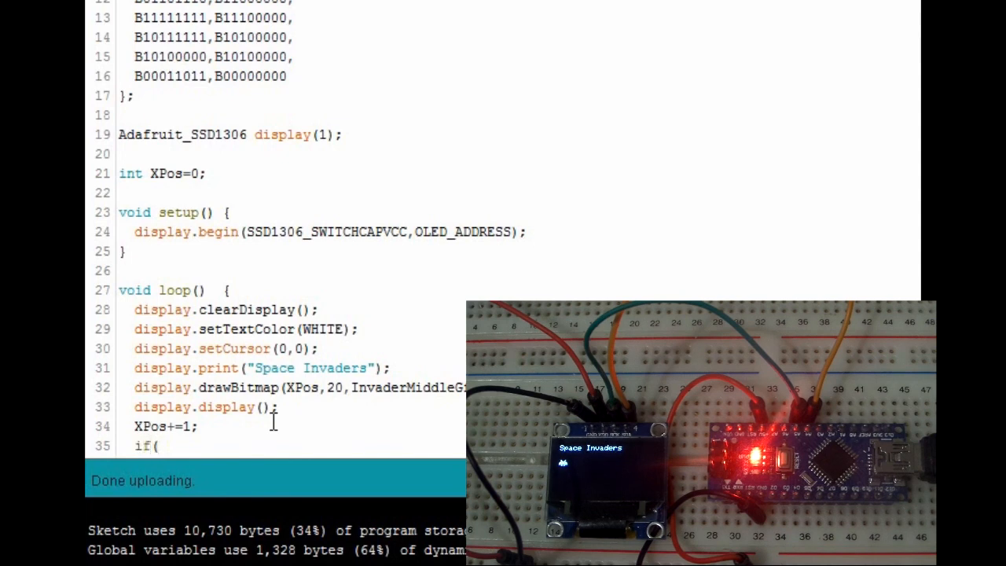
pyautogui.write('XPos')
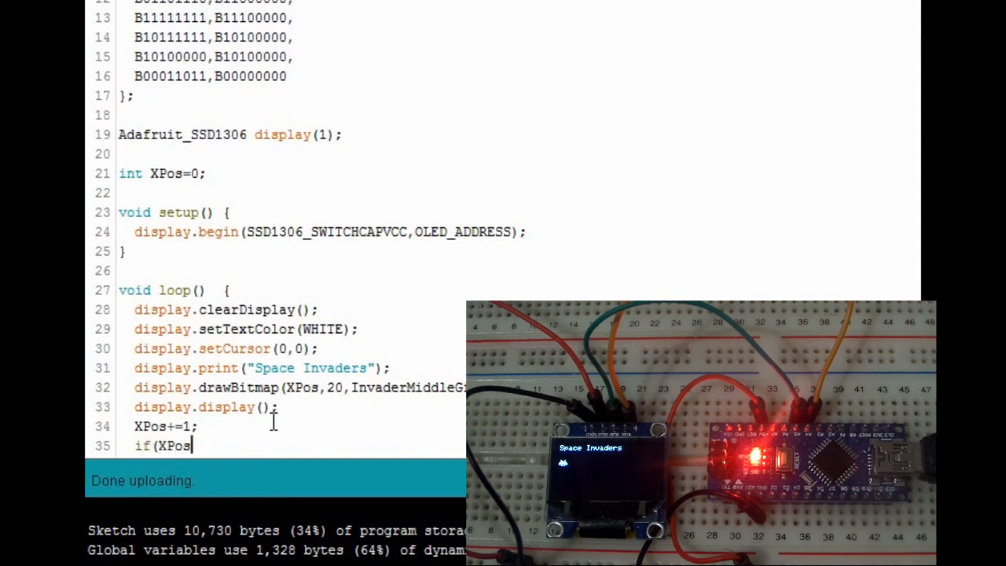
pyautogui.write('>')
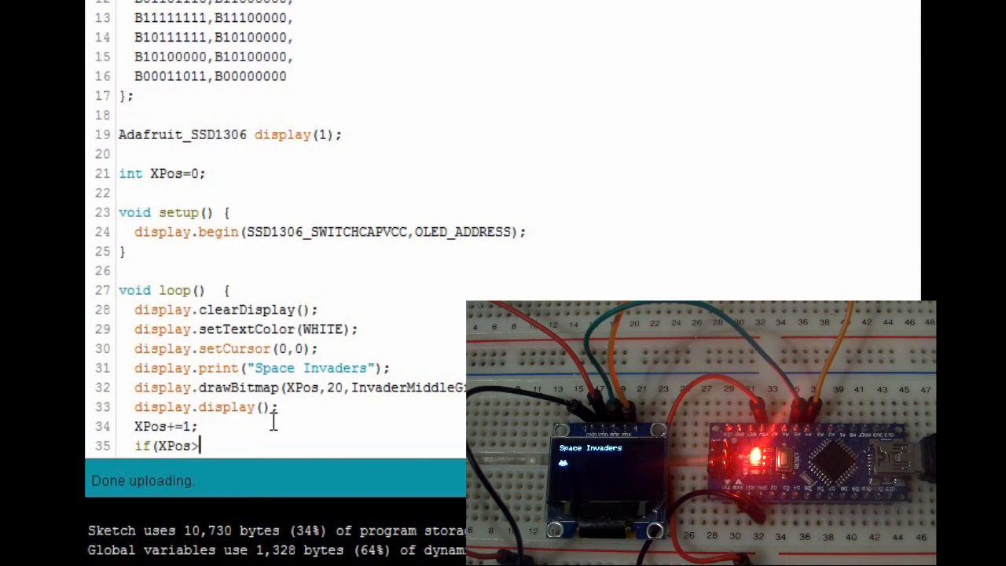
pyautogui.write('127')
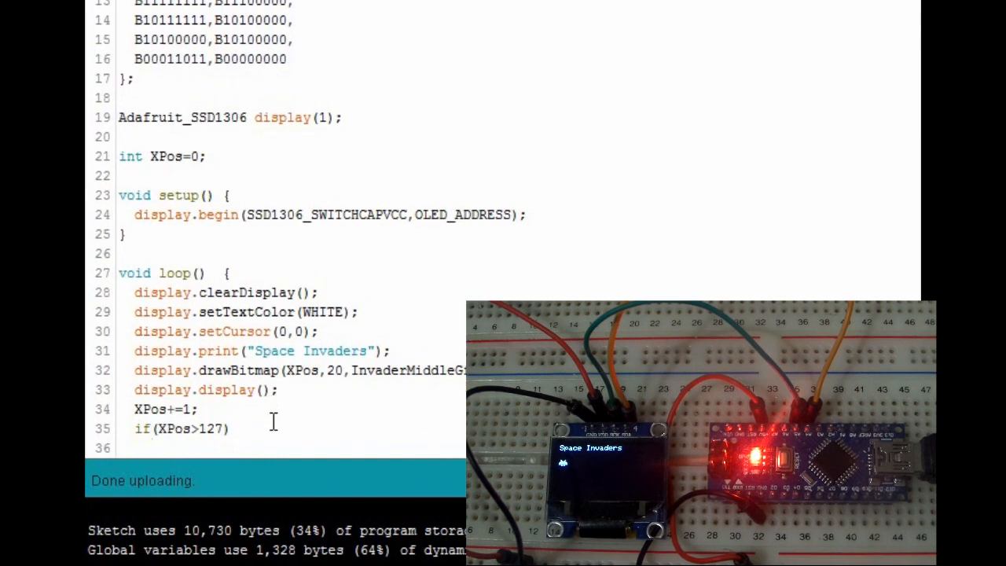
pyautogui.write('XPos=0;')
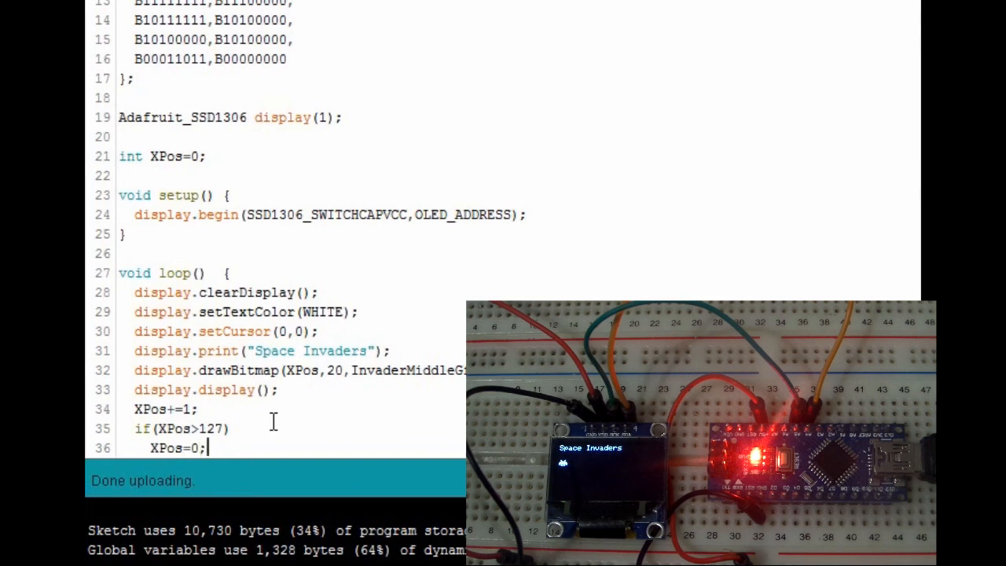